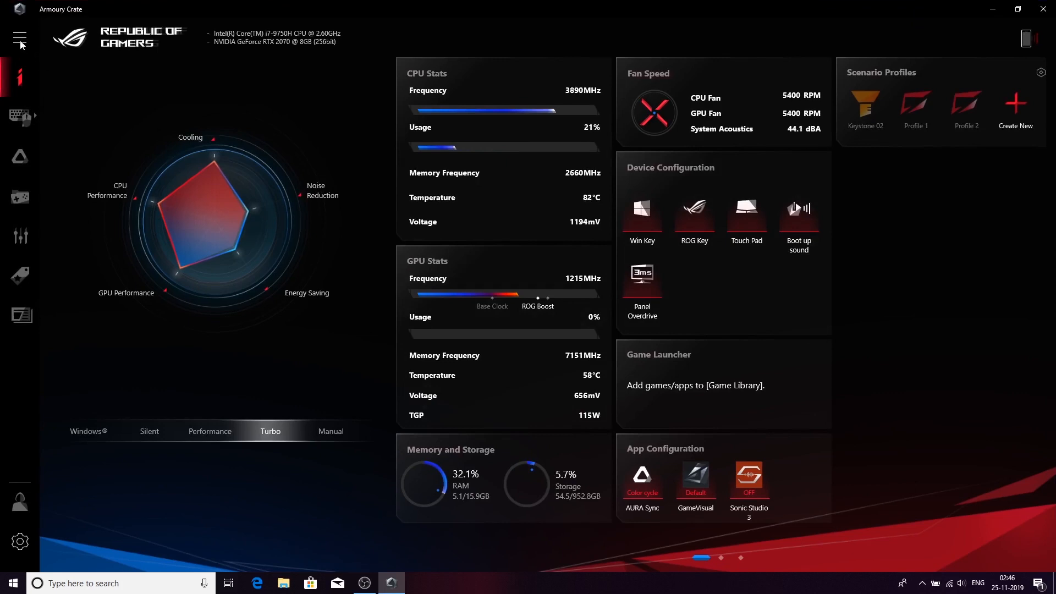
Step: Expand the sidebar so section names show beside the icons
click(20, 39)
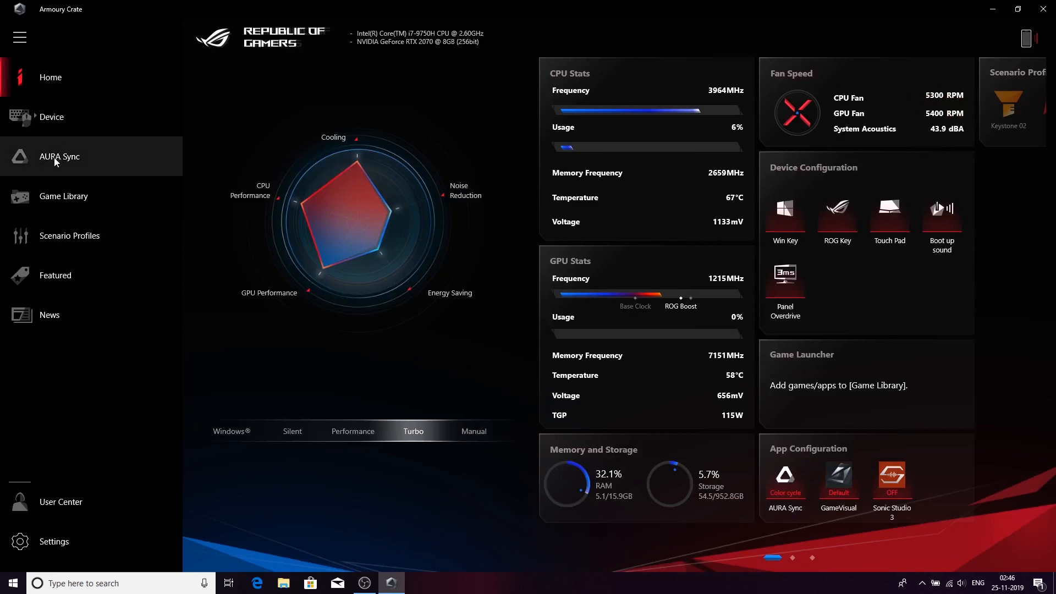
mouse_move(64, 196)
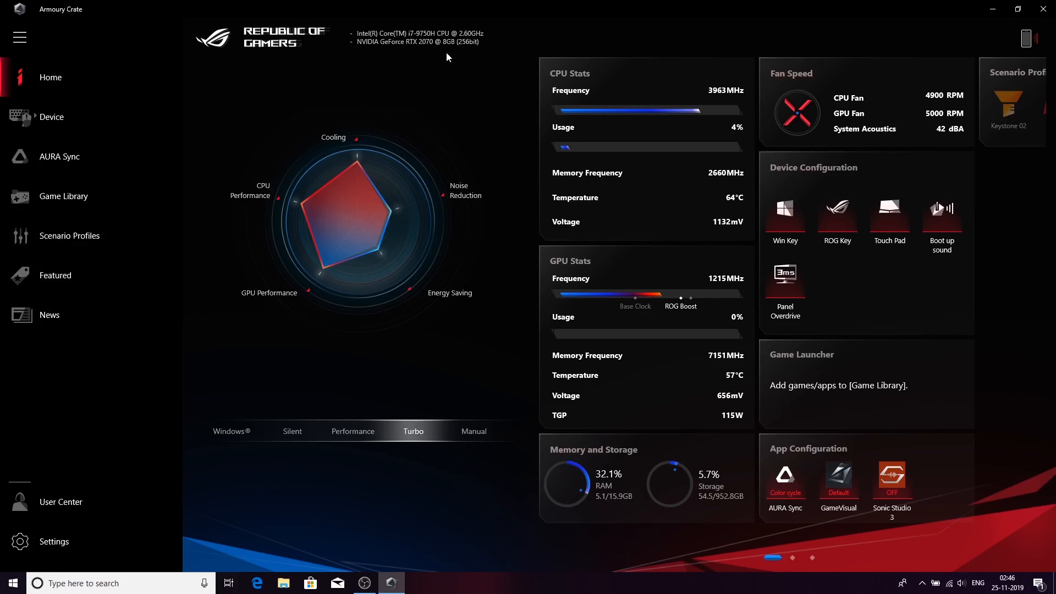
mouse_move(613, 5)
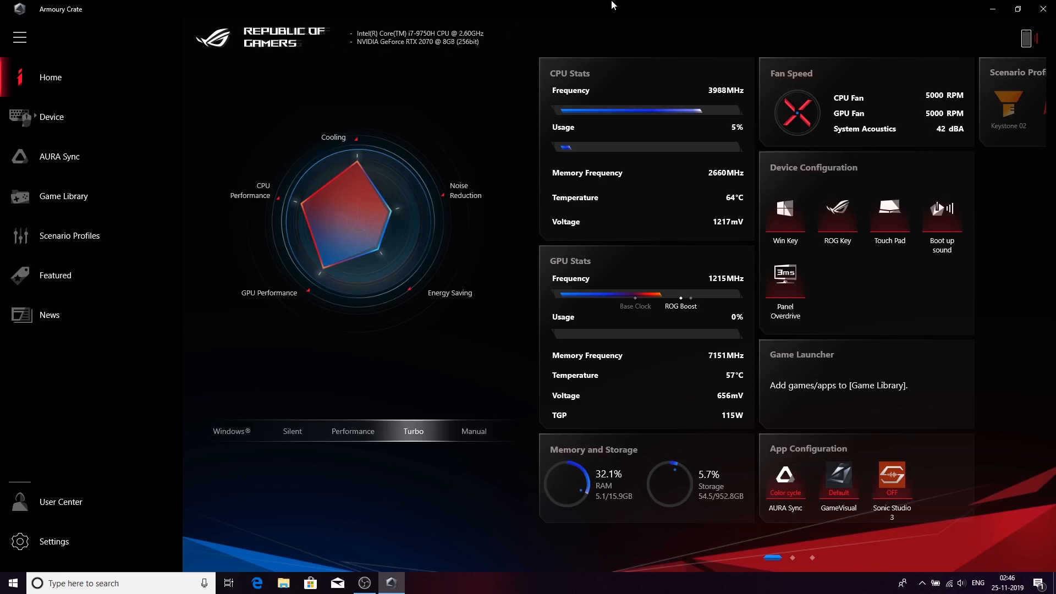
mouse_move(67, 85)
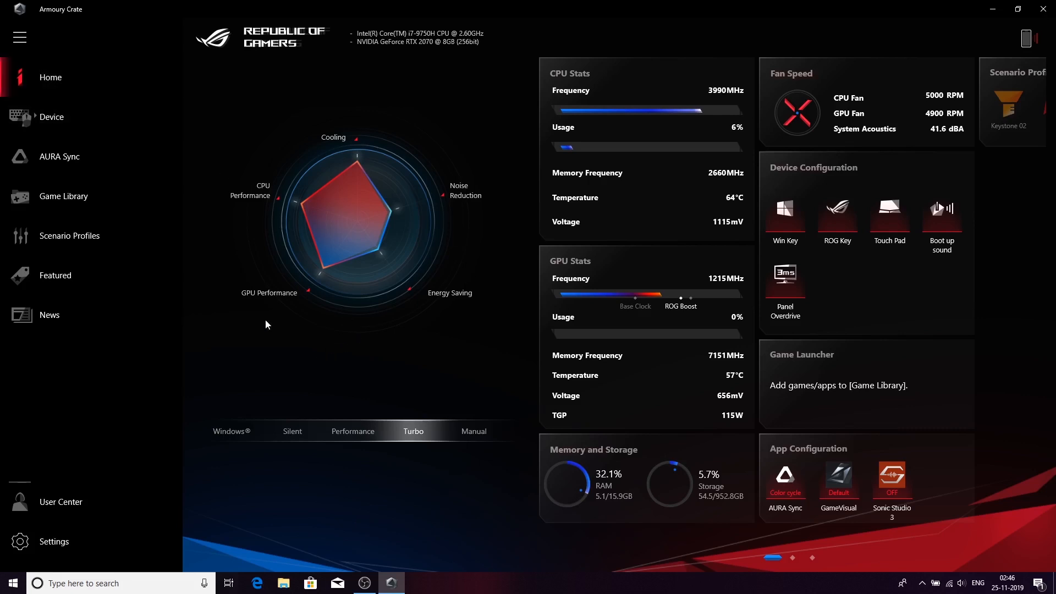
Step: Collapse the sidebar to icons and re-enable Panel Overdrive on the dashboard
click(20, 38)
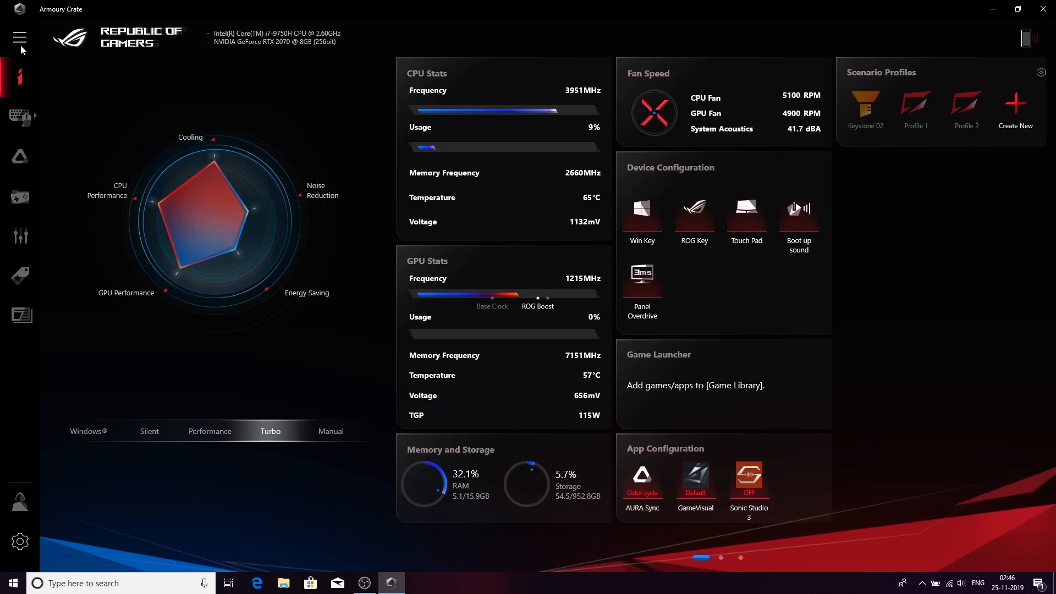
mouse_move(612, 331)
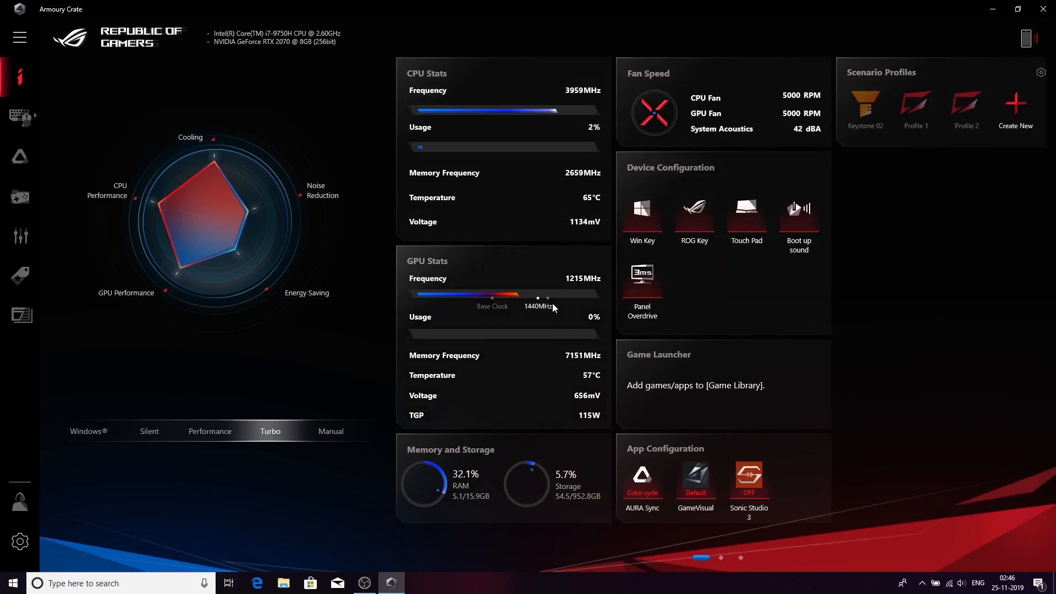
mouse_move(406, 235)
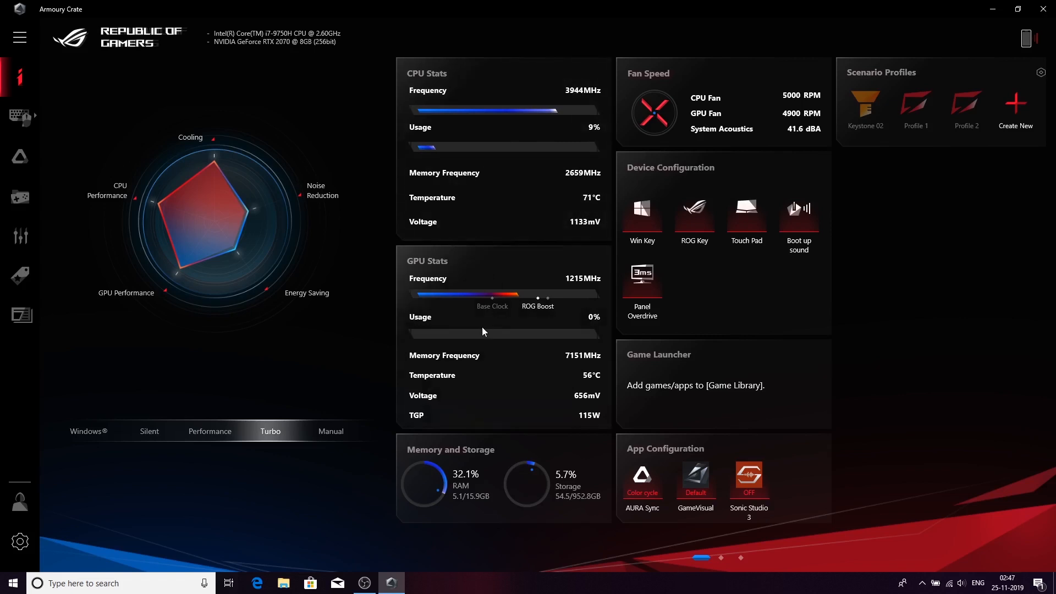
mouse_move(461, 462)
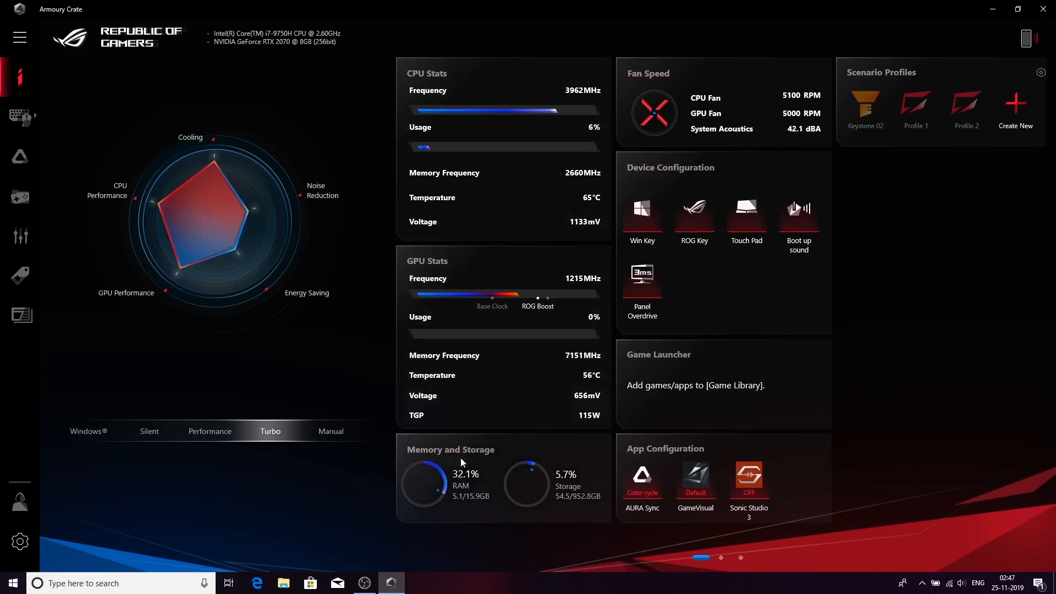
mouse_move(665, 332)
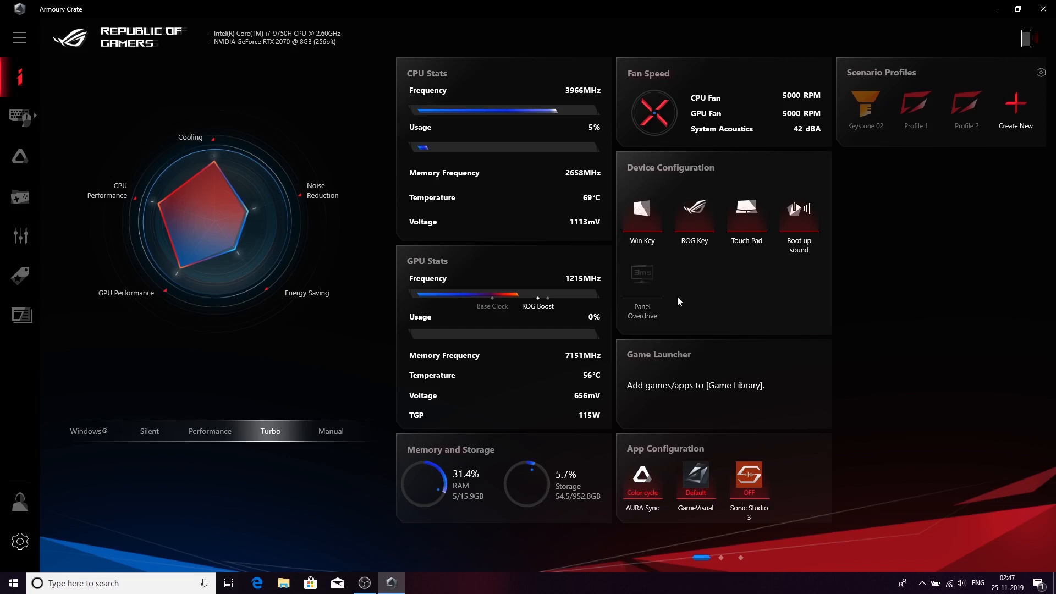
mouse_move(645, 288)
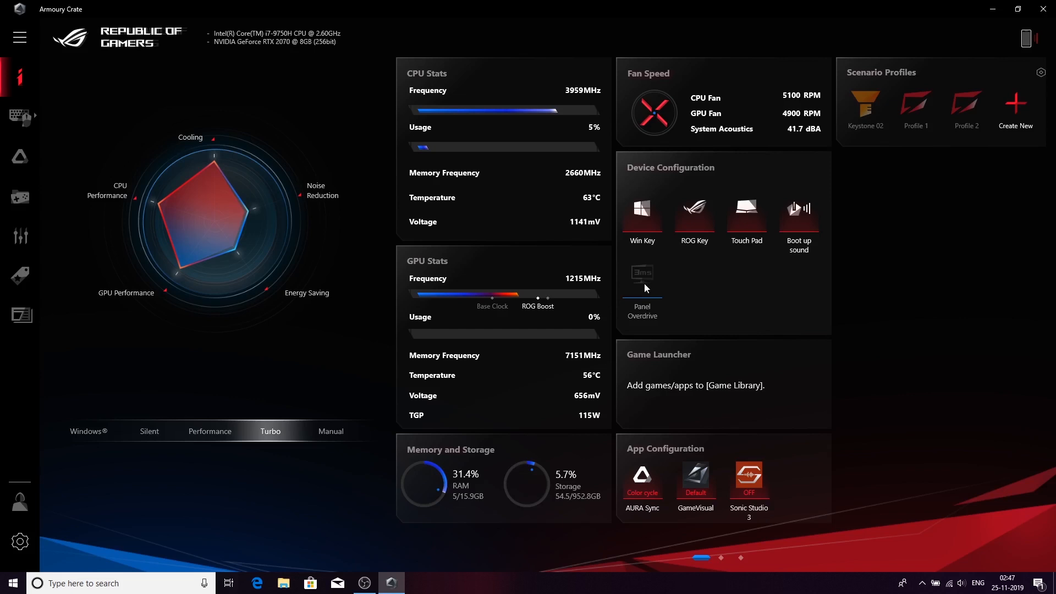
click(640, 278)
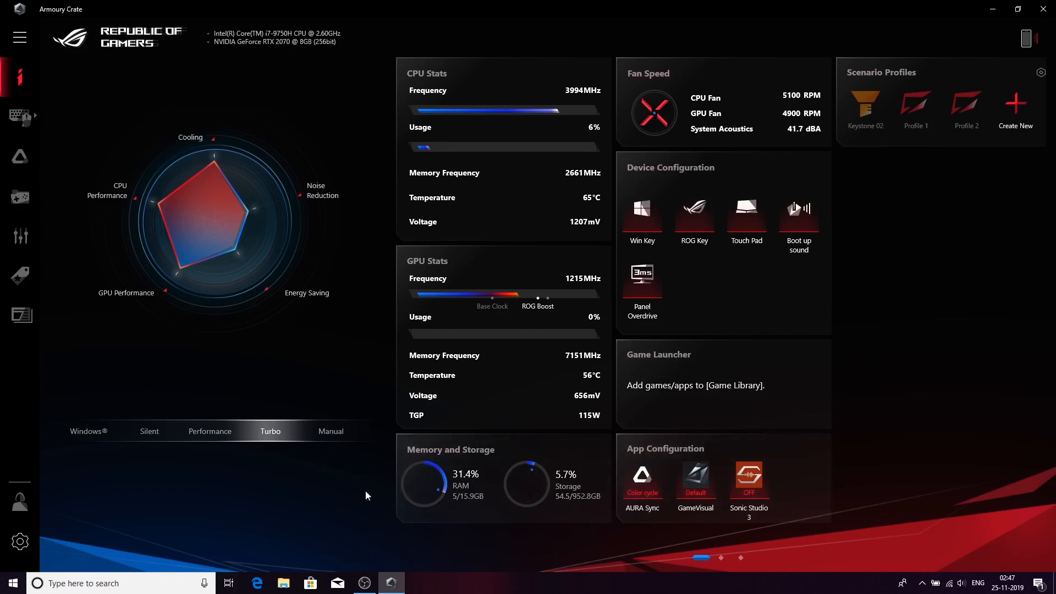
mouse_move(179, 443)
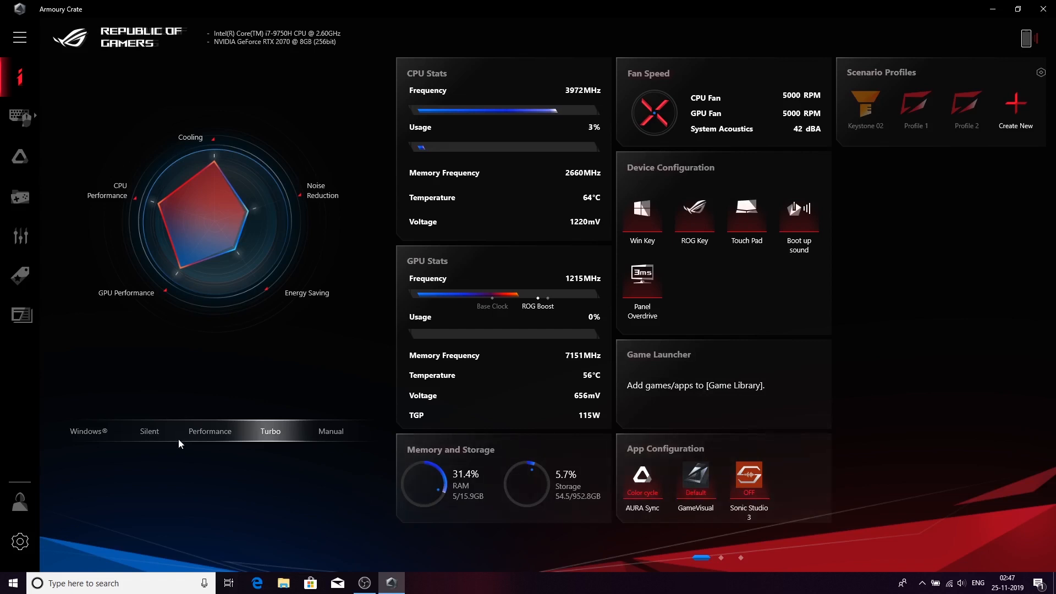
mouse_move(105, 427)
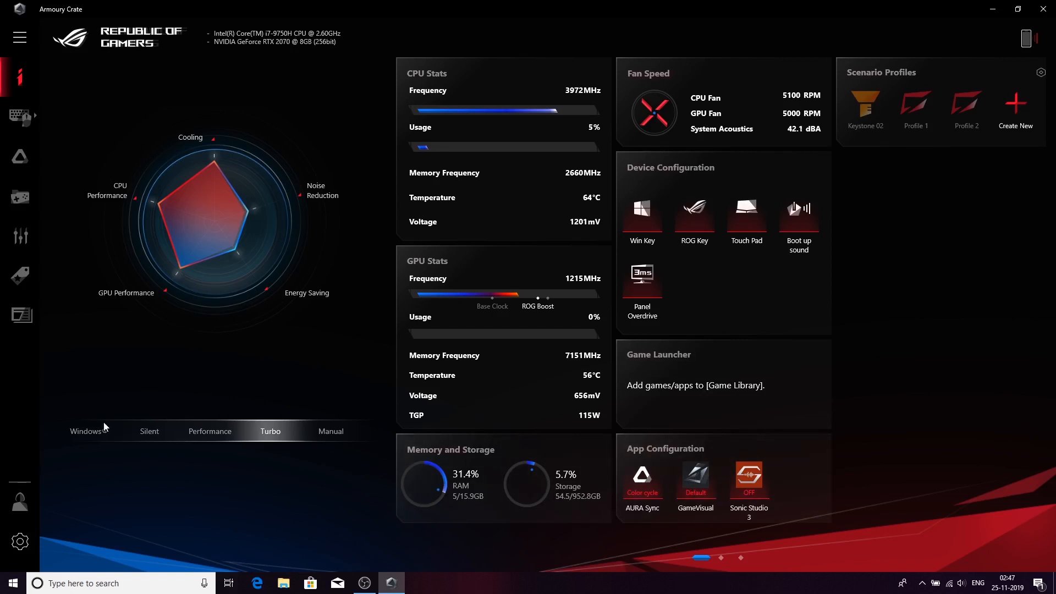
Step: Cycle the operating mode through Windows and Silent, ending on Performance
click(85, 432)
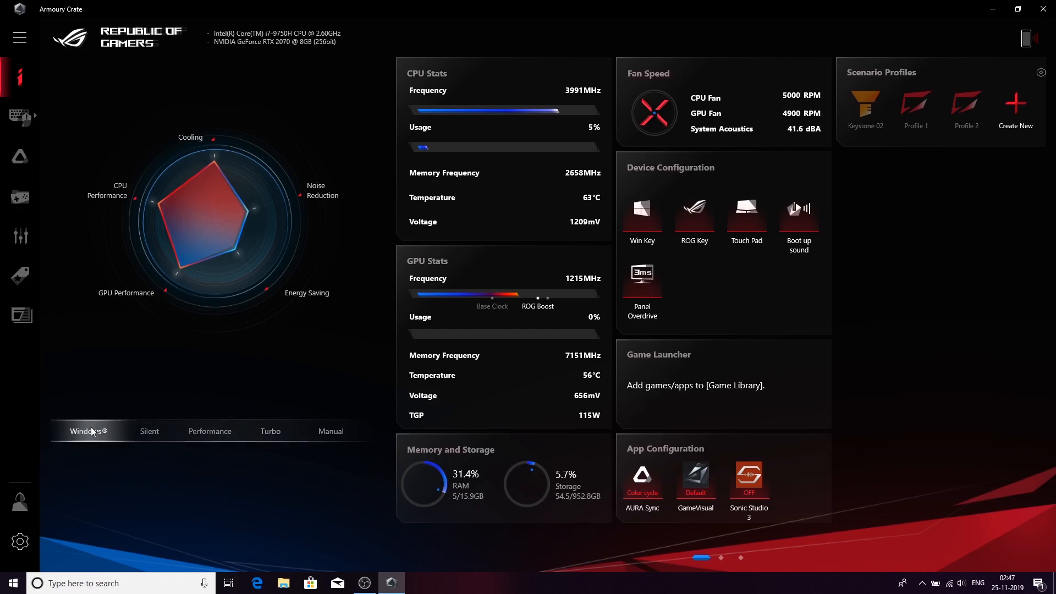
click(87, 432)
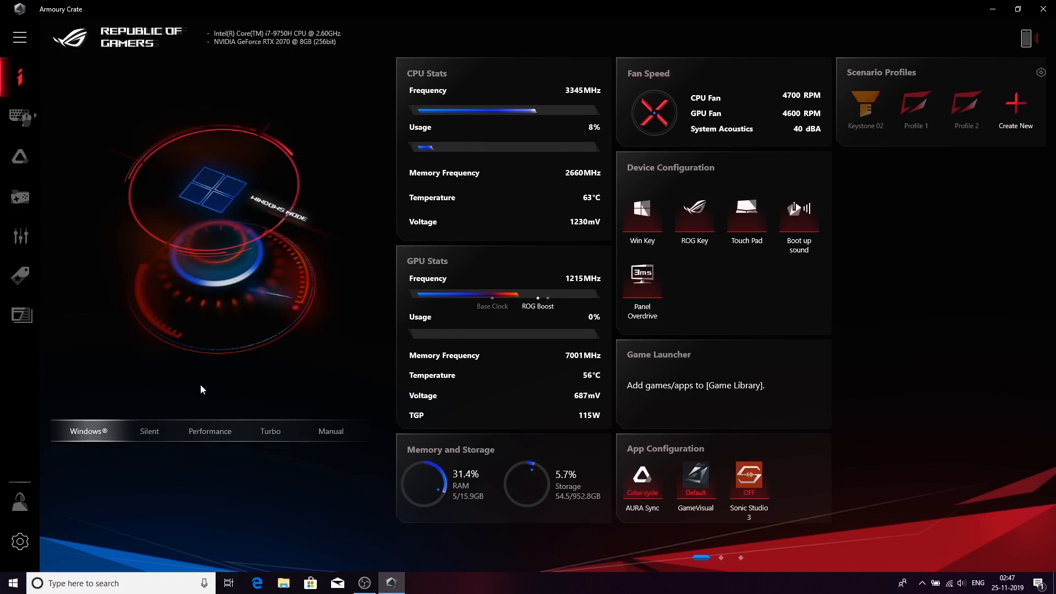
mouse_move(376, 188)
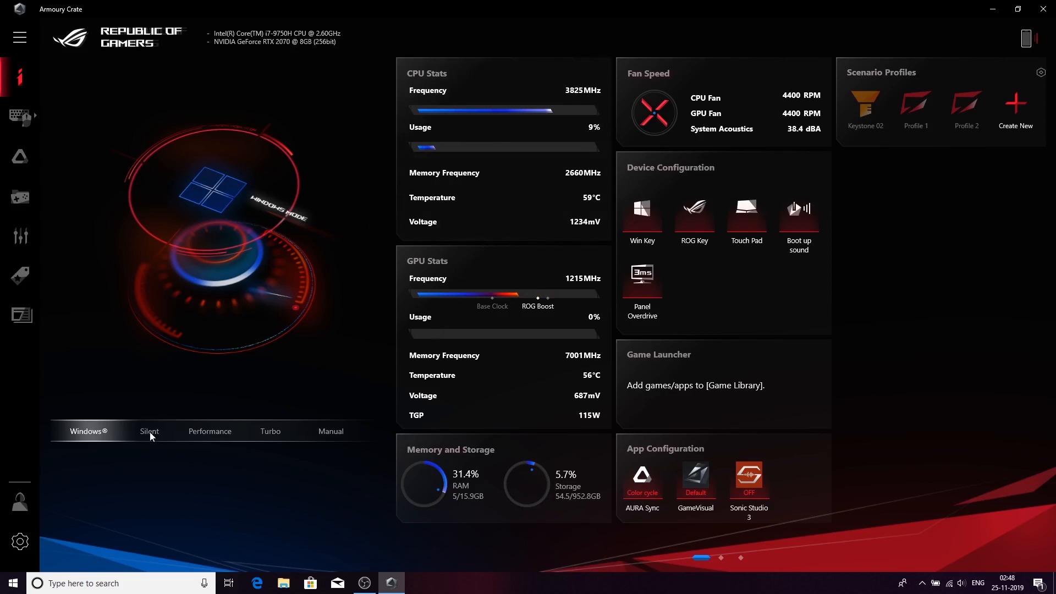
click(149, 431)
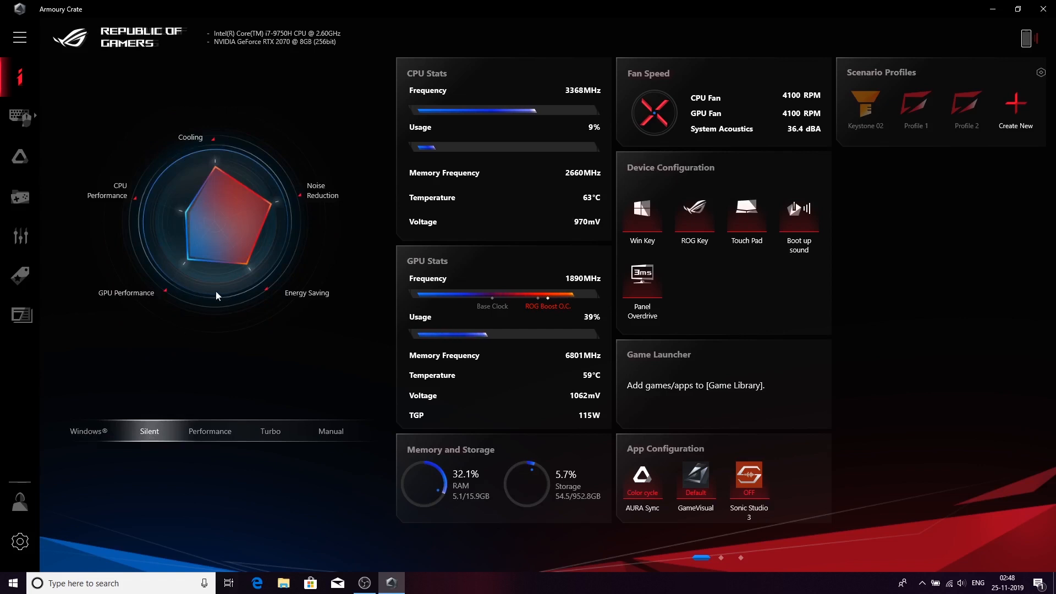
mouse_move(254, 215)
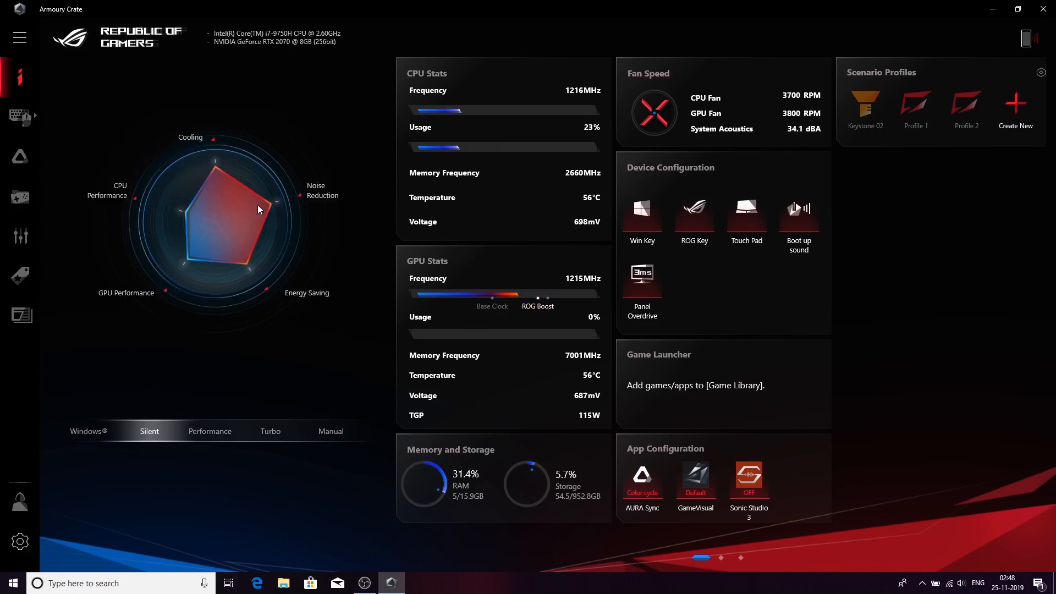
mouse_move(197, 155)
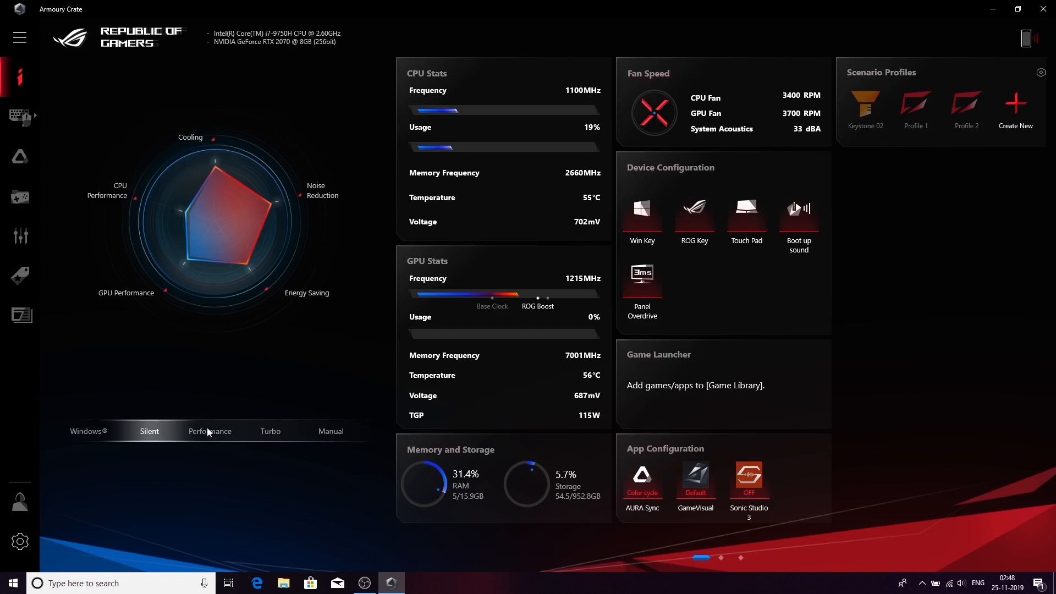
click(209, 431)
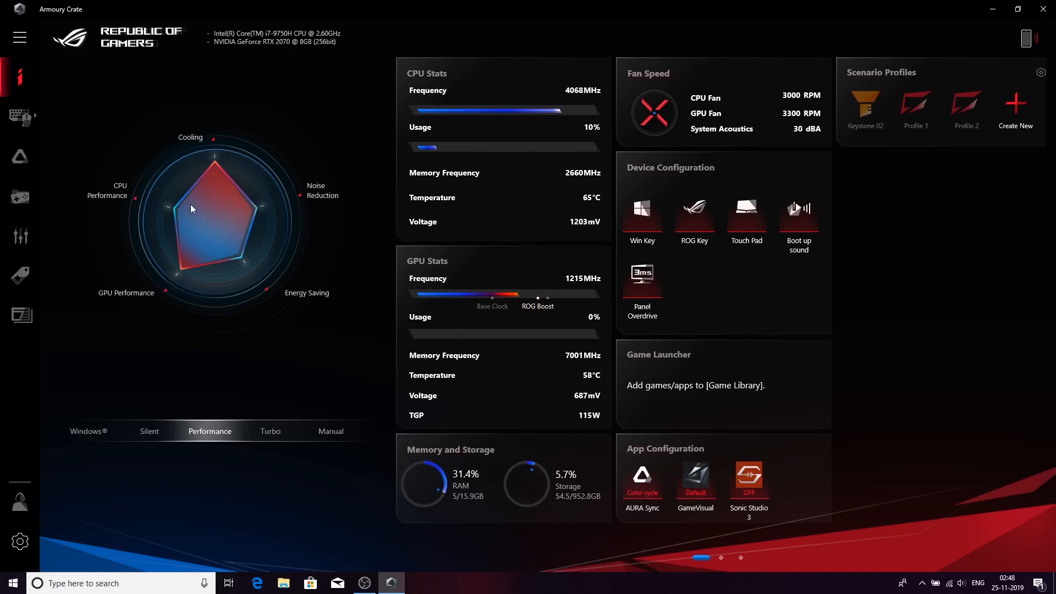
mouse_move(173, 187)
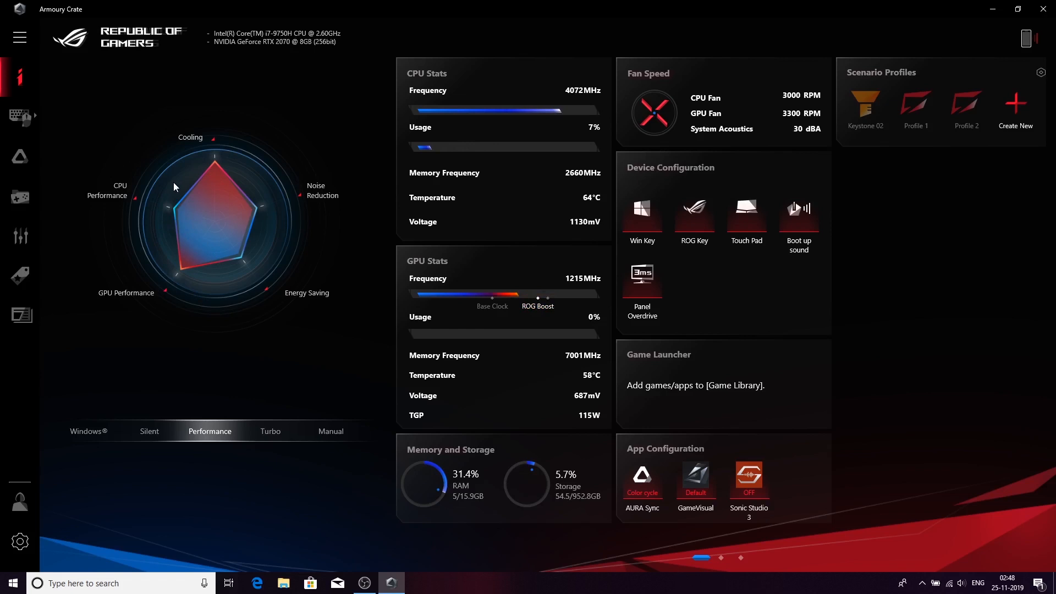
mouse_move(262, 382)
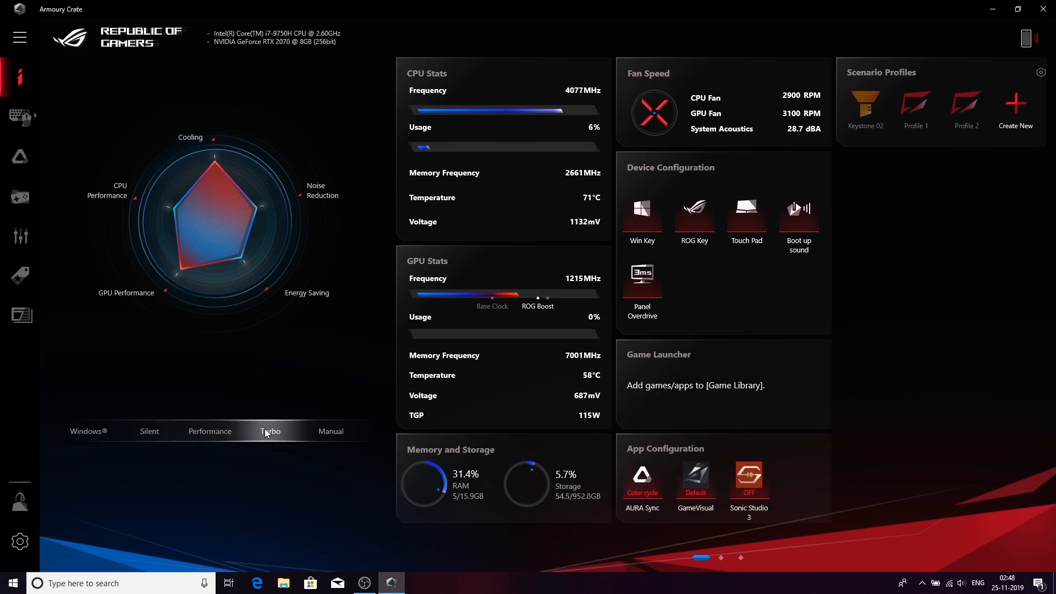
Step: Switch the operating mode back to Turbo
click(270, 431)
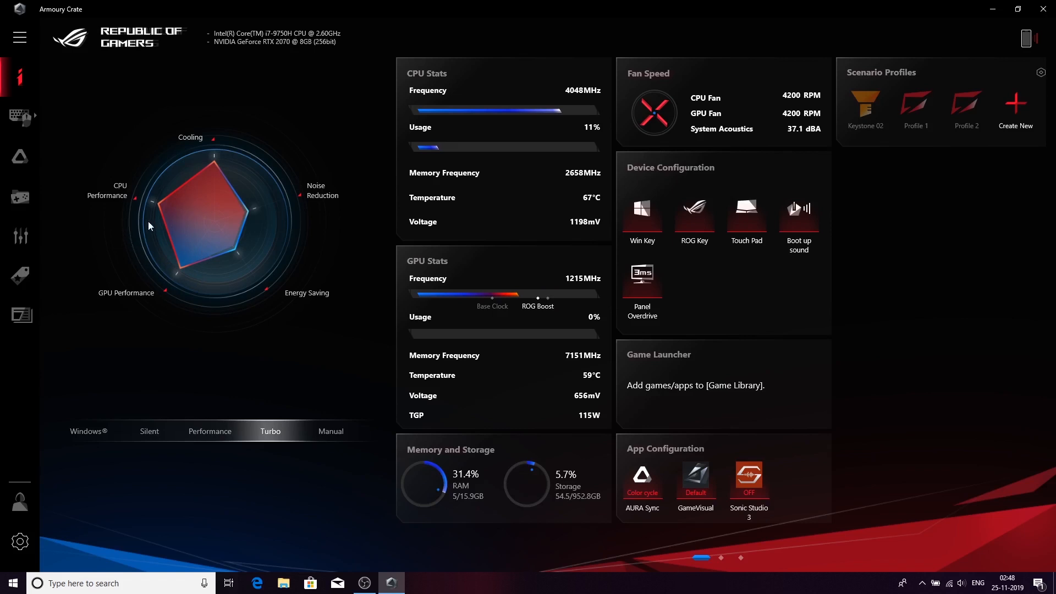
mouse_move(178, 168)
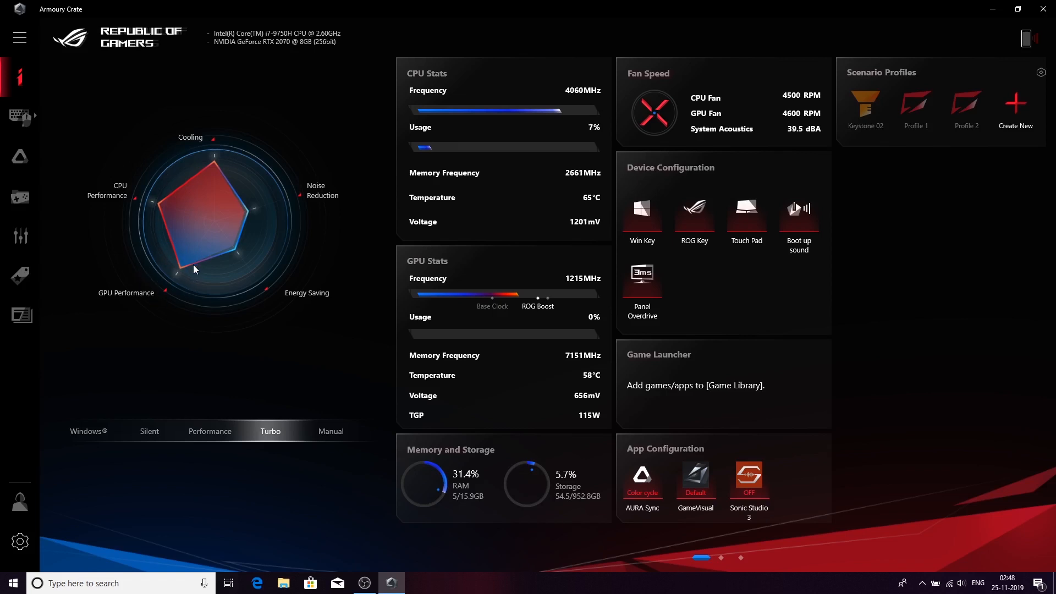
mouse_move(257, 178)
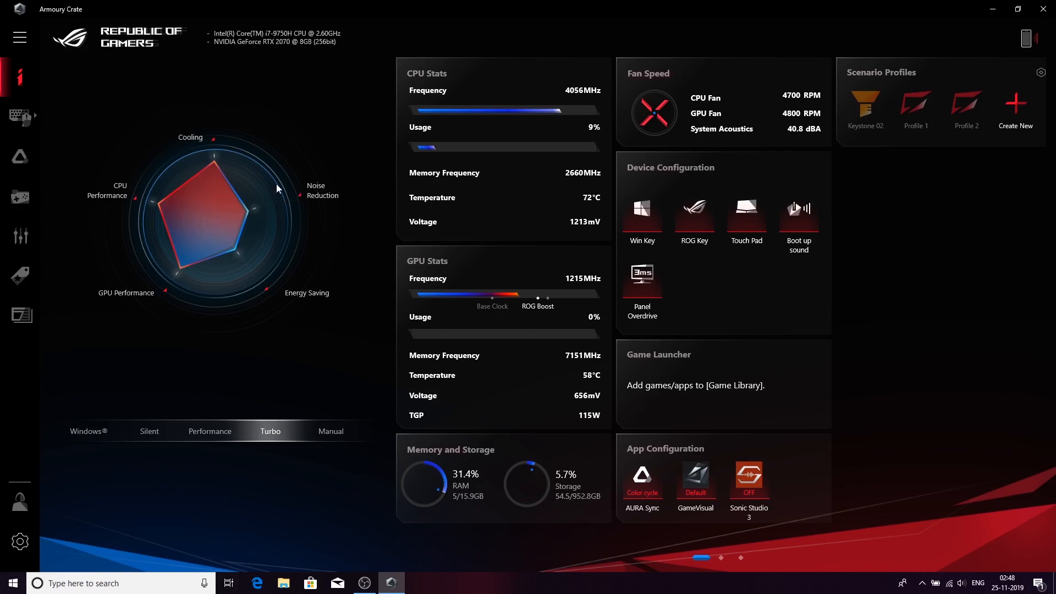
mouse_move(258, 249)
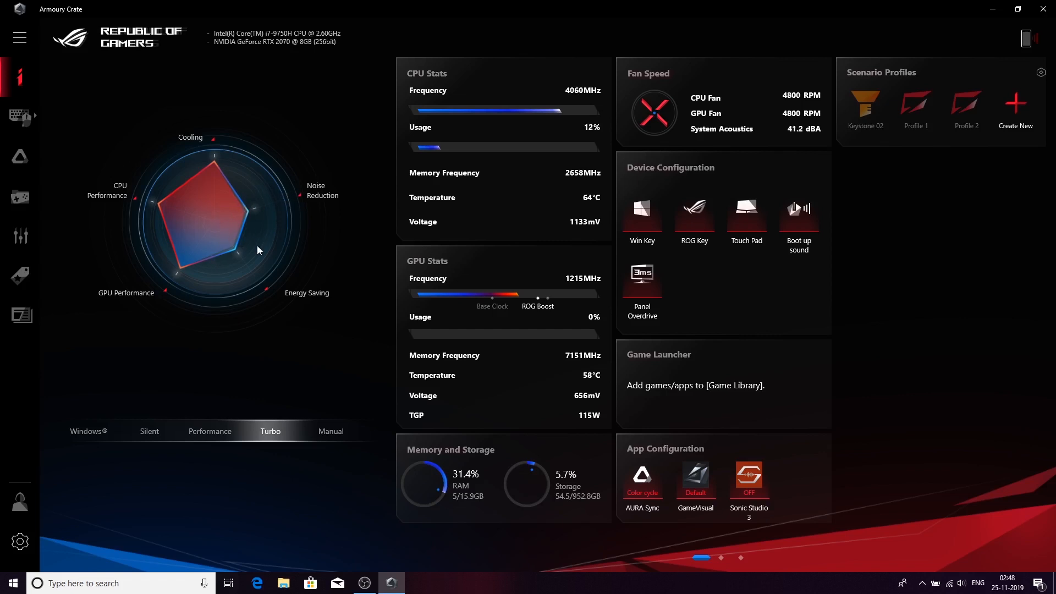
mouse_move(242, 283)
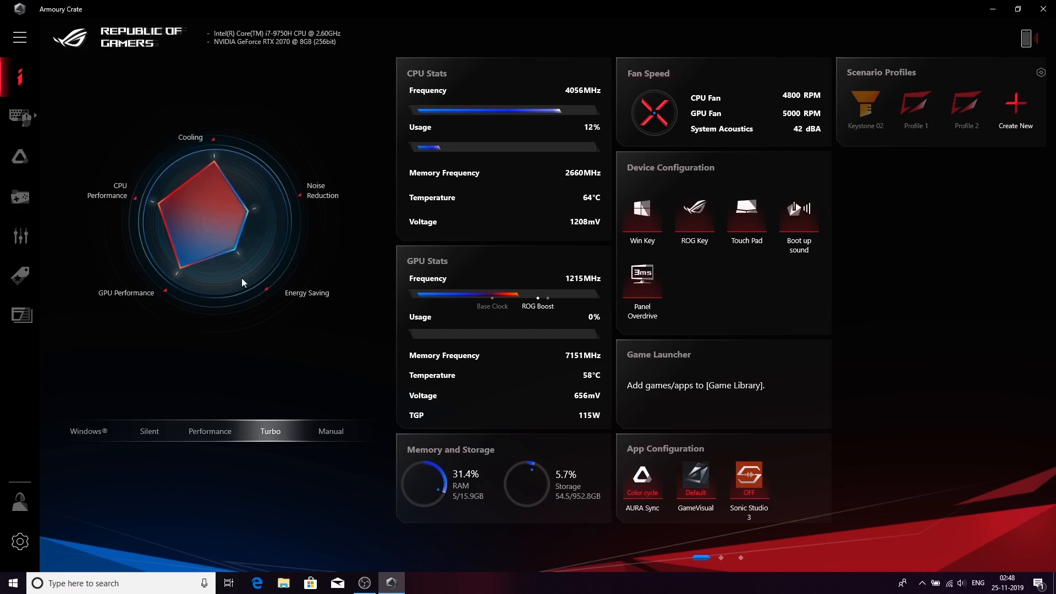
mouse_move(773, 58)
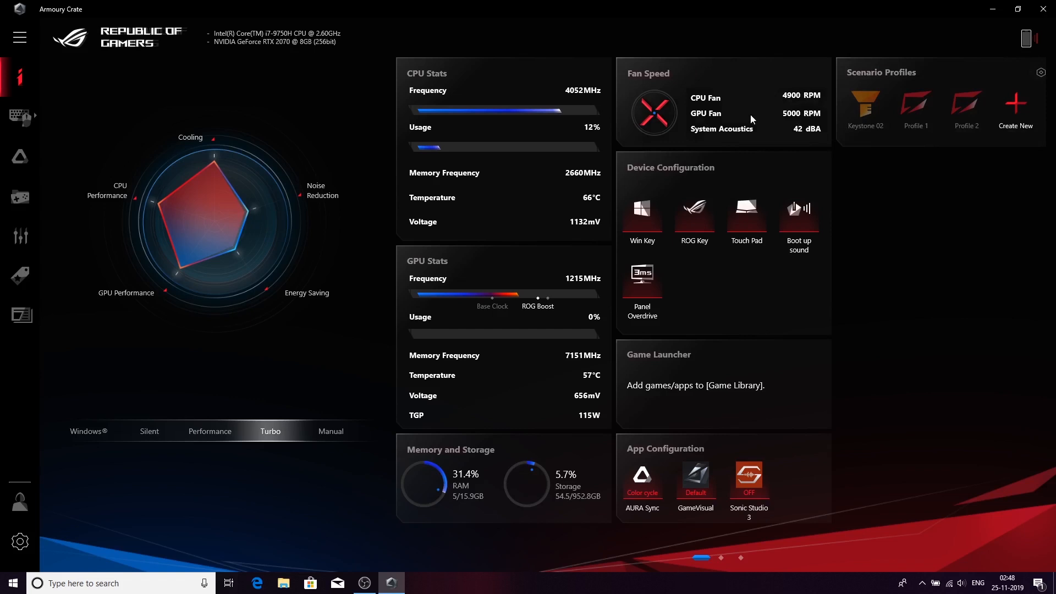
mouse_move(349, 199)
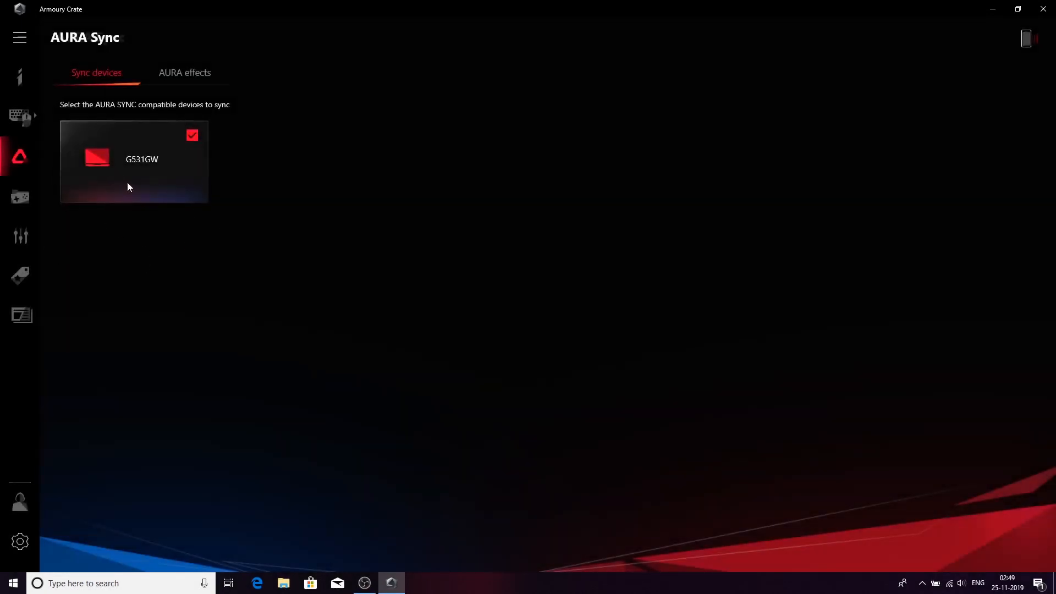
mouse_move(88, 172)
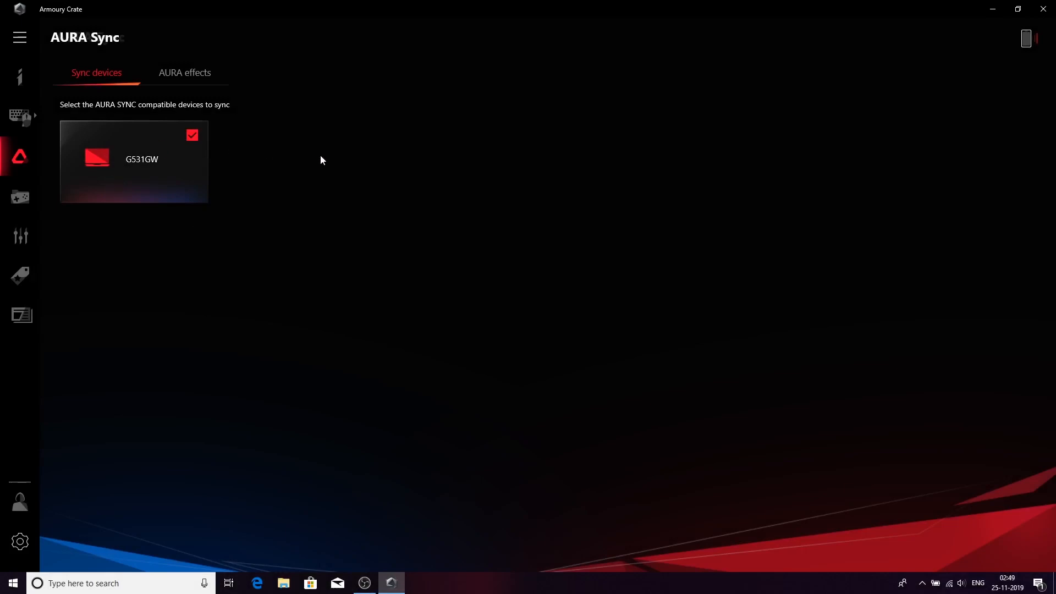
mouse_move(349, 214)
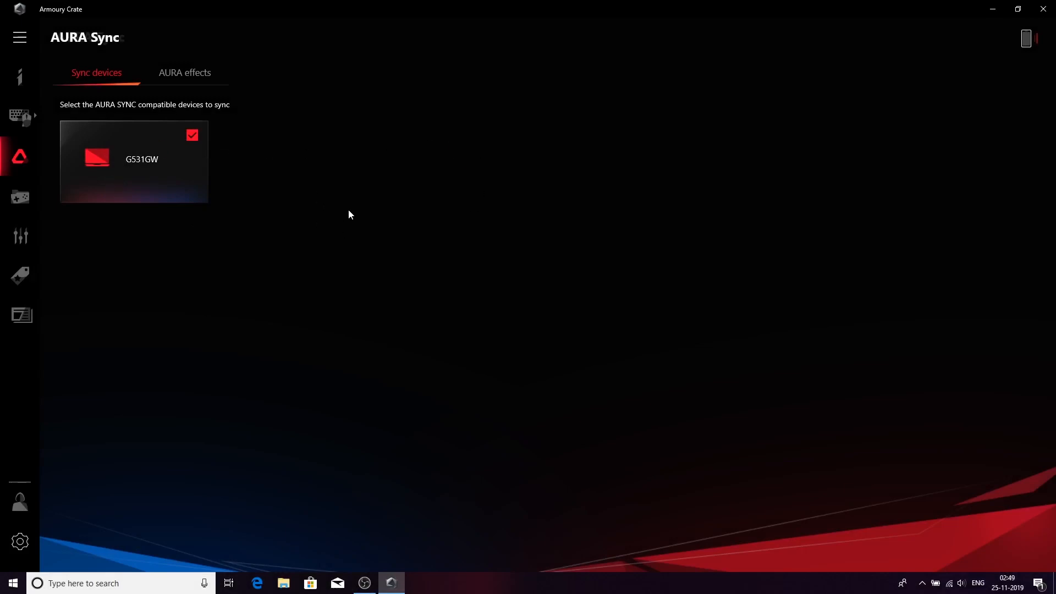
mouse_move(254, 197)
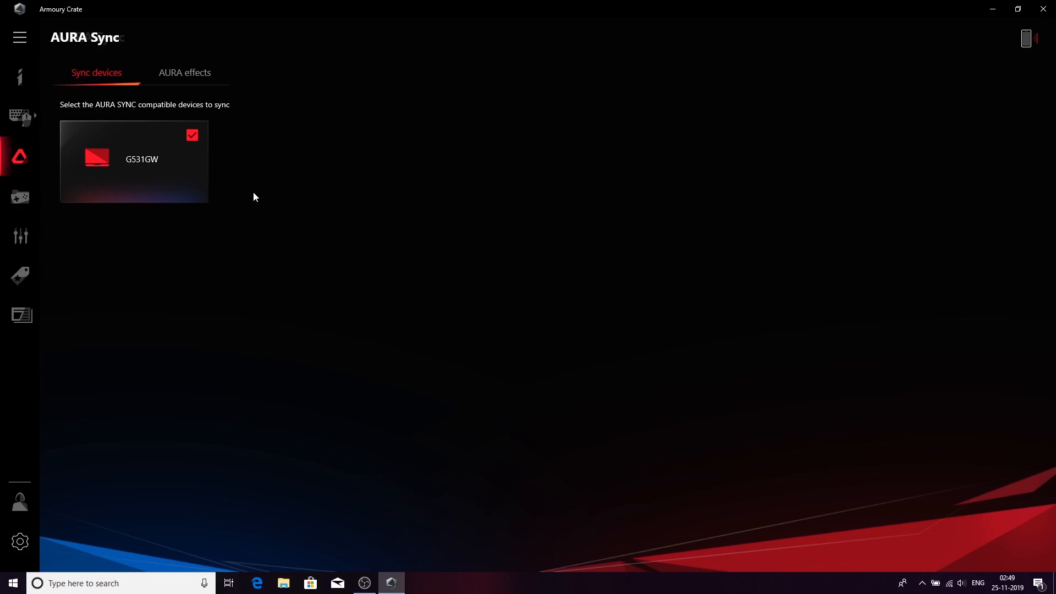
mouse_move(265, 173)
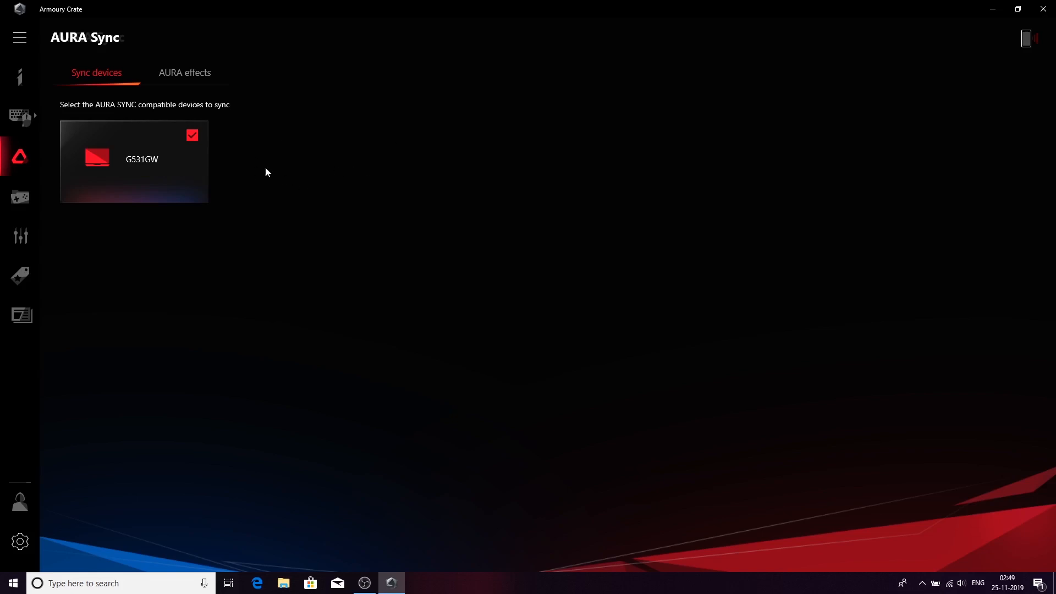
mouse_move(229, 93)
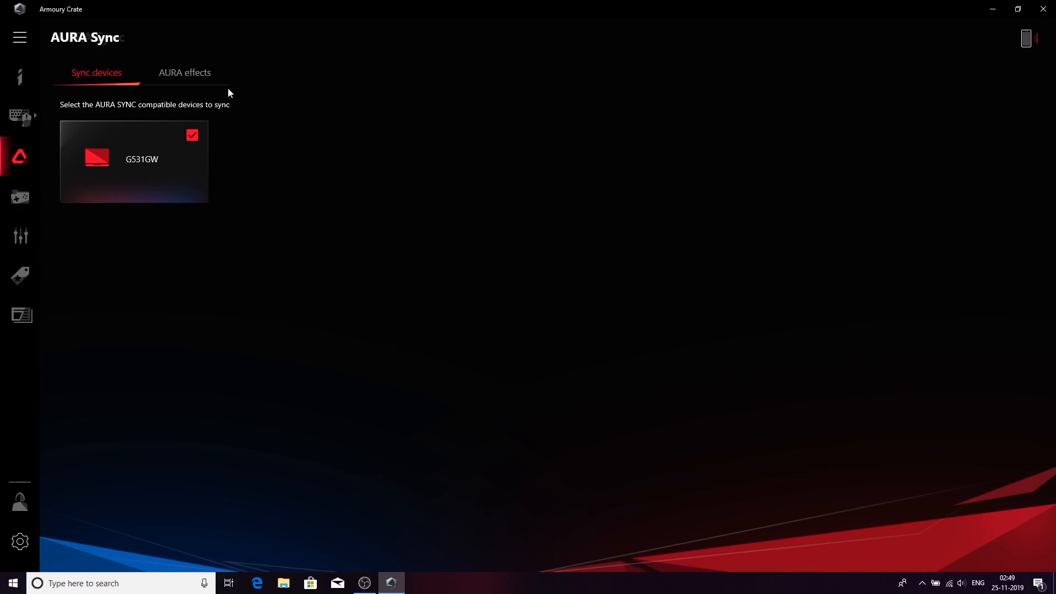
Step: In AURA effects, try Rainbow then settle on the ASUS 30th lighting effect
click(185, 73)
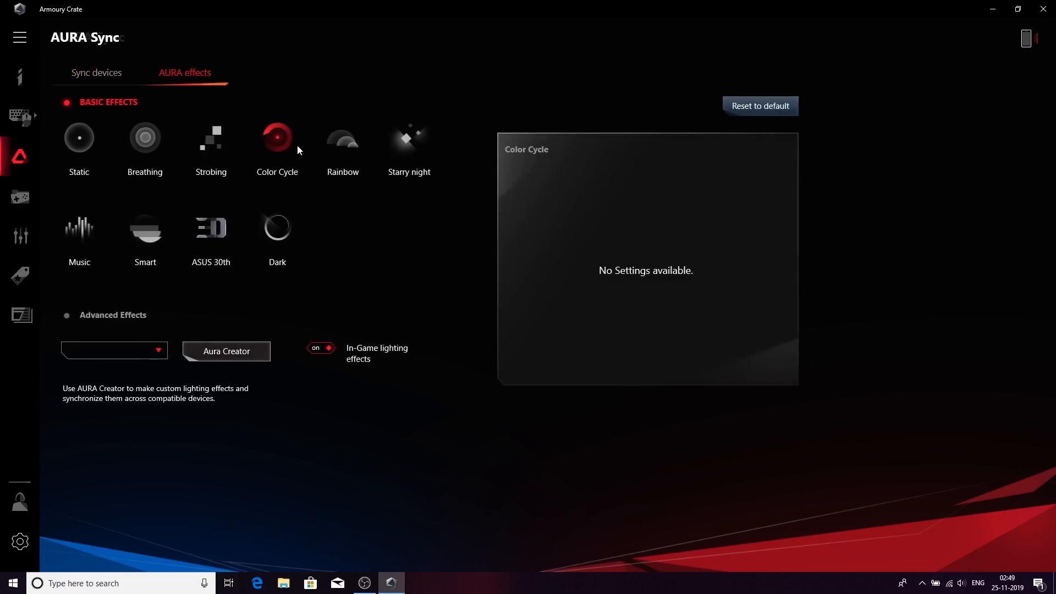
mouse_move(349, 149)
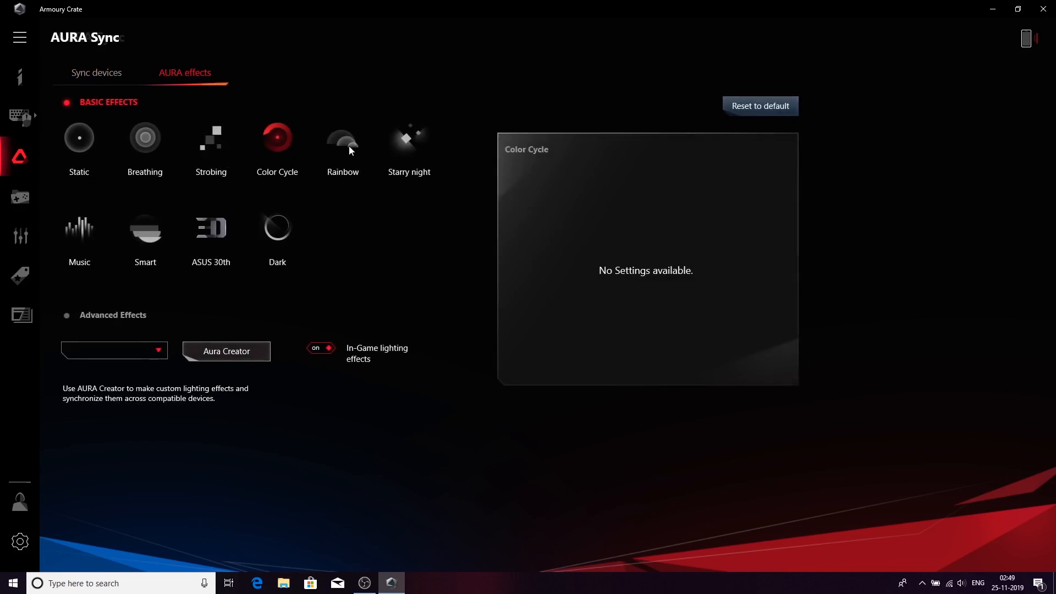
click(342, 140)
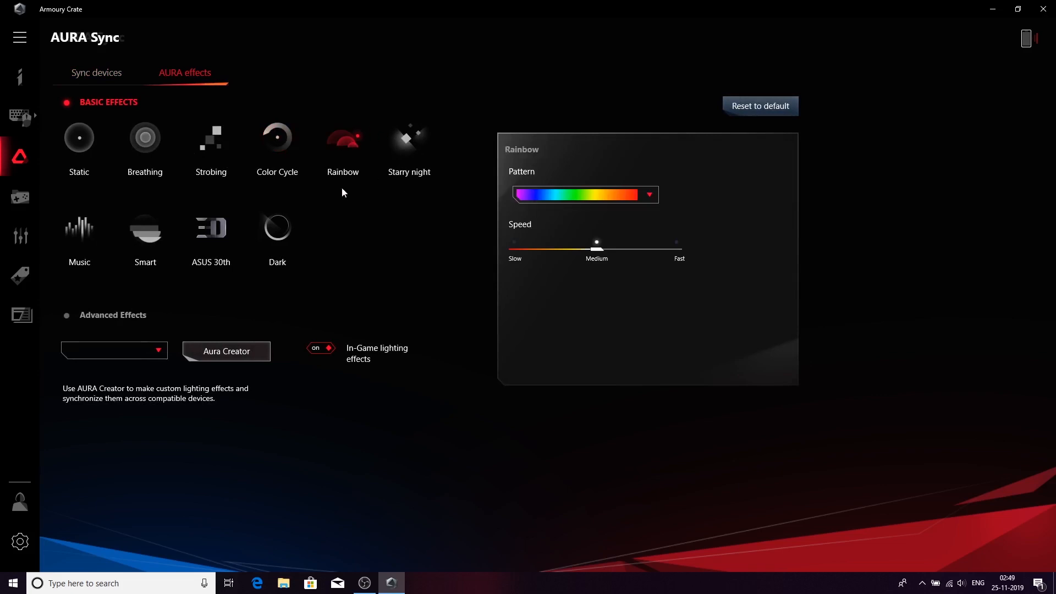
click(210, 228)
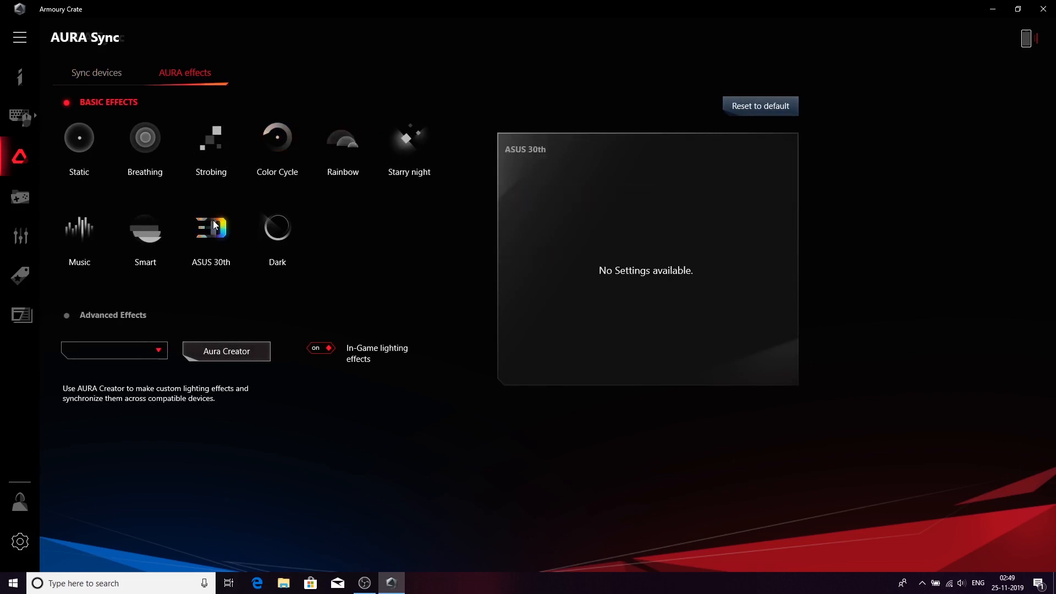
mouse_move(201, 328)
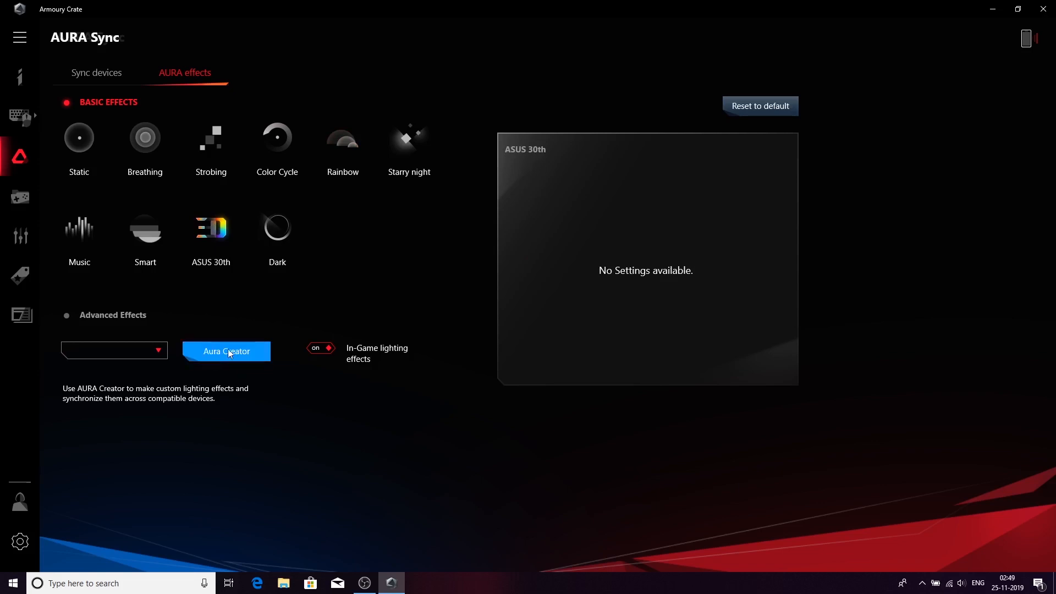
mouse_move(249, 373)
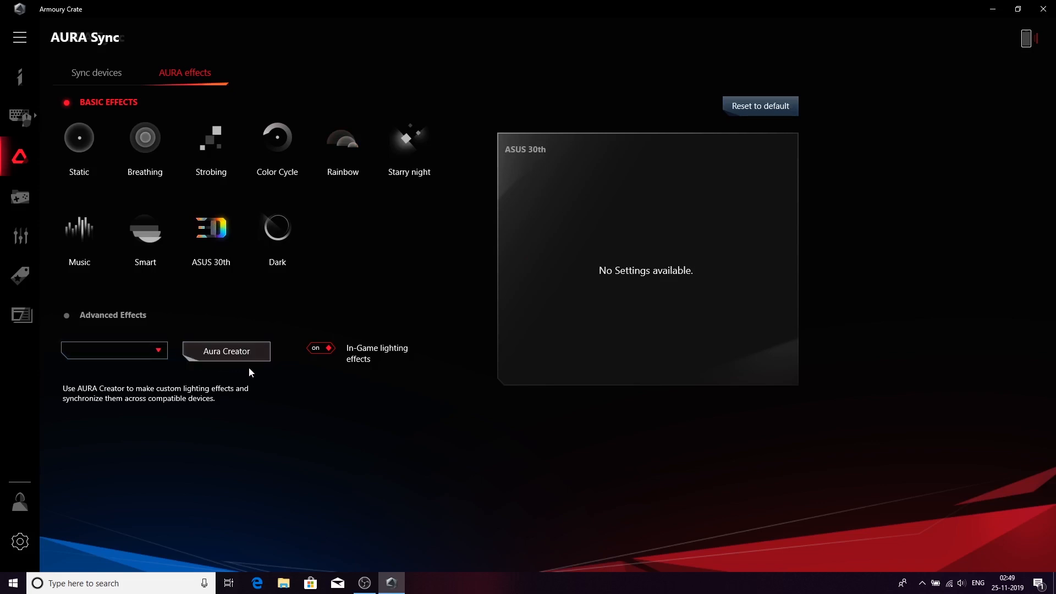
mouse_move(226, 350)
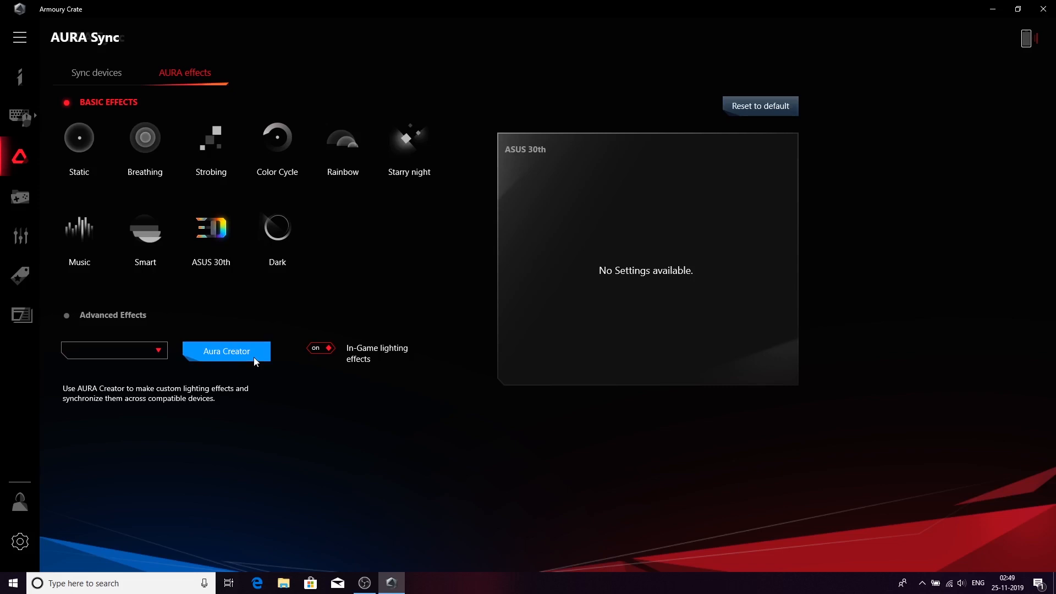
click(227, 351)
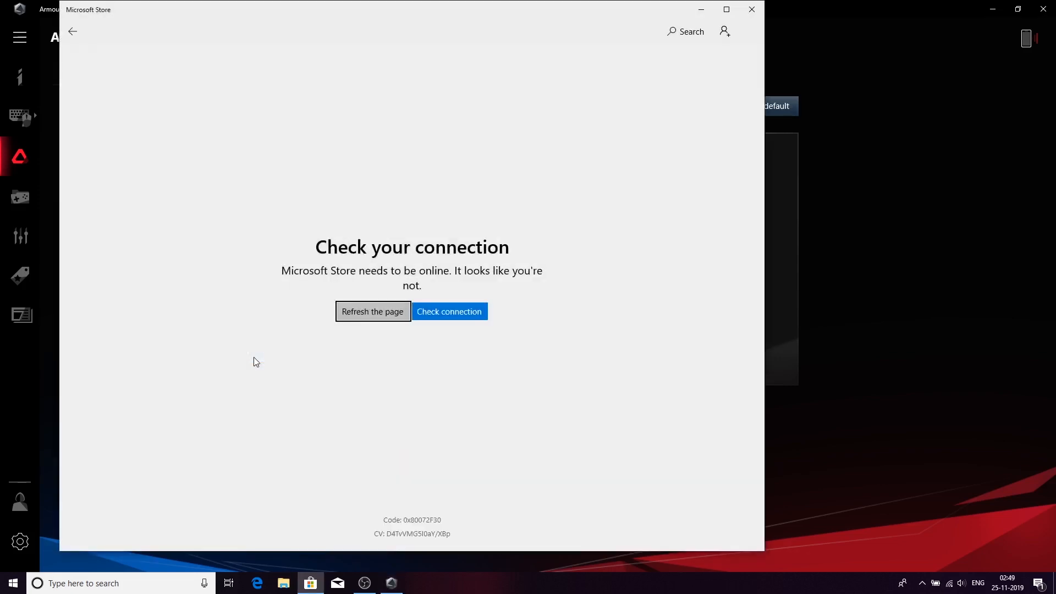
click(372, 312)
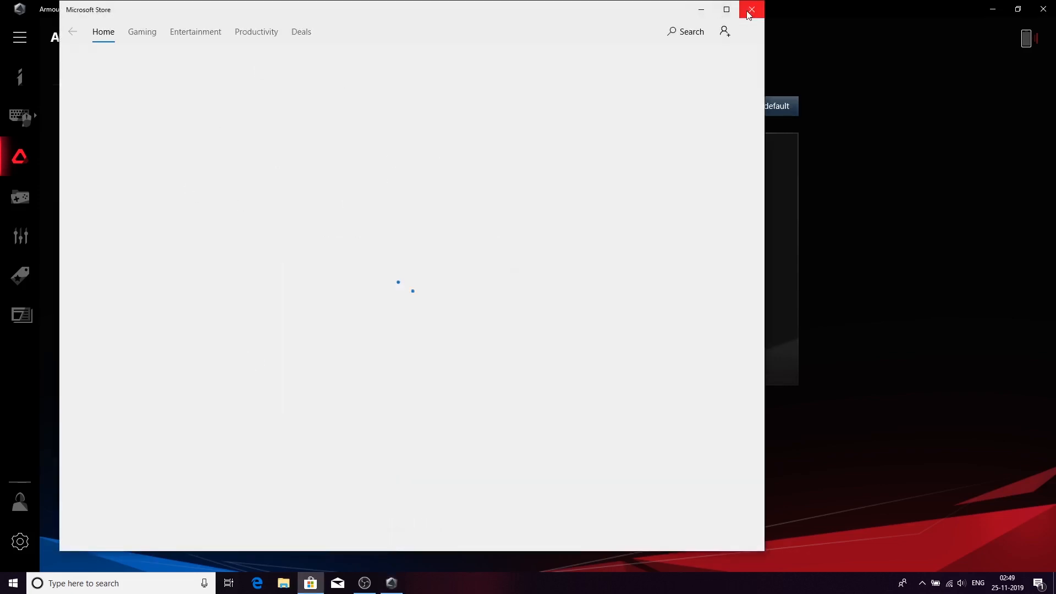
mouse_move(751, 11)
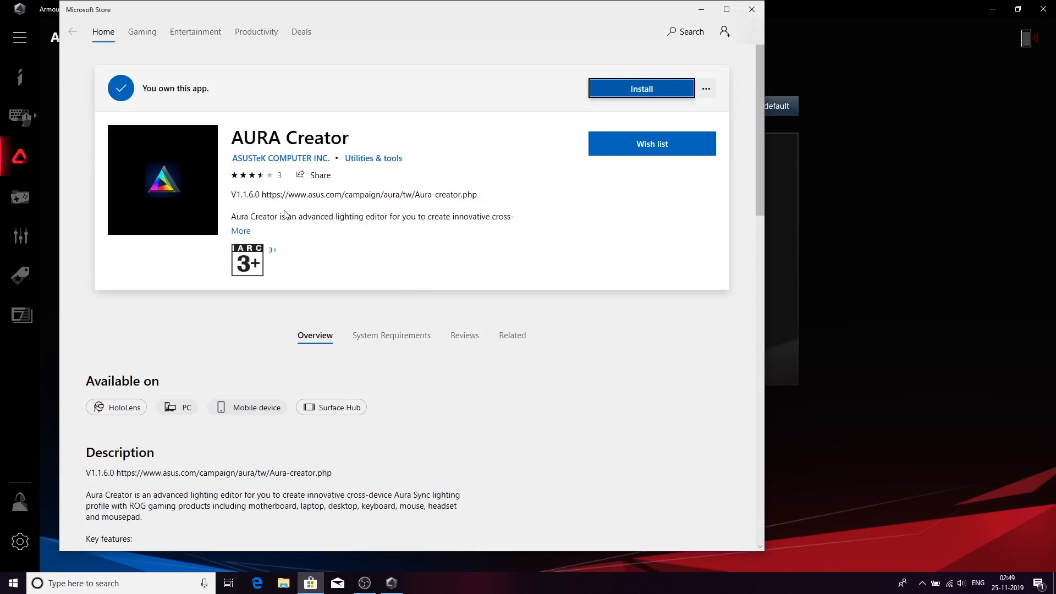
scroll(down, 3)
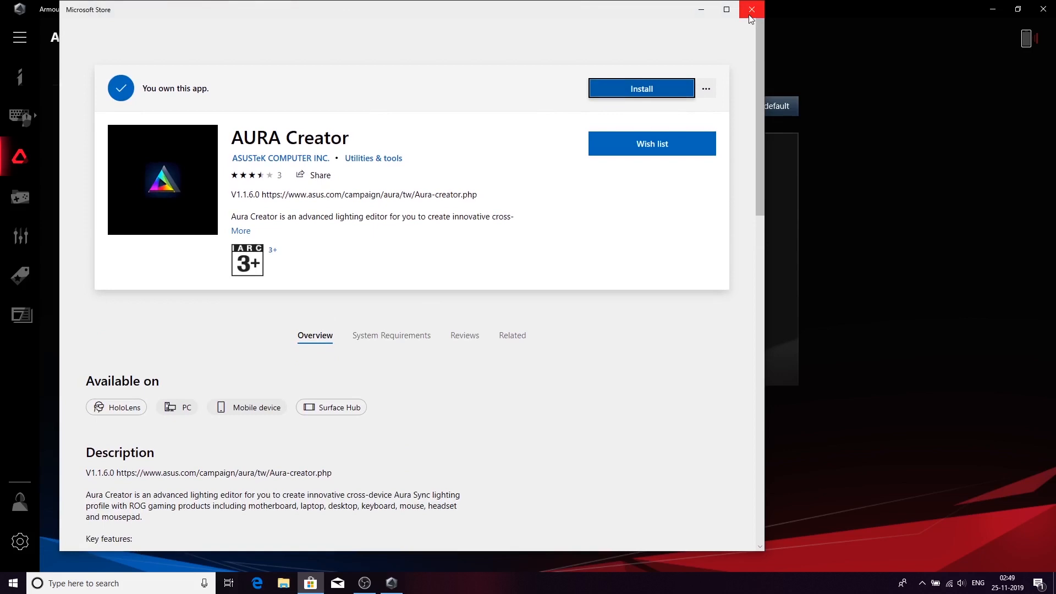
mouse_move(751, 9)
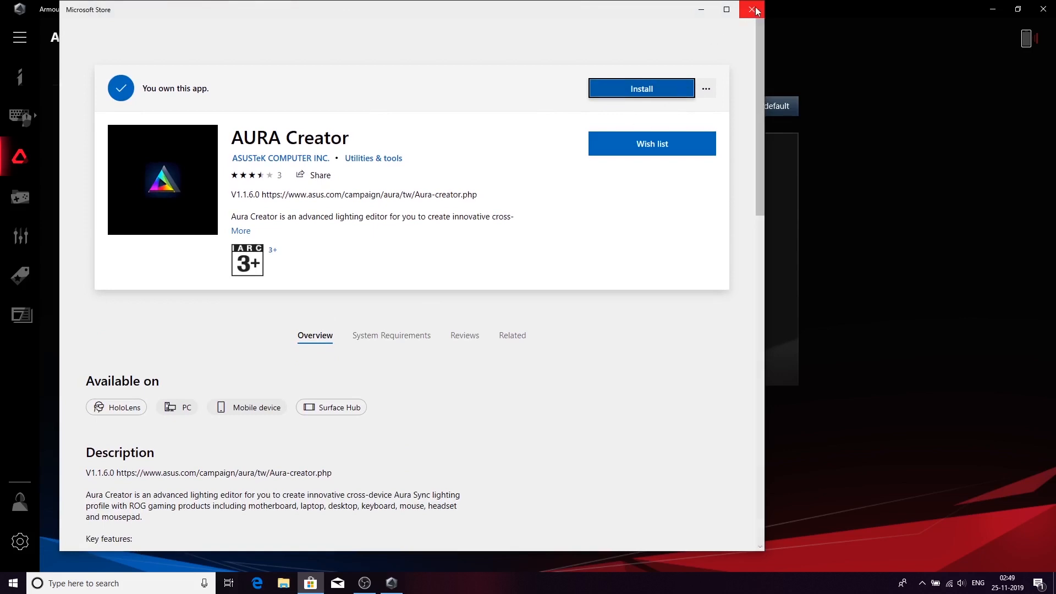
click(752, 10)
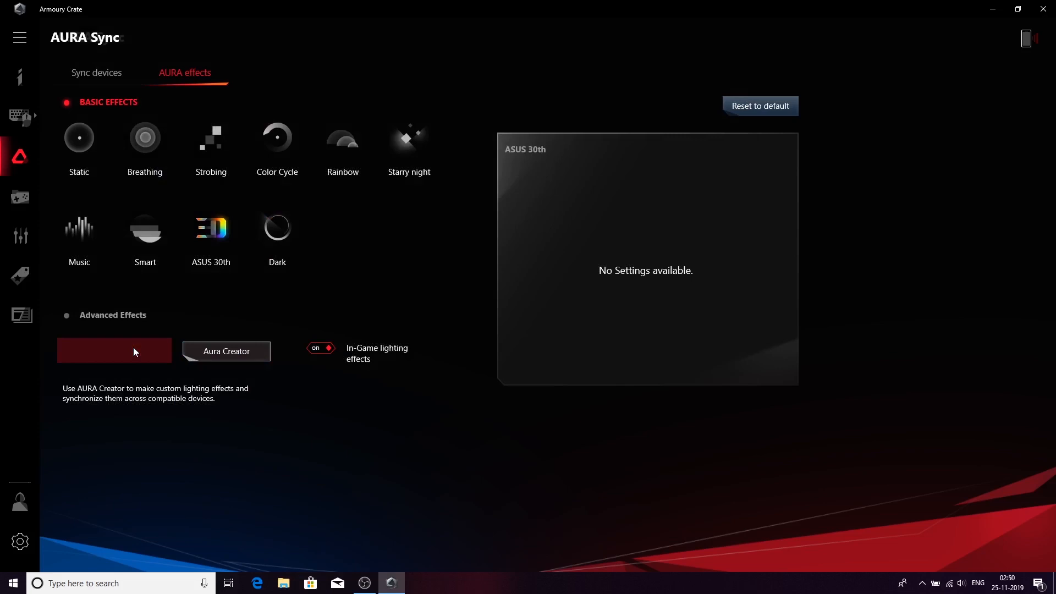
mouse_move(377, 304)
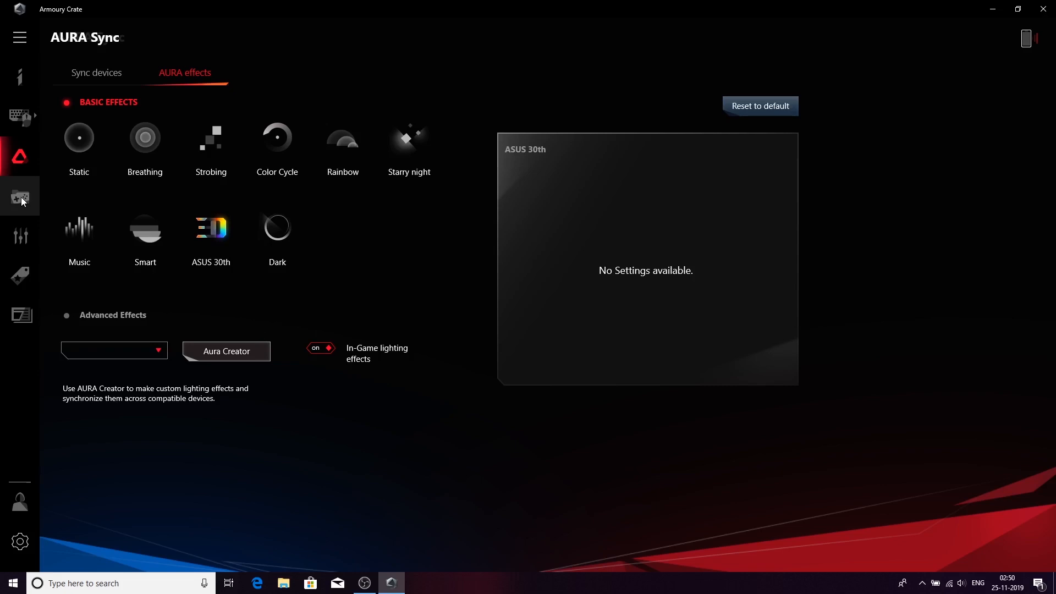
Step: Go to the Game Library from the sidebar
click(20, 196)
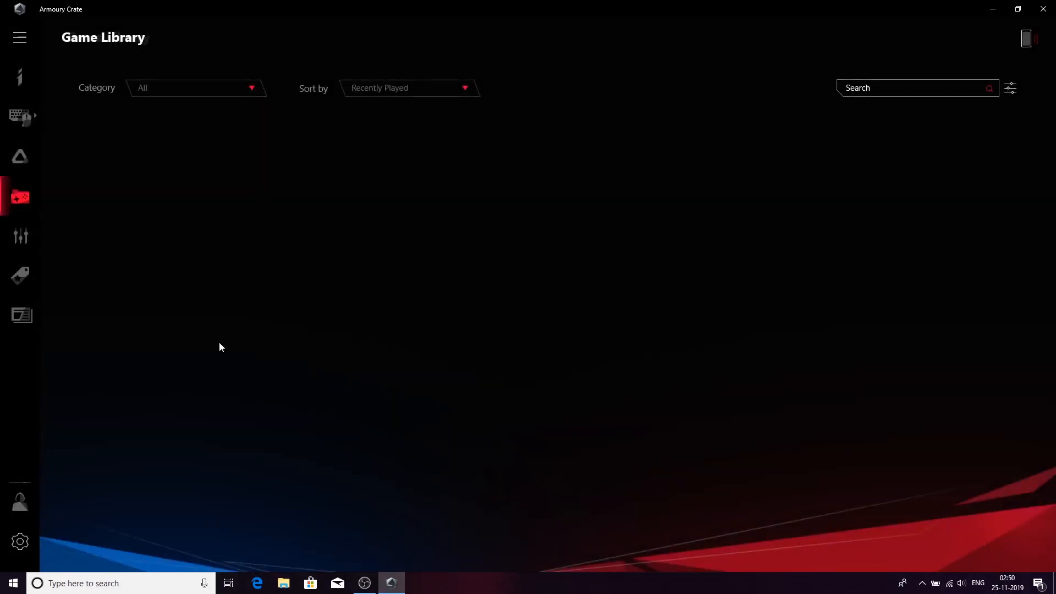
mouse_move(365, 308)
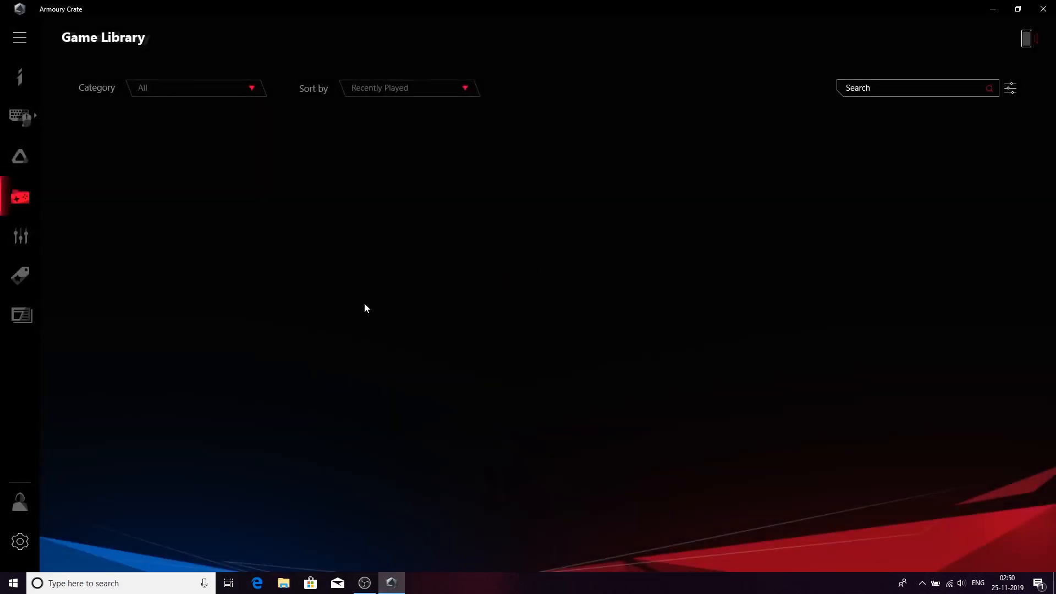
mouse_move(283, 305)
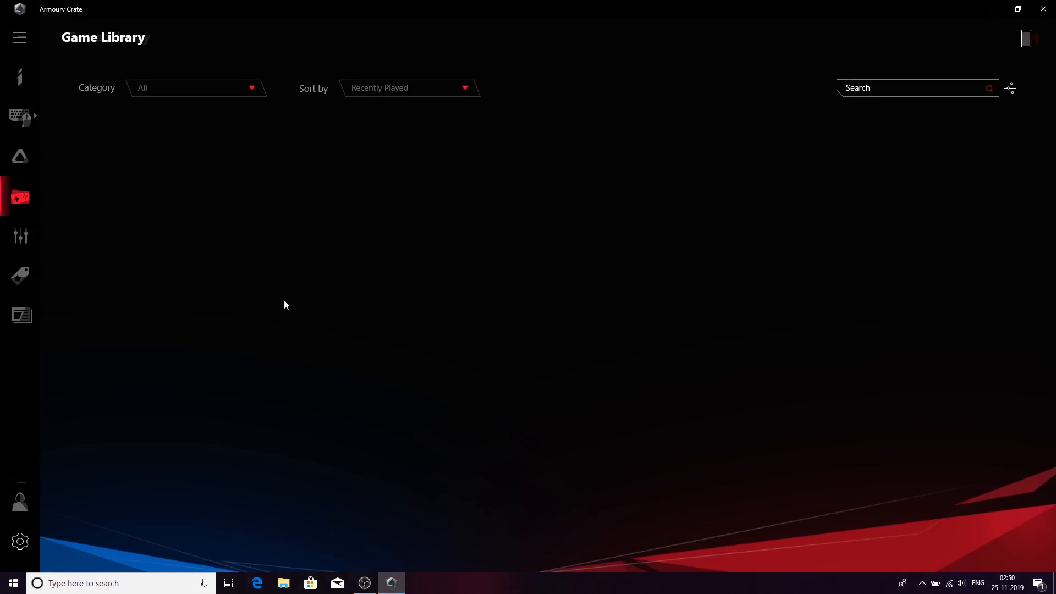
mouse_move(235, 244)
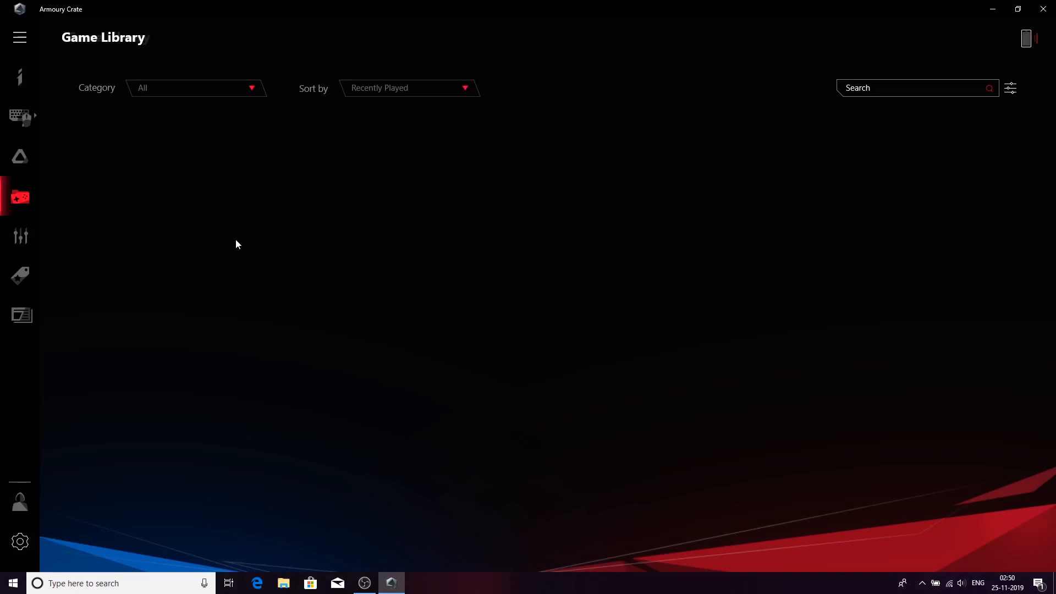
mouse_move(275, 214)
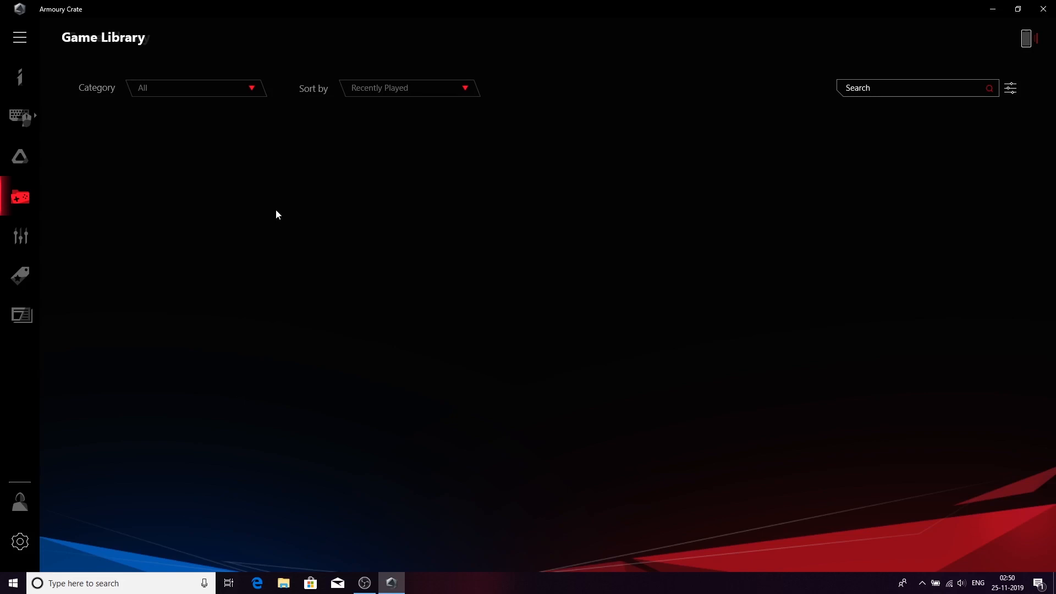
mouse_move(513, 218)
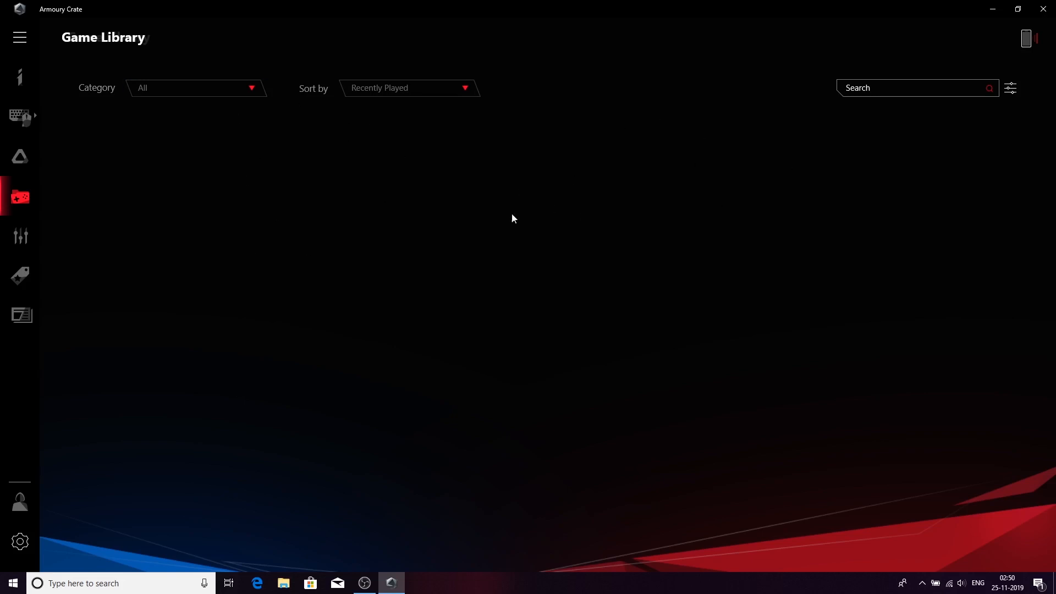
mouse_move(20, 237)
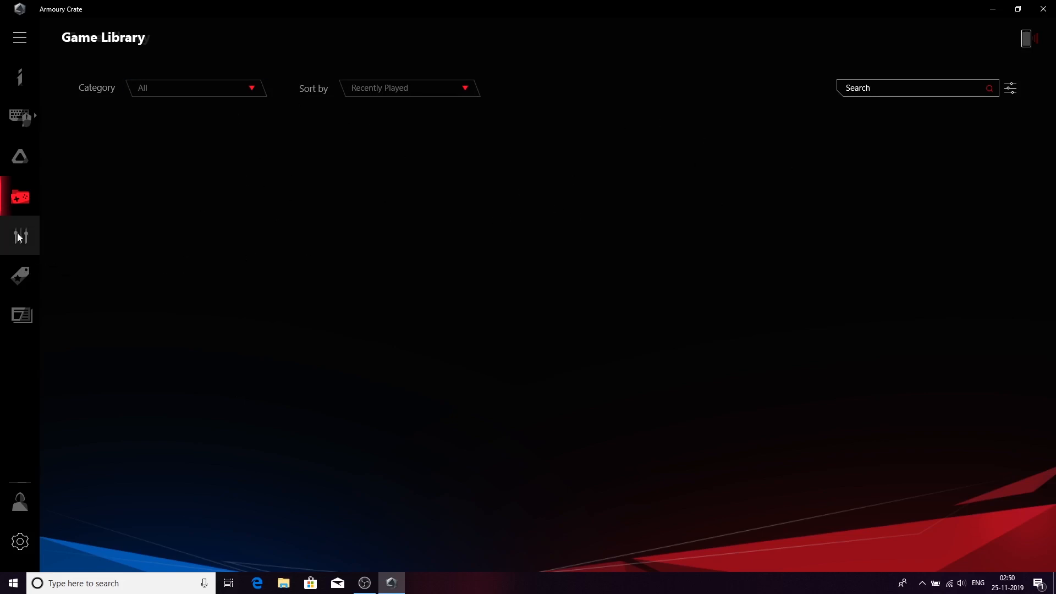
Step: Go to Scenario Profiles, showing the Keystone 02 profile settings
click(19, 236)
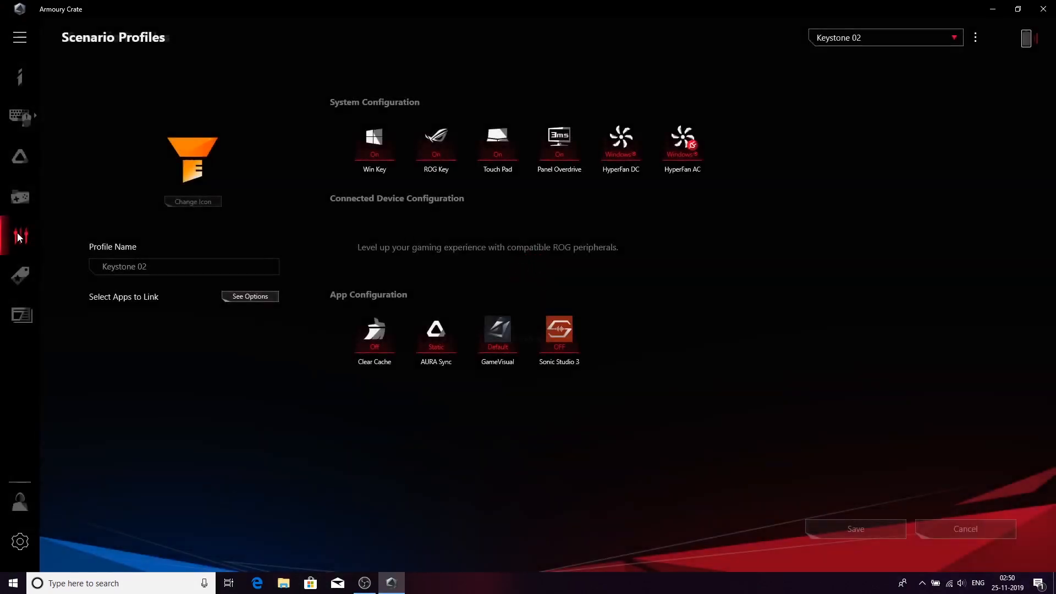
mouse_move(52, 242)
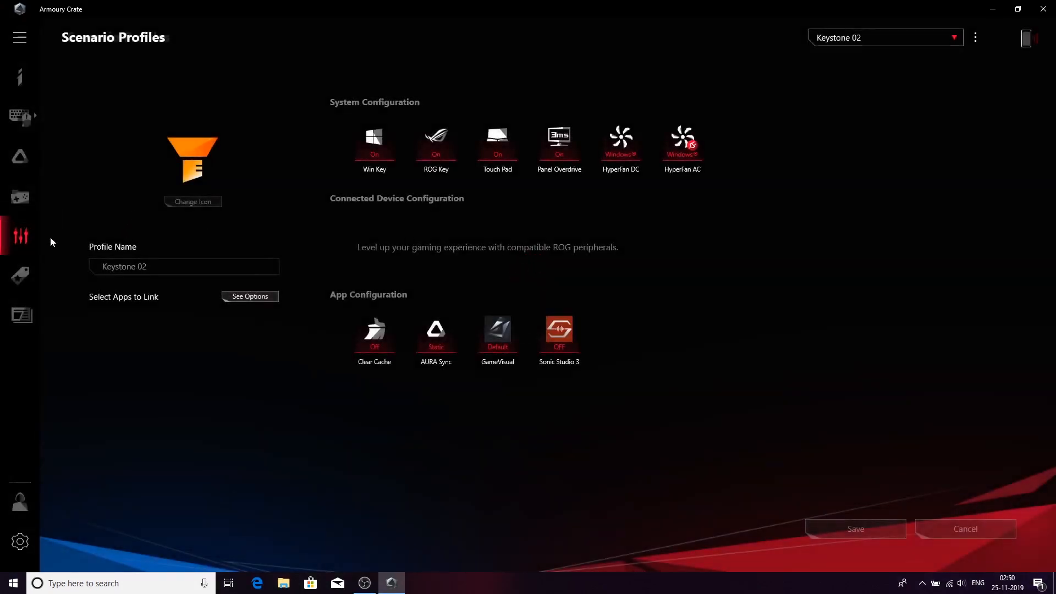
mouse_move(20, 197)
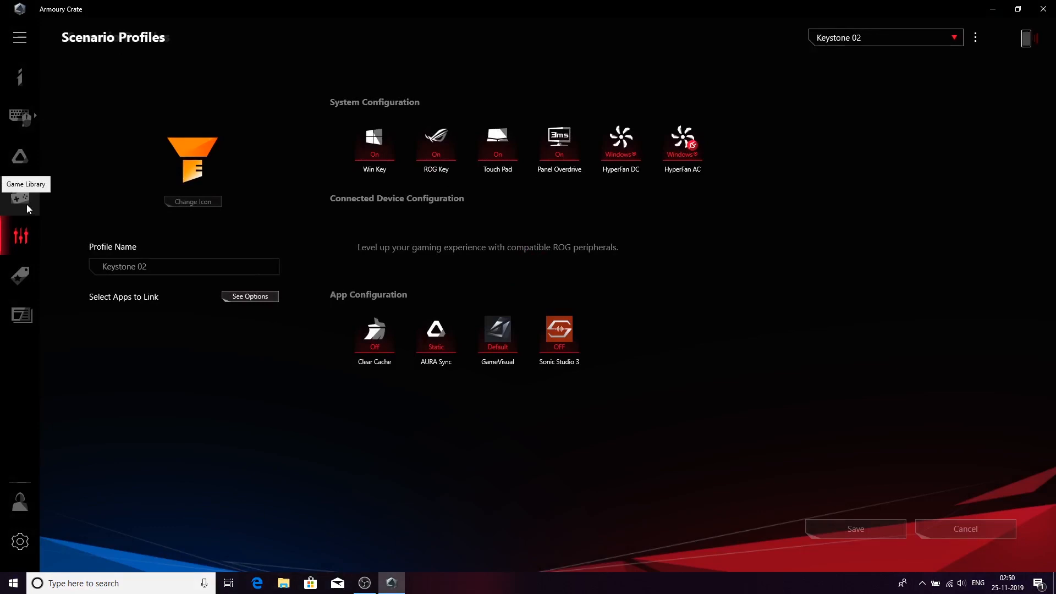
mouse_move(424, 176)
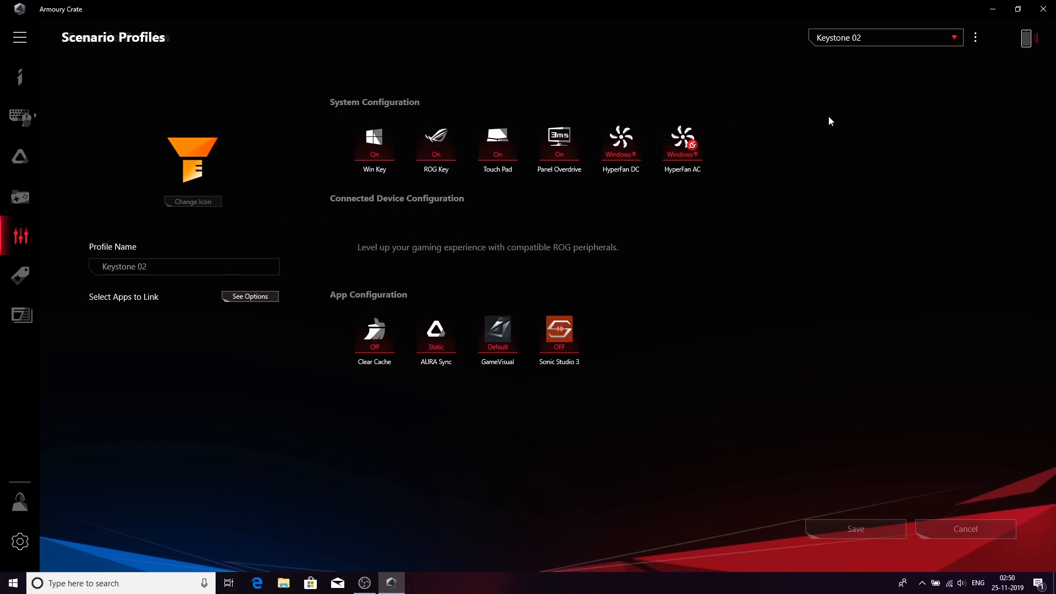
Step: Select Profile 1, turn its Panel Overdrive off and save the change
click(885, 38)
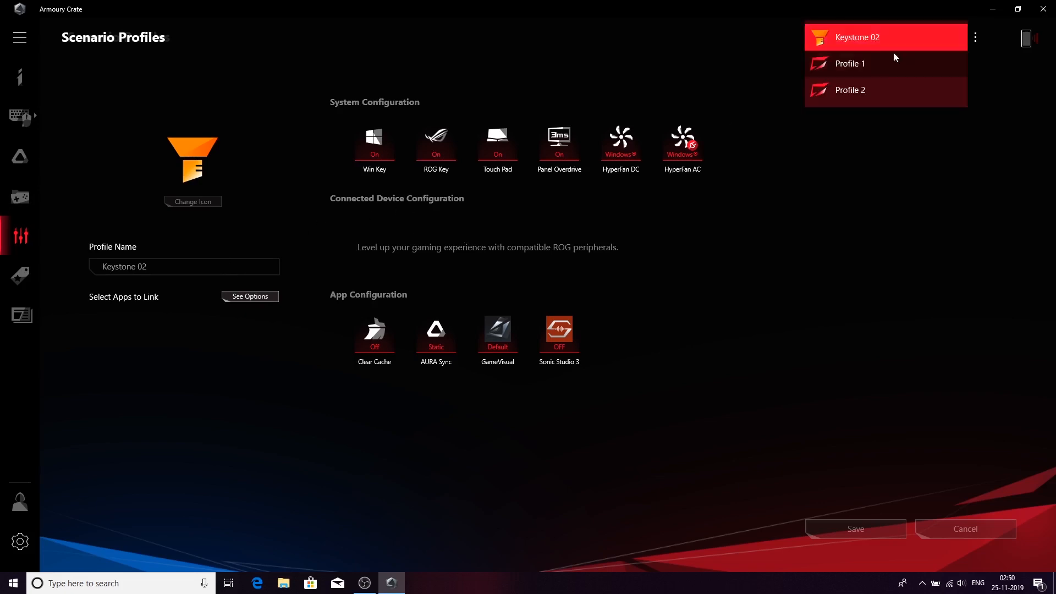
click(848, 63)
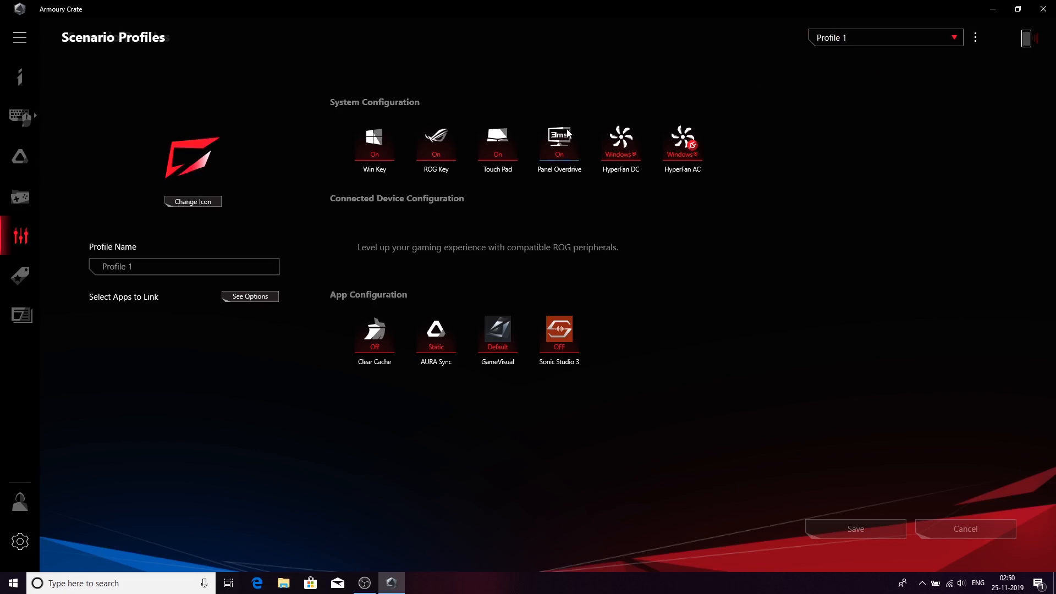
click(558, 137)
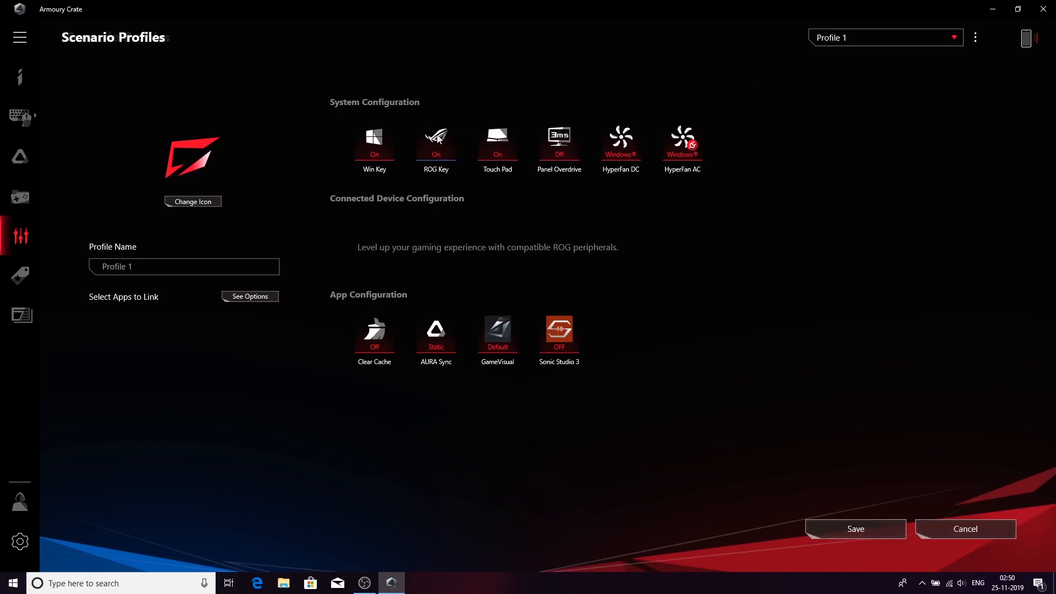
click(436, 139)
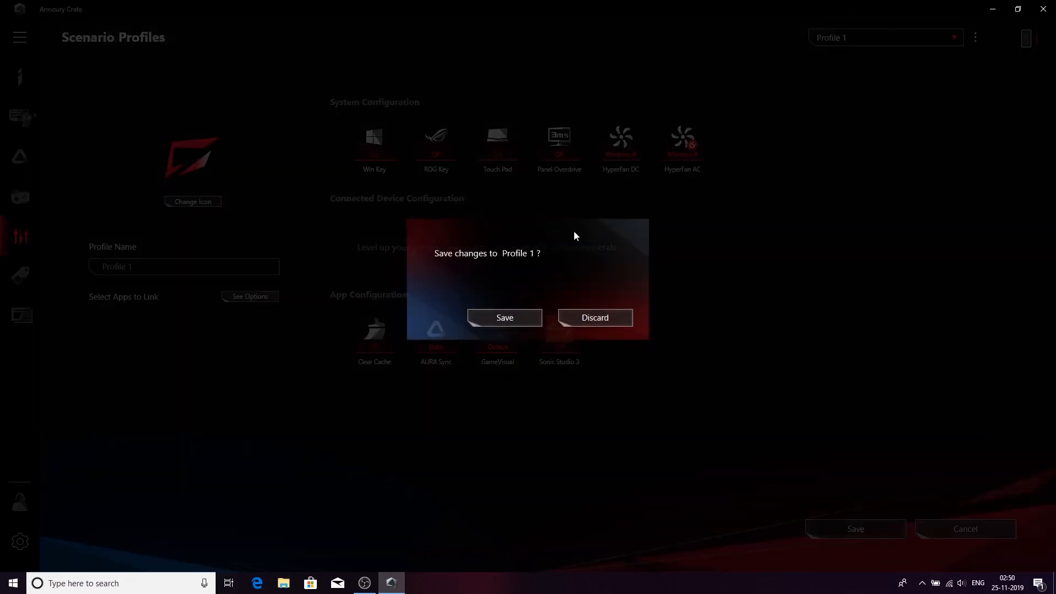
click(504, 316)
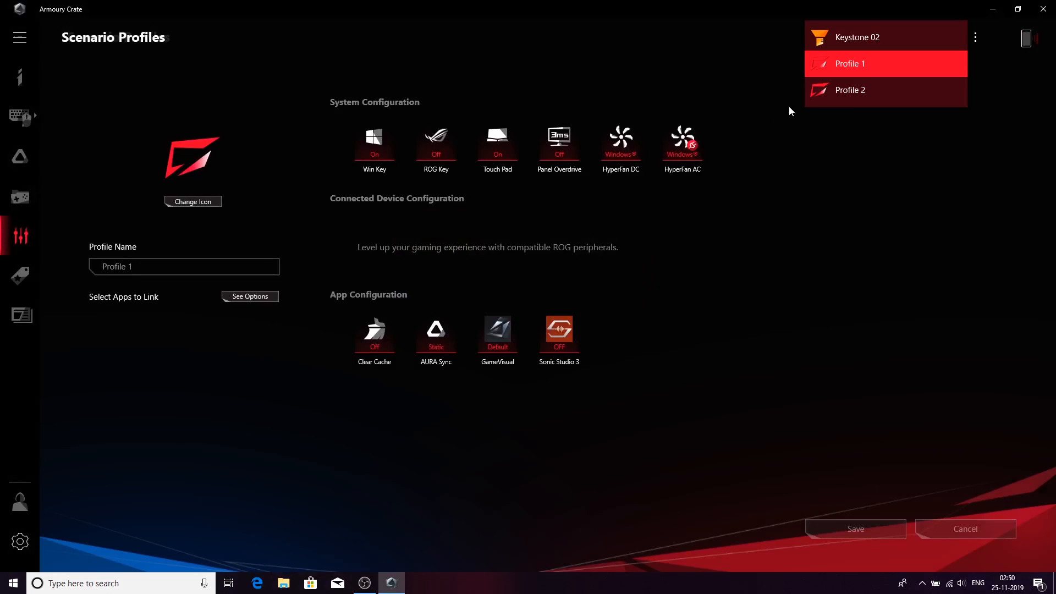
Step: View Profile 2, then go to the Featured game deals section
click(850, 90)
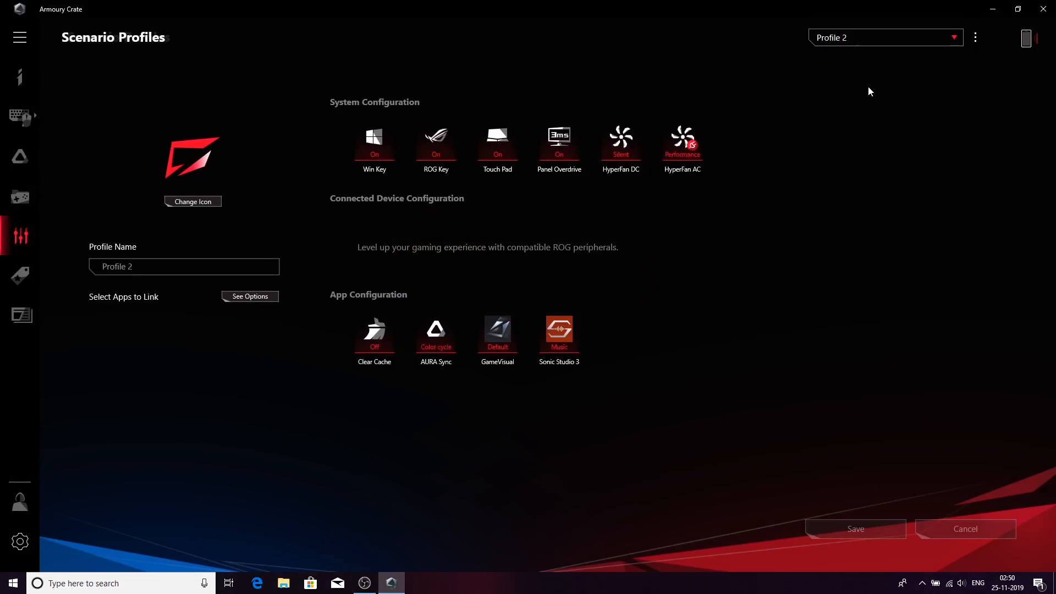
mouse_move(575, 150)
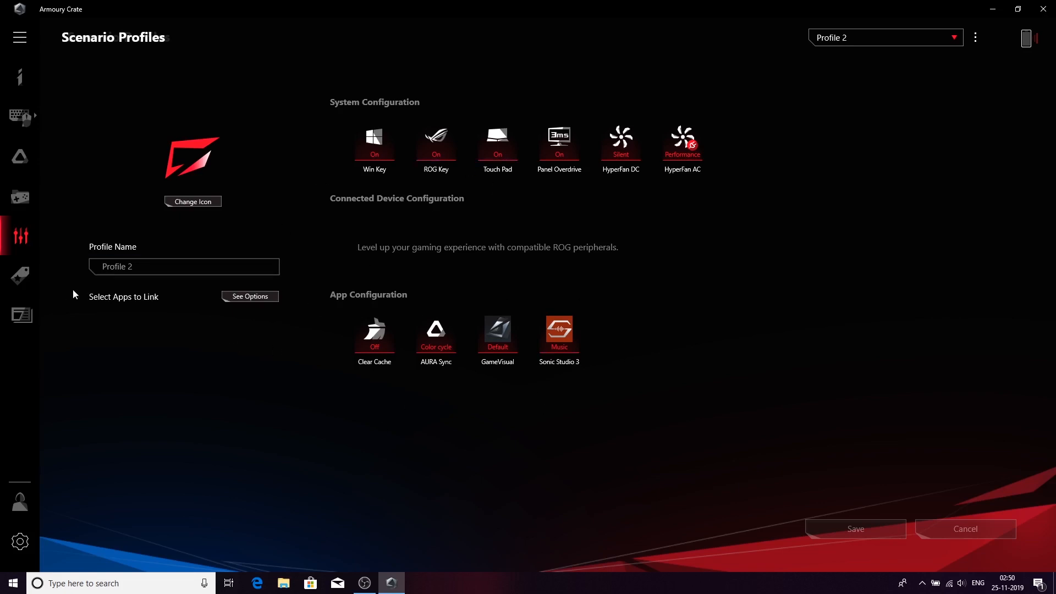
click(20, 275)
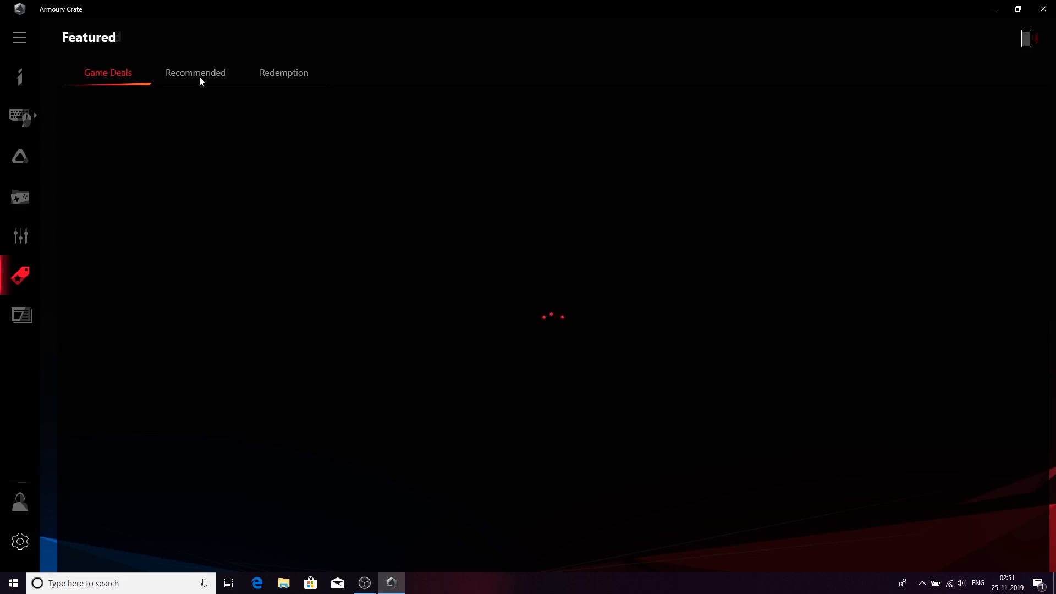
Step: Show the Recommended apps list in the Featured section
click(196, 72)
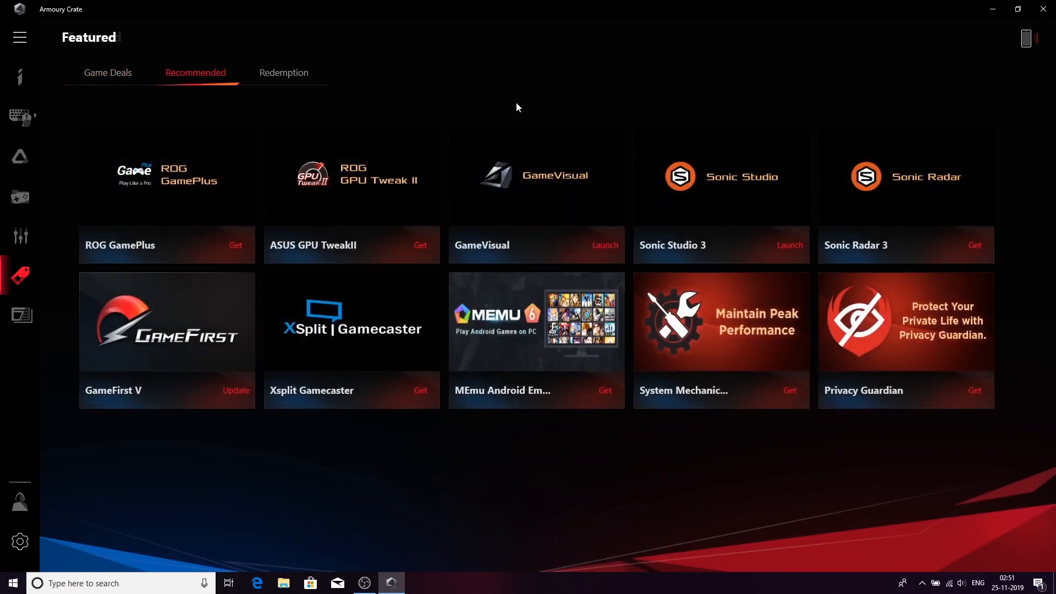
mouse_move(410, 351)
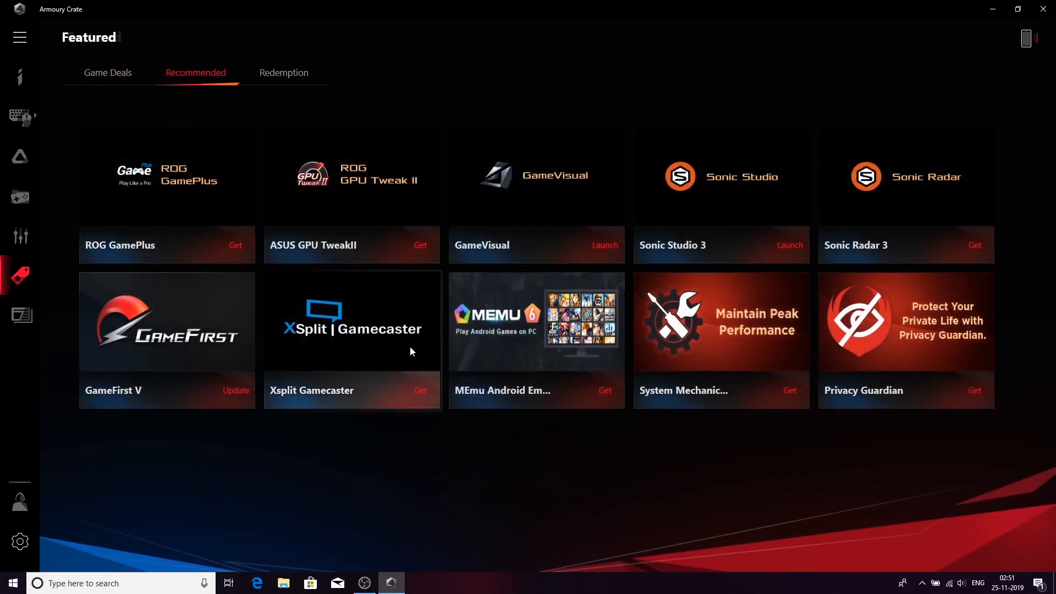
mouse_move(387, 352)
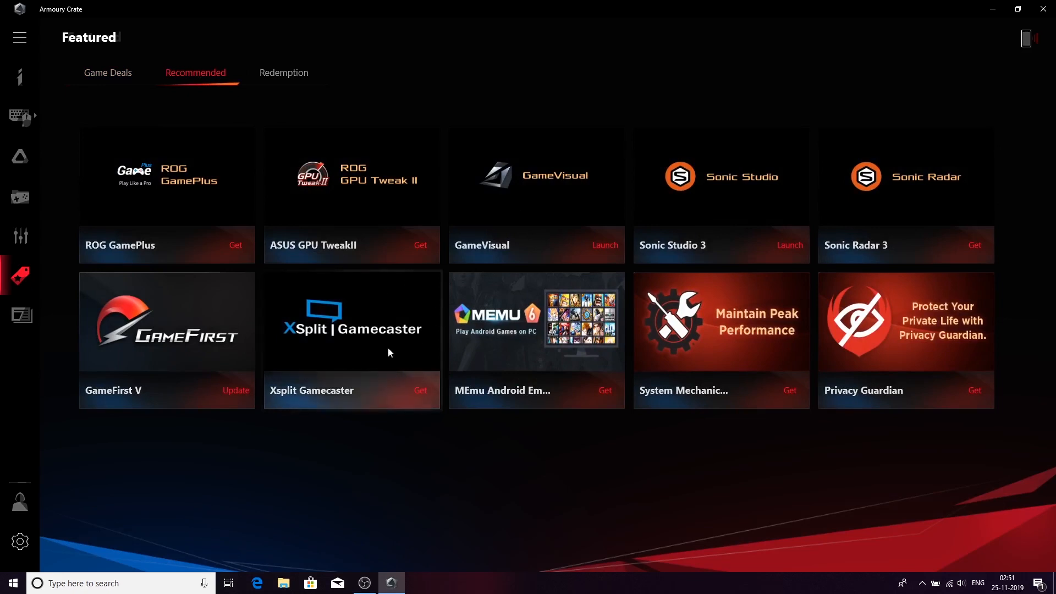
mouse_move(367, 350)
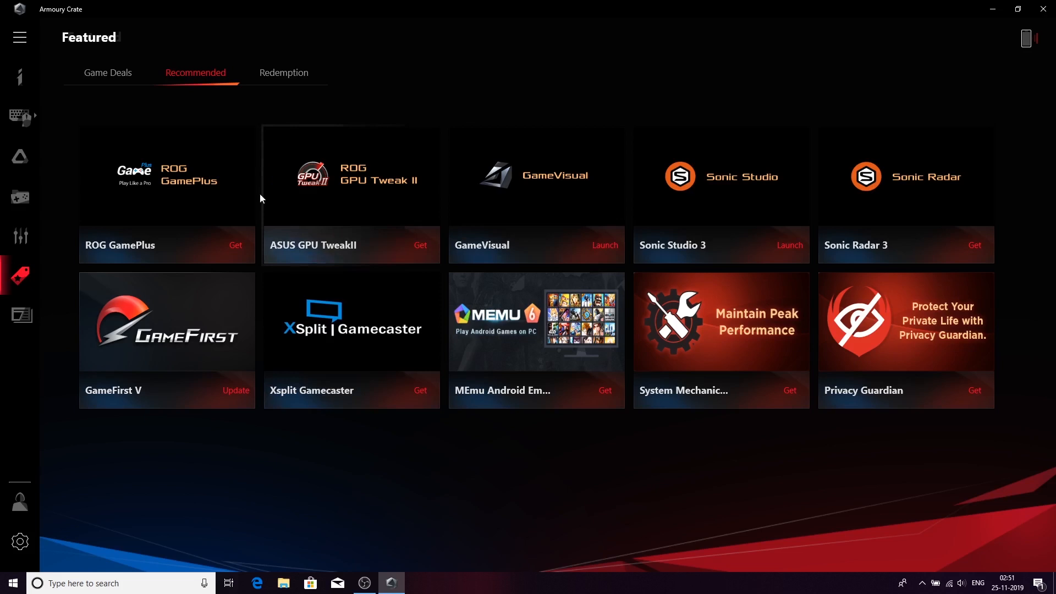
mouse_move(242, 293)
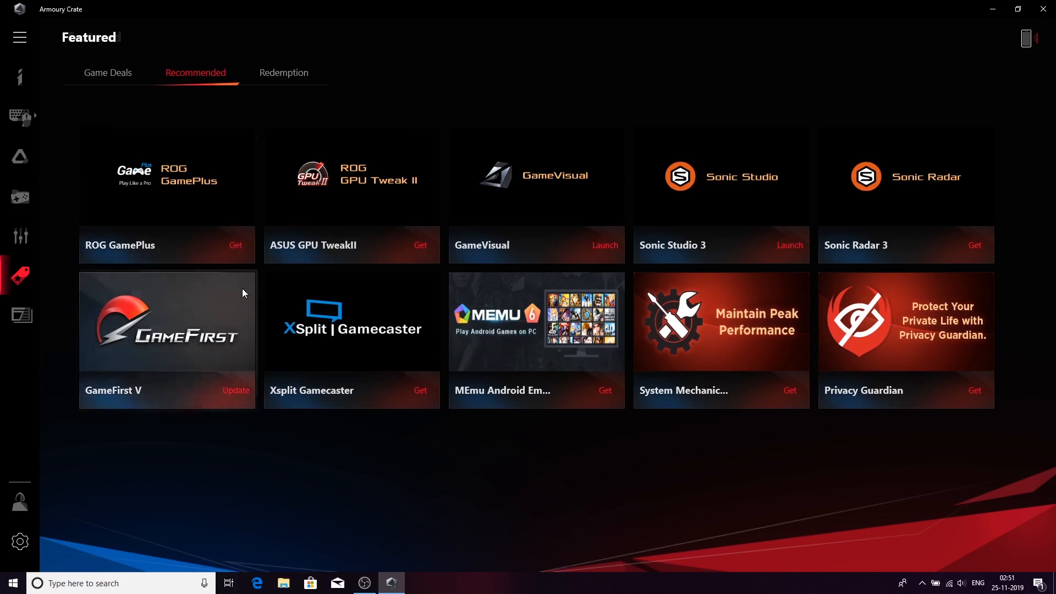
mouse_move(614, 226)
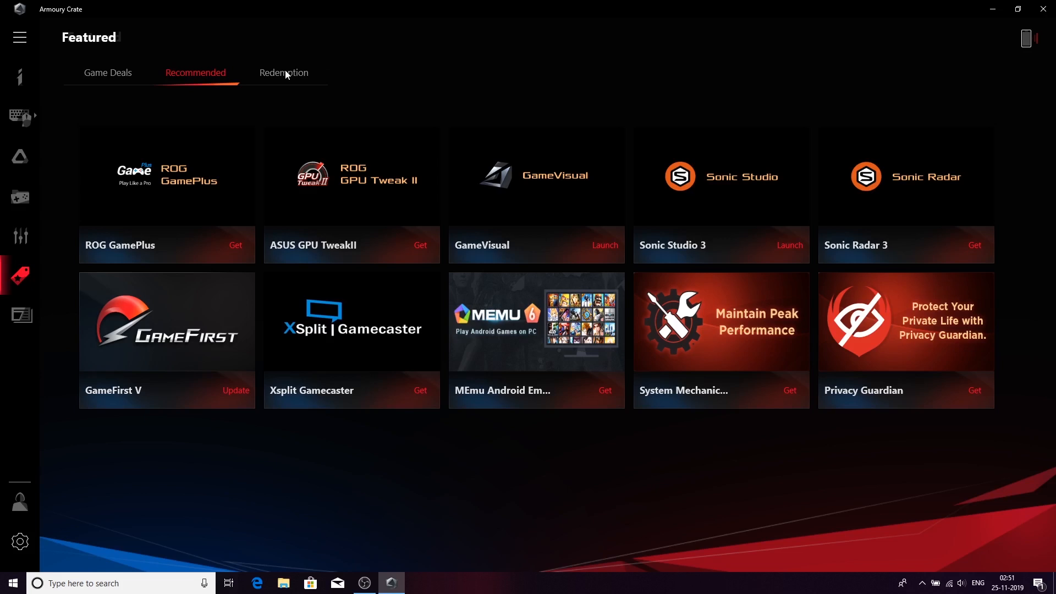
Step: Switch the Featured page to the Redemption tab
click(284, 73)
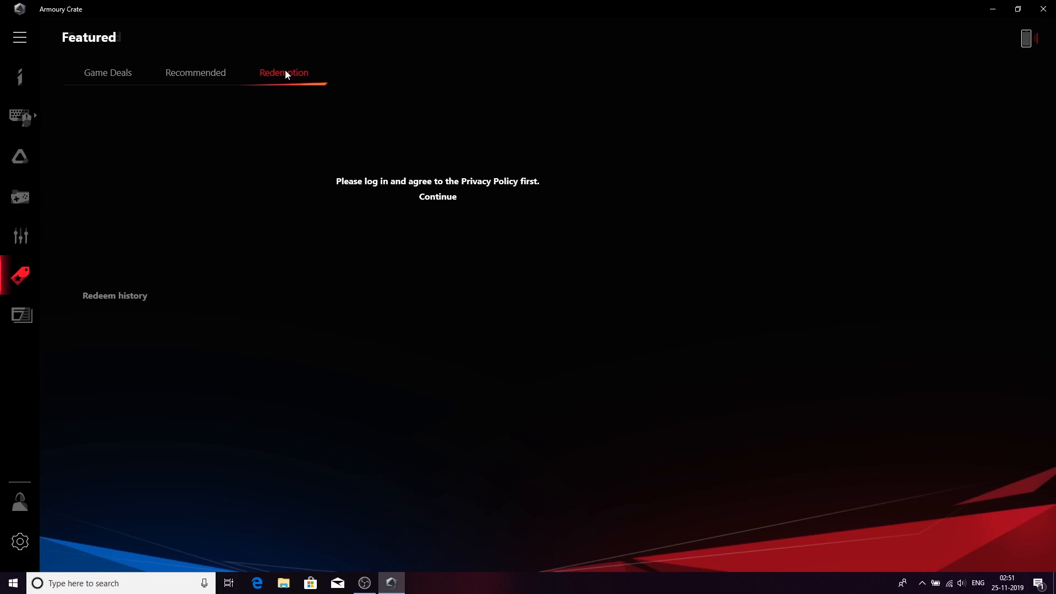
mouse_move(471, 163)
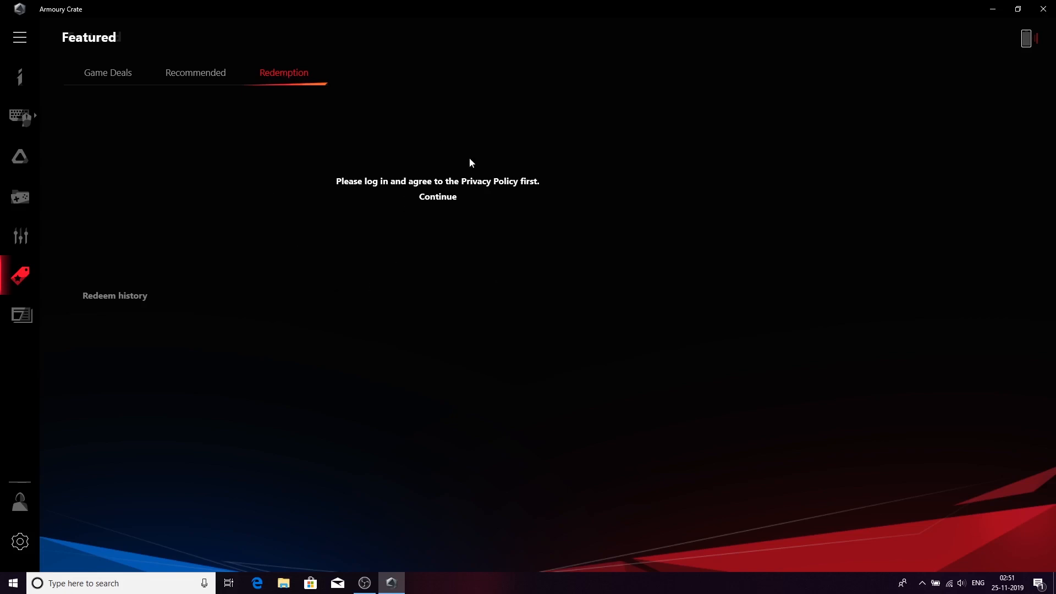
mouse_move(56, 100)
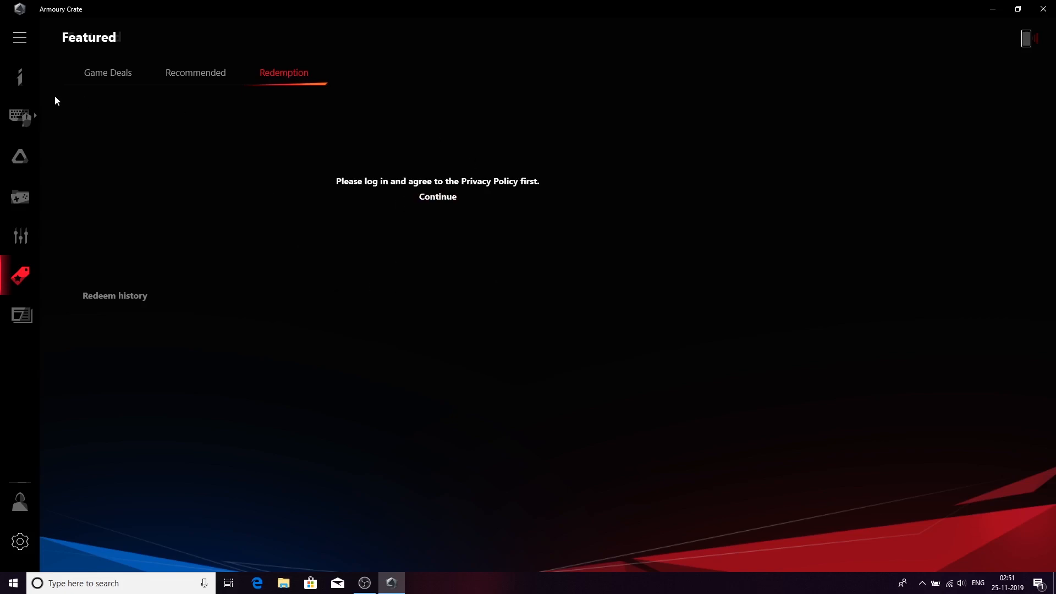
mouse_move(97, 74)
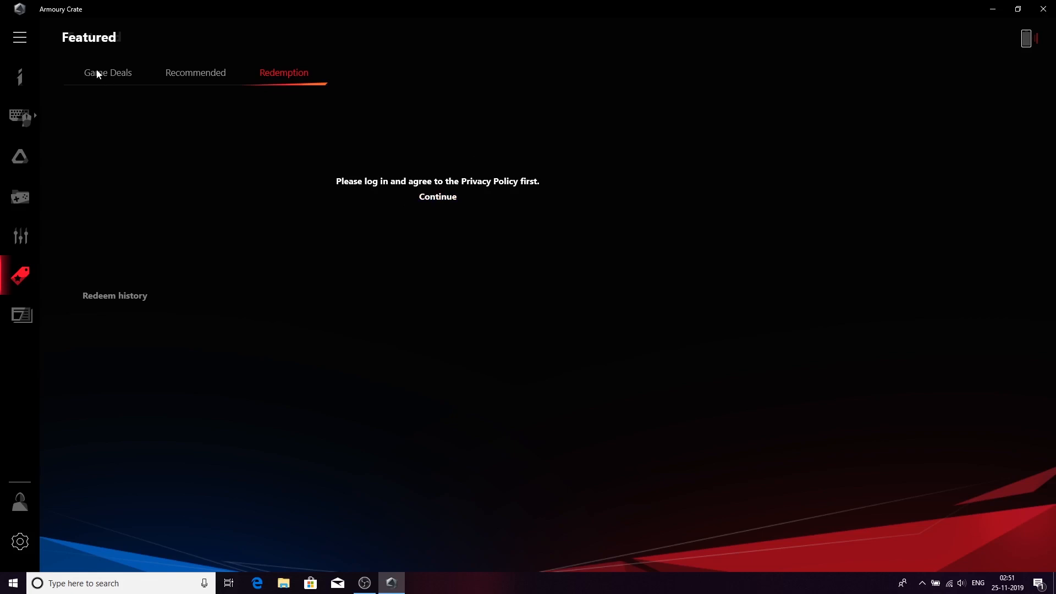
Step: Return to the Game Deals listing and browse down to ROG VIP offers and Game Offer Highlights
click(106, 73)
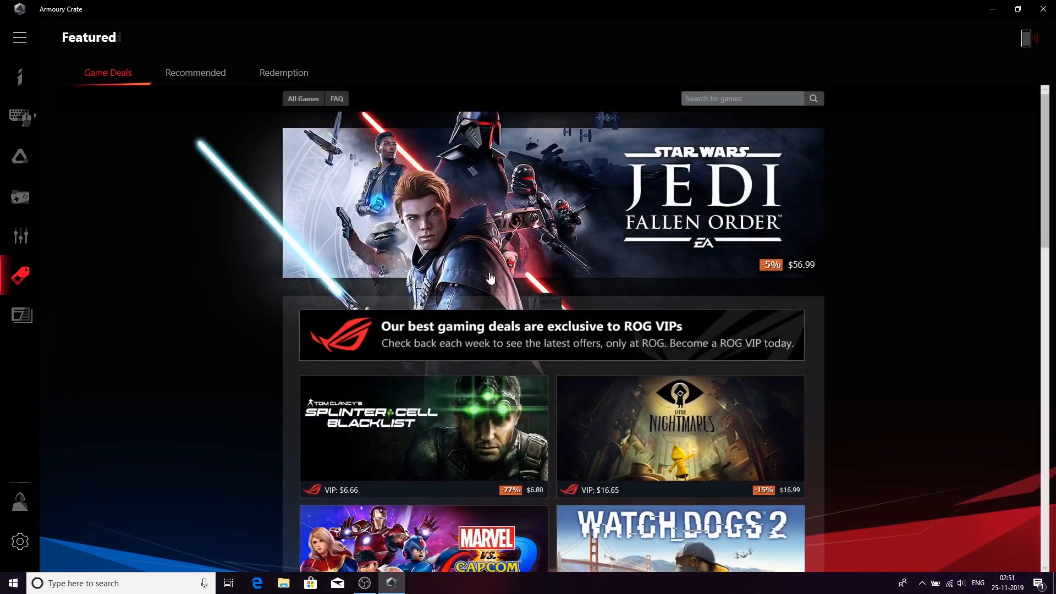
mouse_move(644, 173)
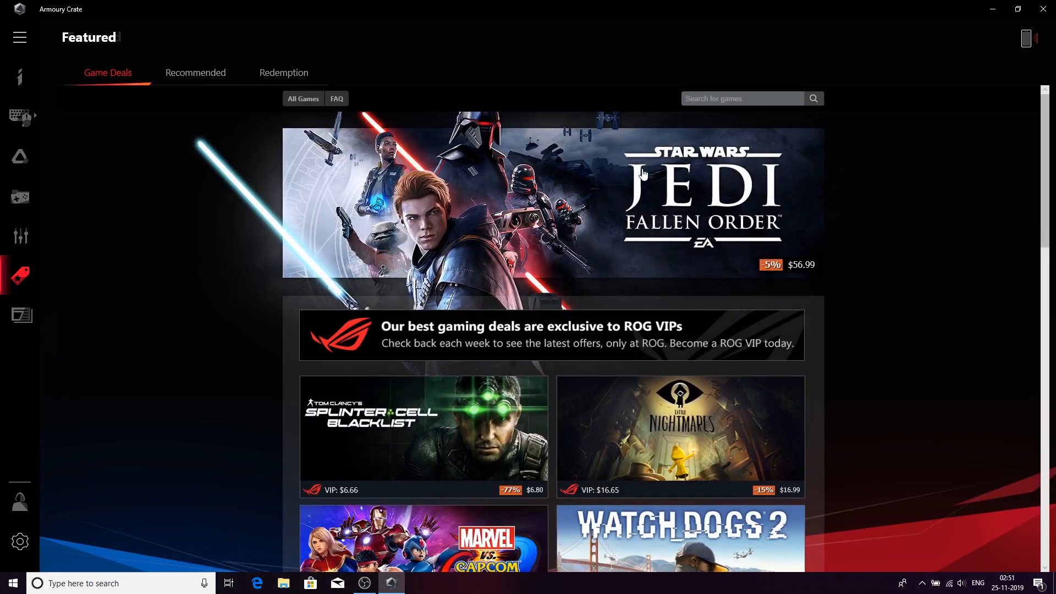
mouse_move(636, 222)
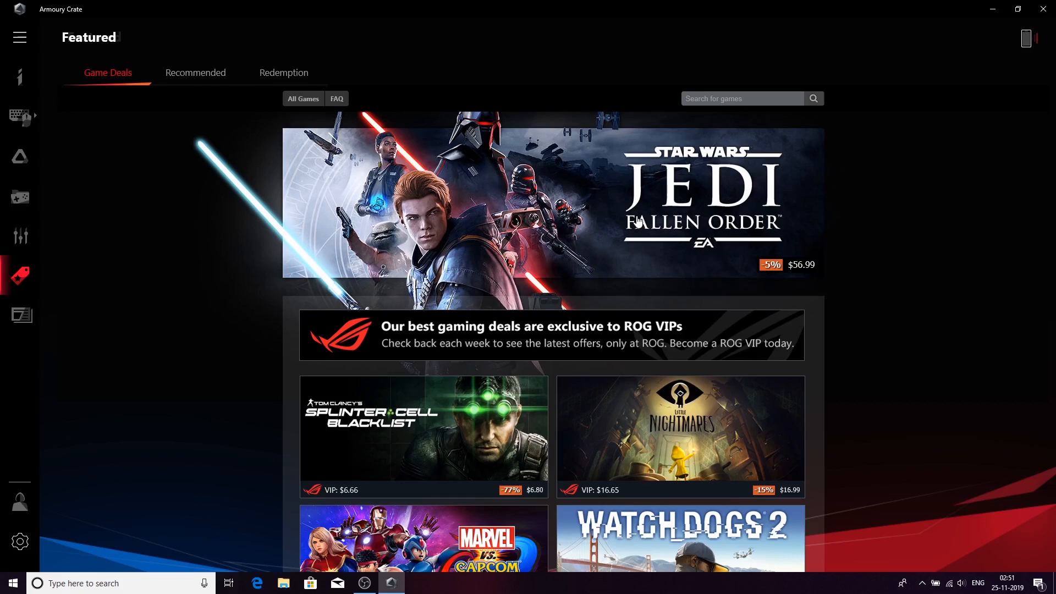
scroll(down, 3)
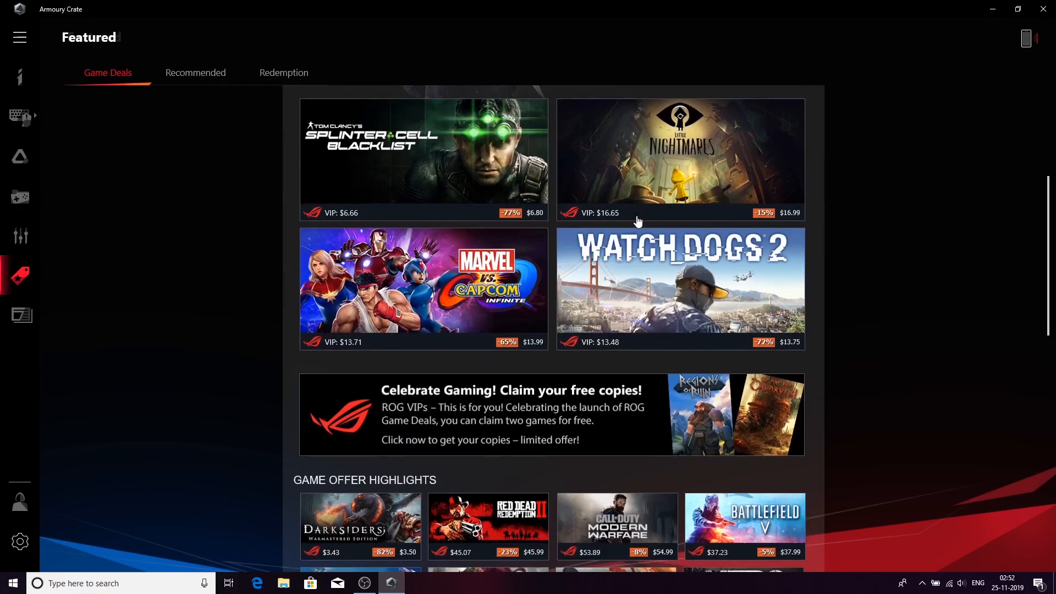
scroll(down, 3)
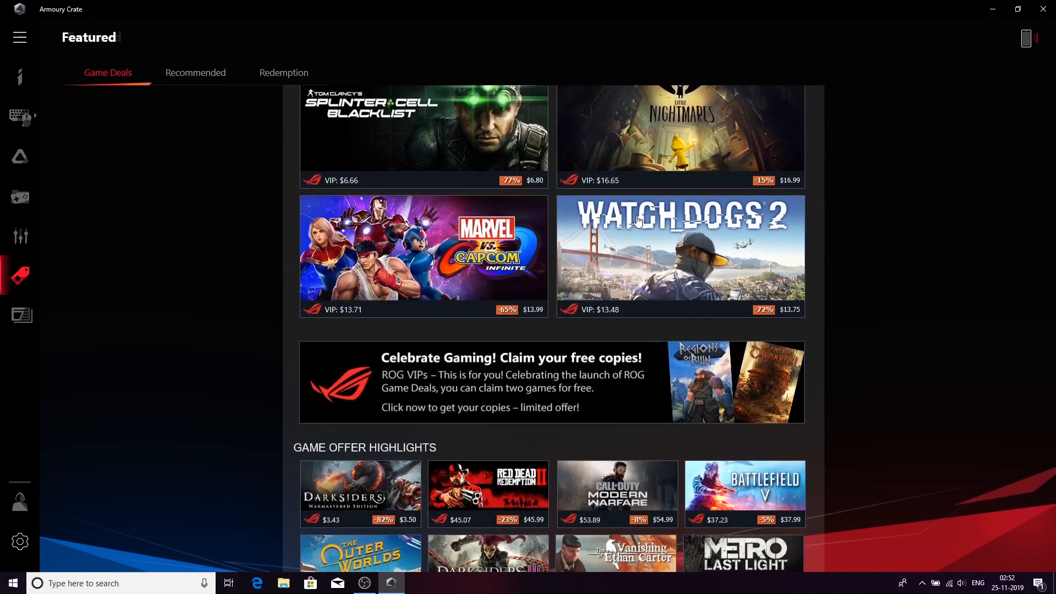
scroll(down, 3)
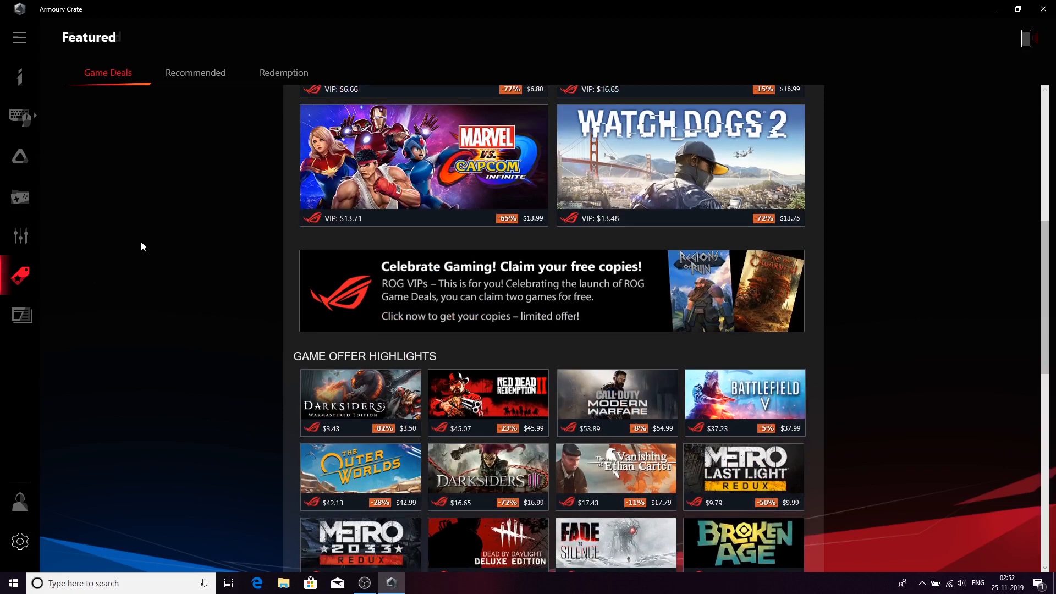
Step: Switch to the News feed showing the ROG Strix GL10DH banner and social posts
click(20, 316)
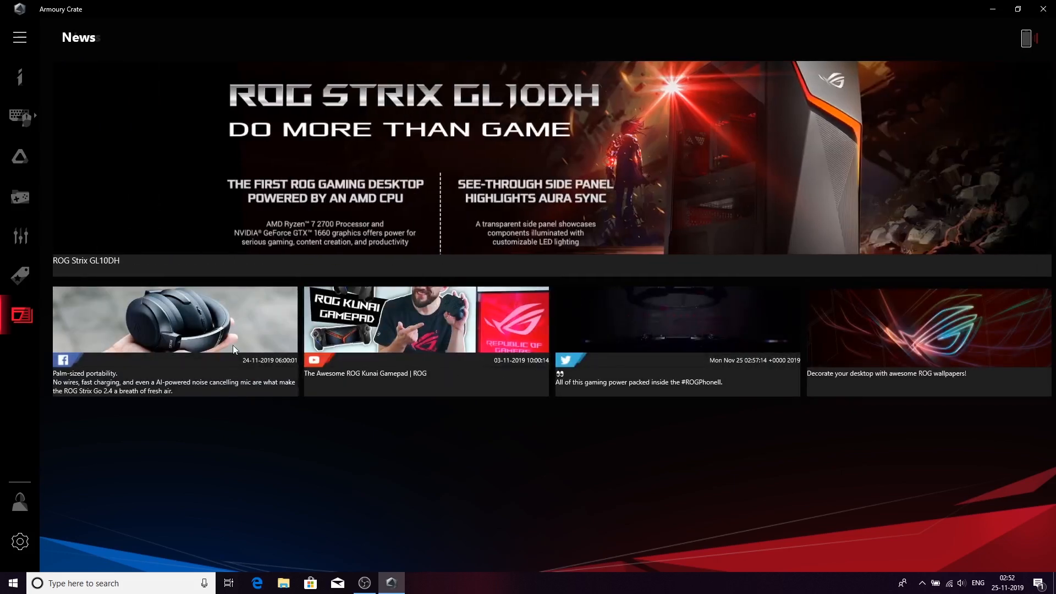
mouse_move(182, 339)
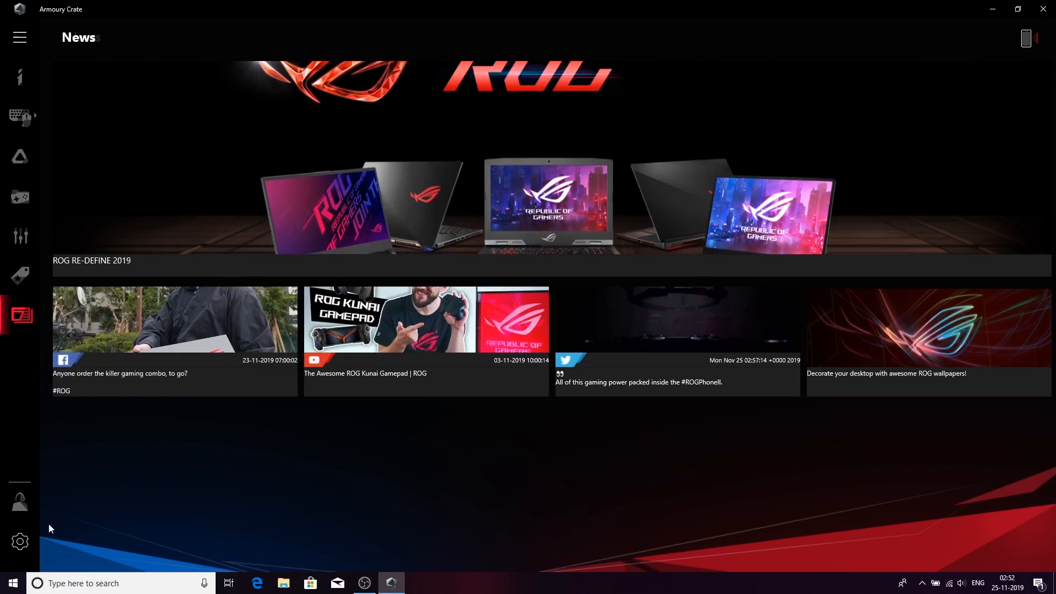
Step: View the General settings and keep Home as the startup landing page with ROG theme
click(20, 541)
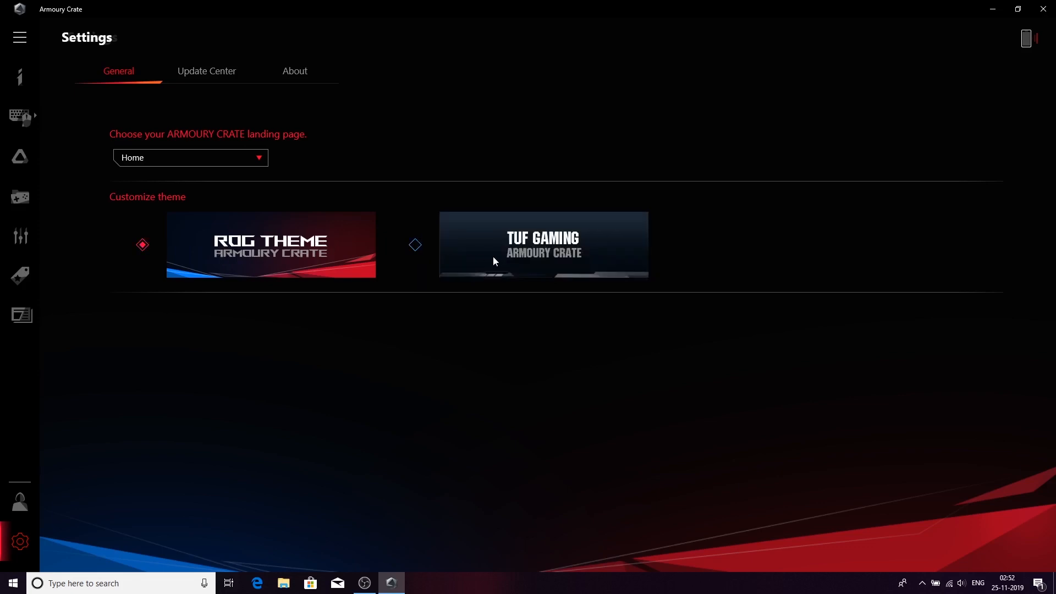
mouse_move(496, 231)
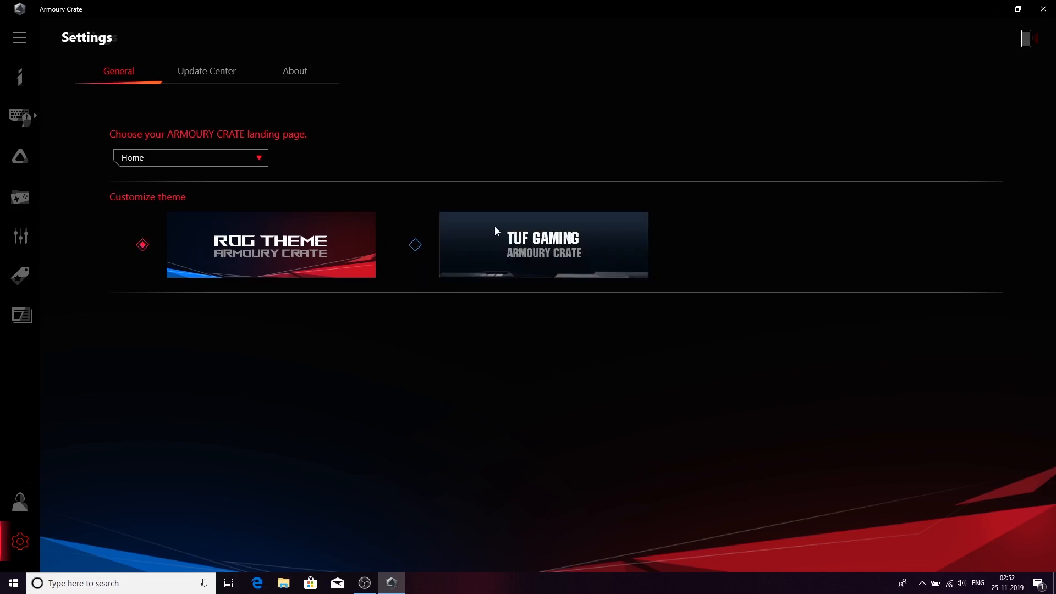
click(190, 157)
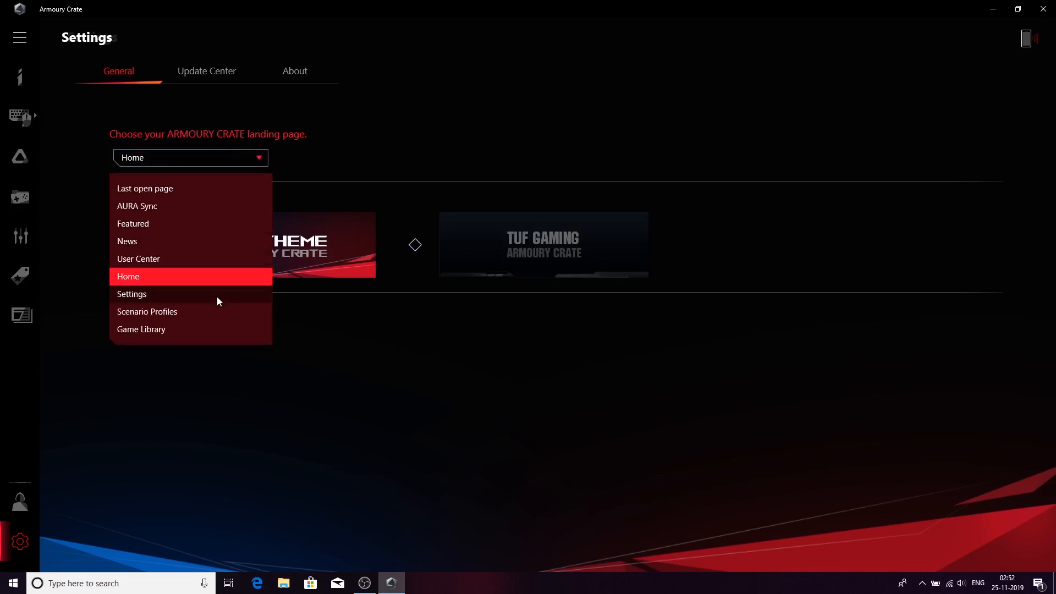
mouse_move(225, 269)
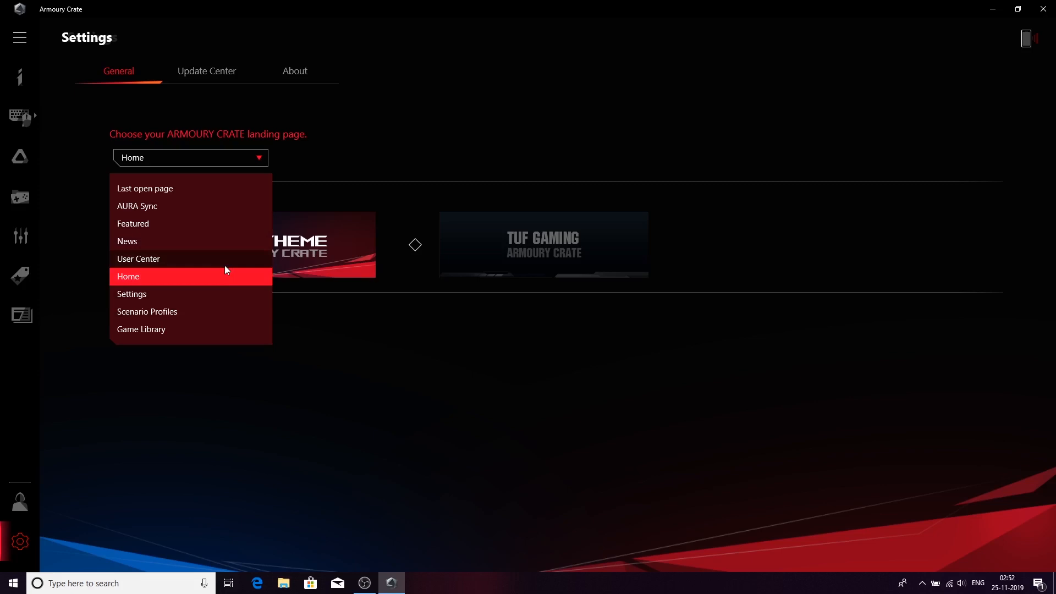
click(127, 276)
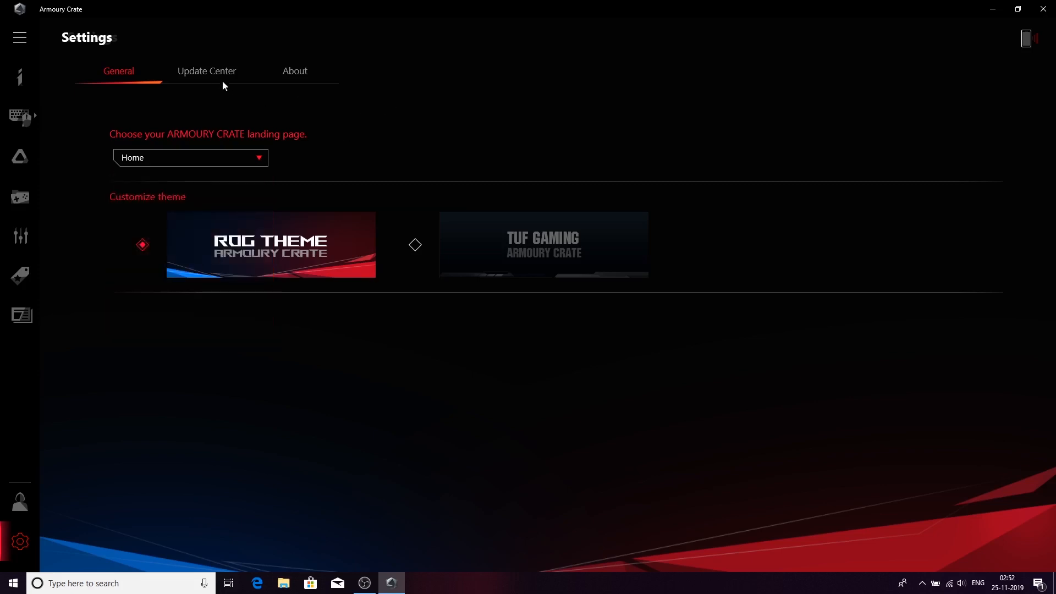
click(206, 70)
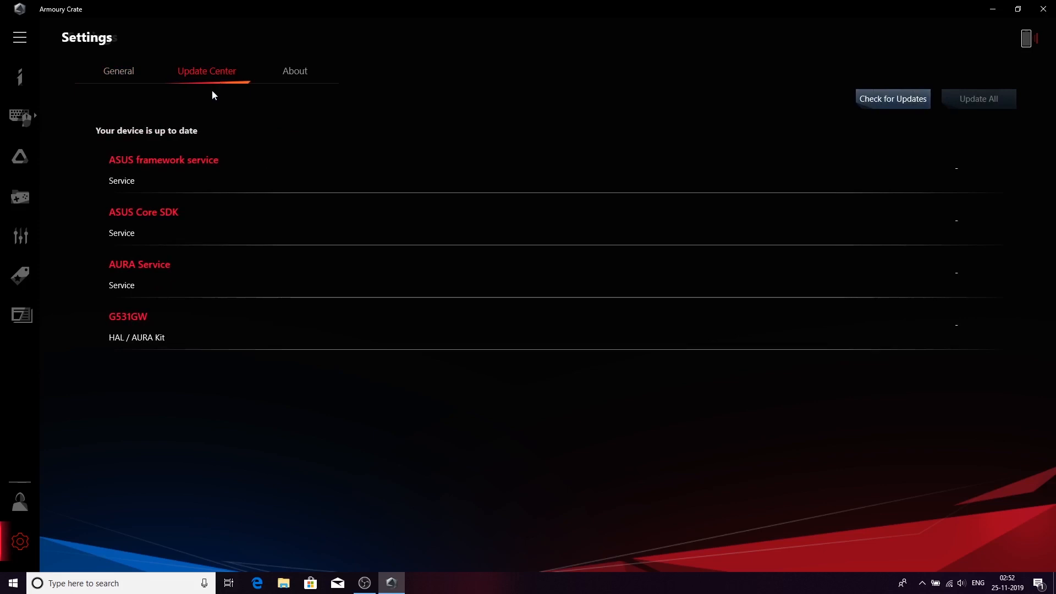
mouse_move(289, 93)
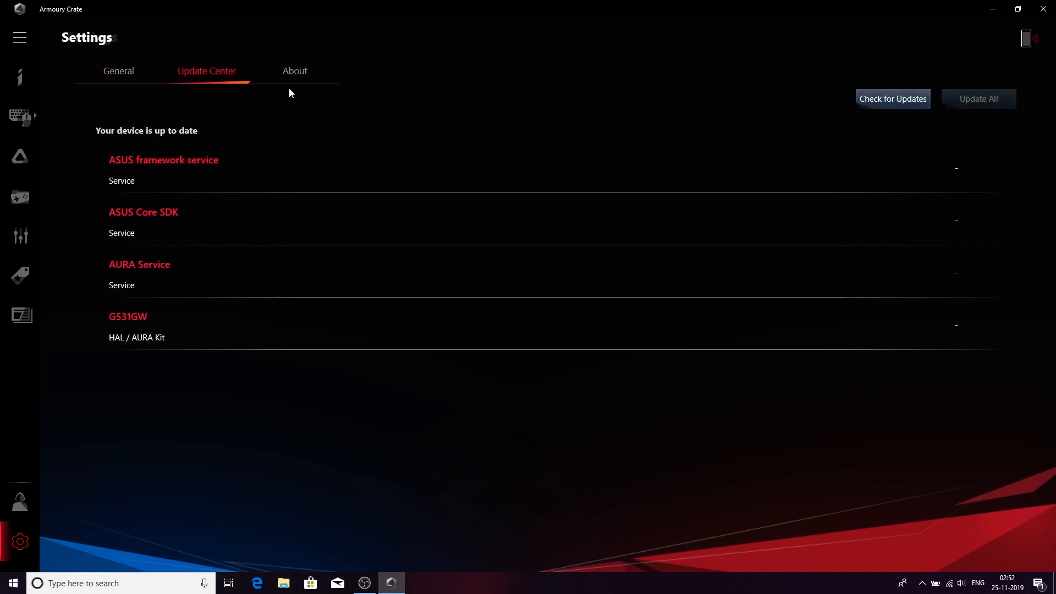
click(295, 70)
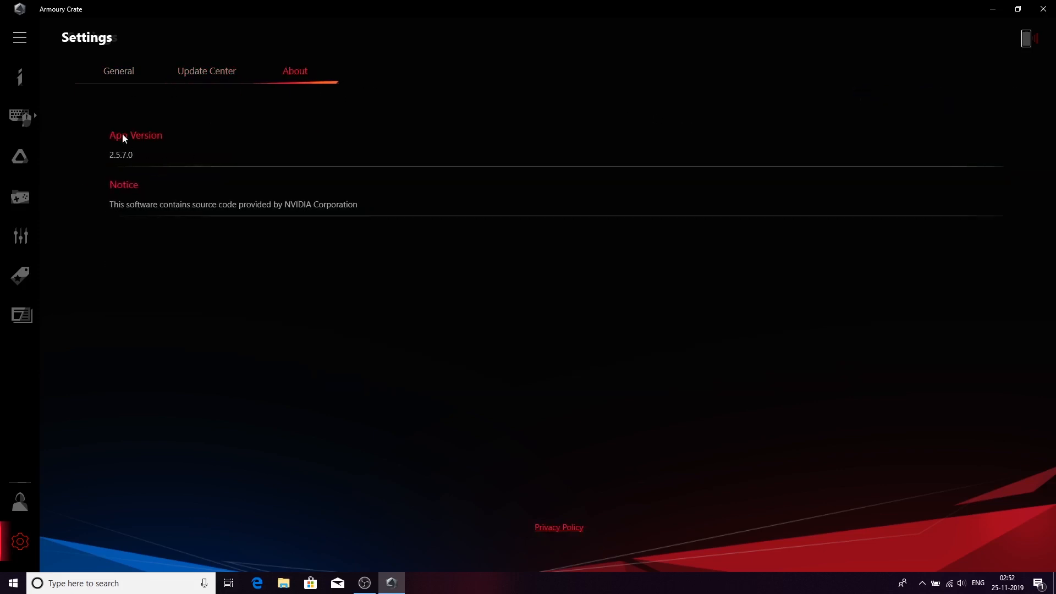
click(119, 70)
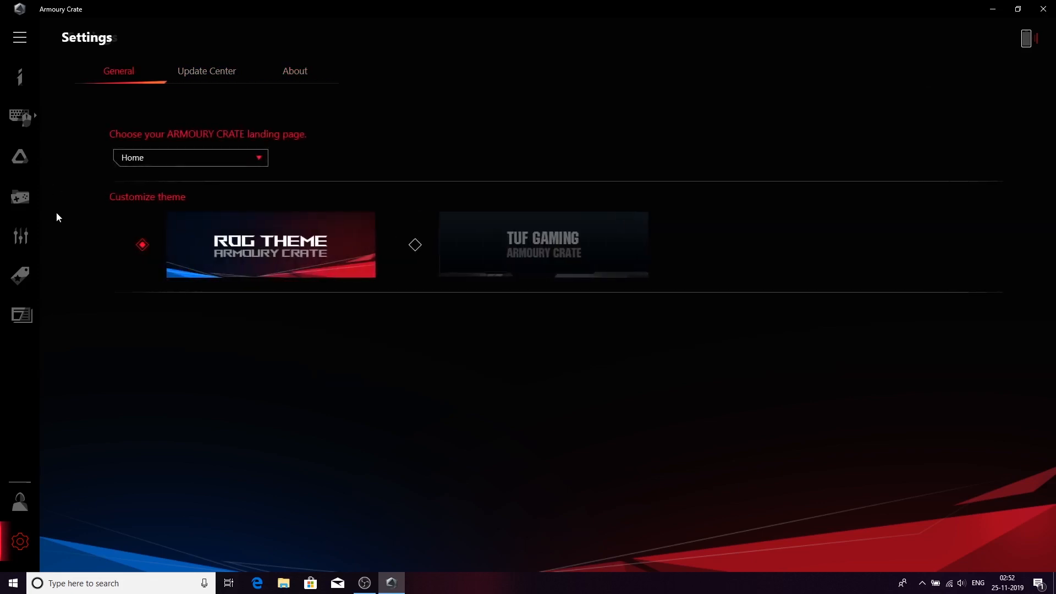
mouse_move(19, 502)
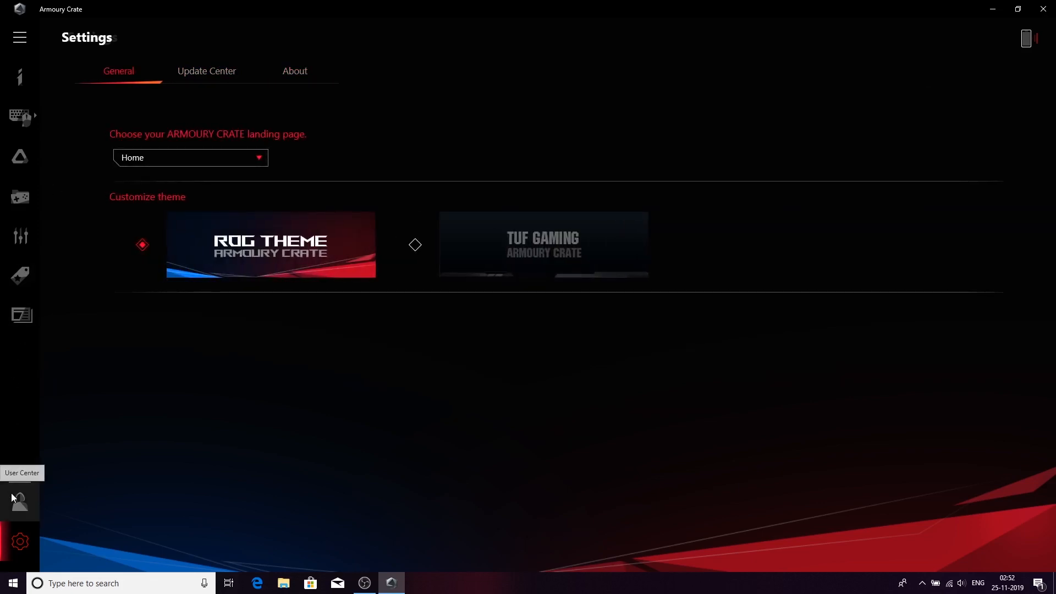
mouse_move(19, 118)
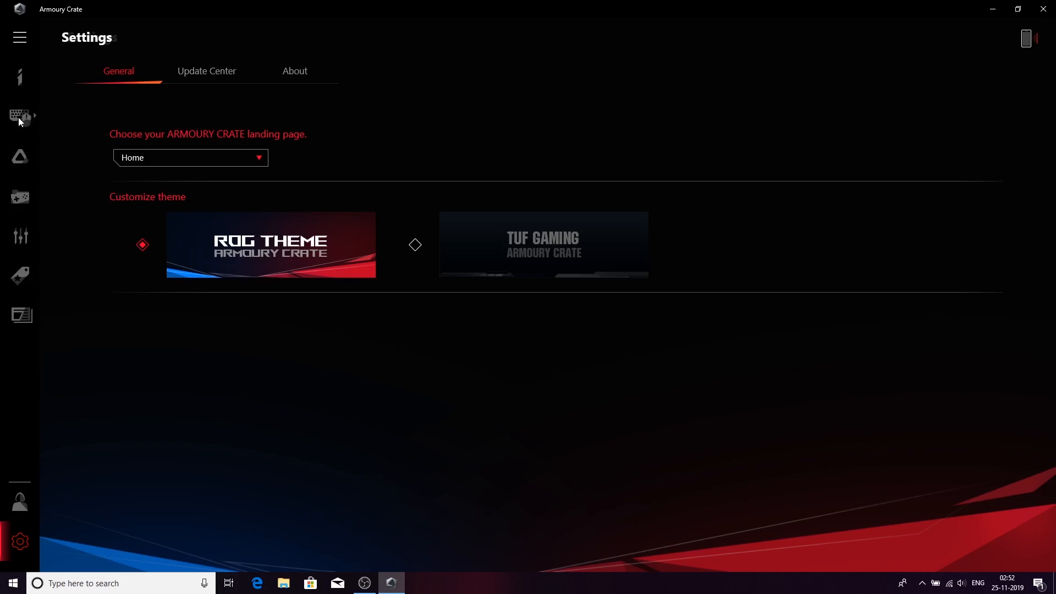
Step: View the Keystone page, which reports no Keystone detected
click(20, 117)
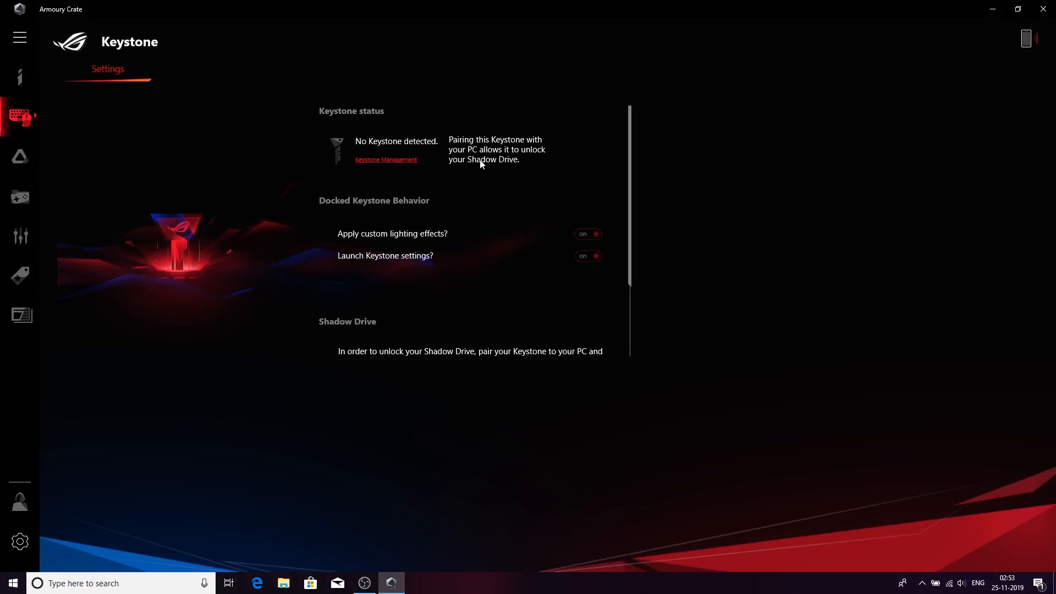
mouse_move(495, 187)
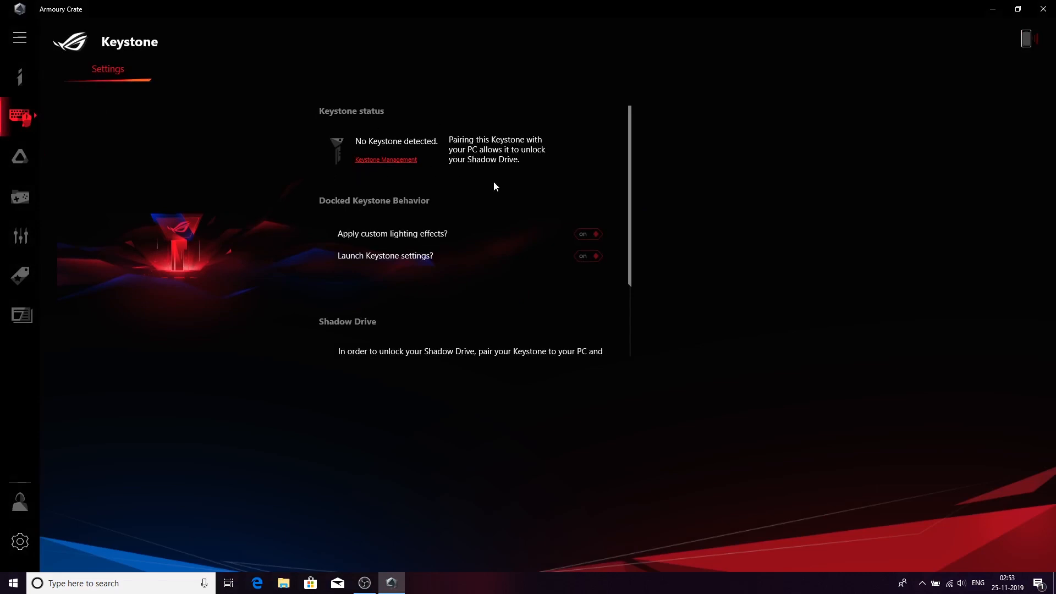
mouse_move(48, 482)
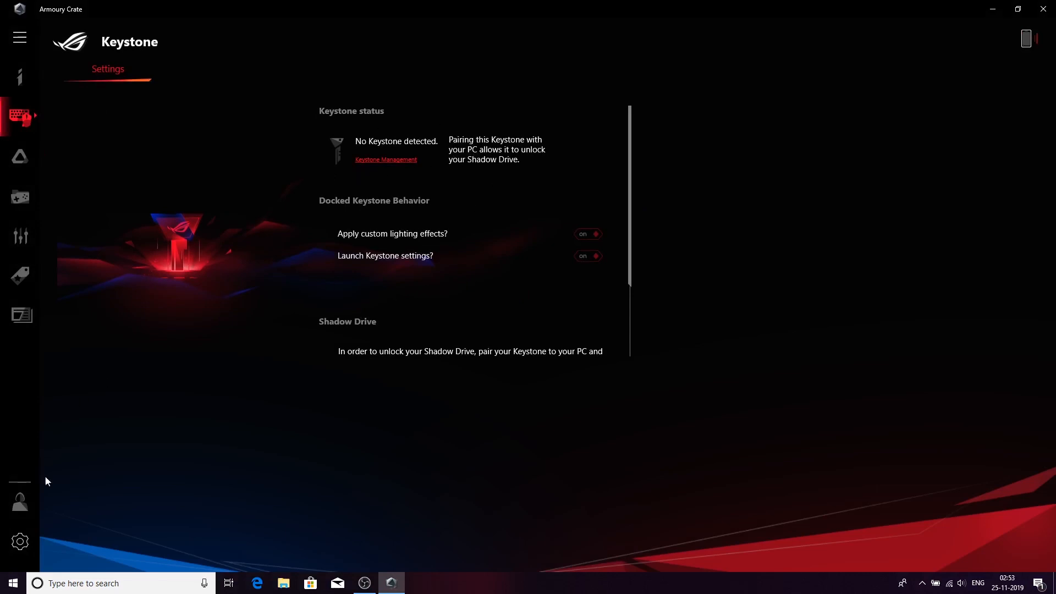
Step: Sign in to the User Center with the ASUS account to show the user profile
click(20, 502)
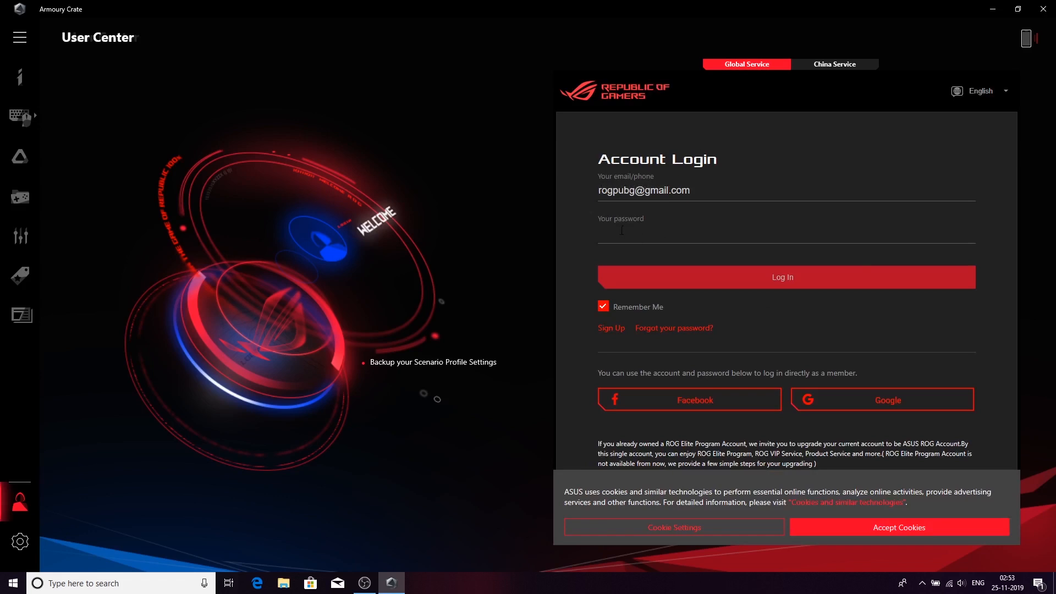
click(786, 277)
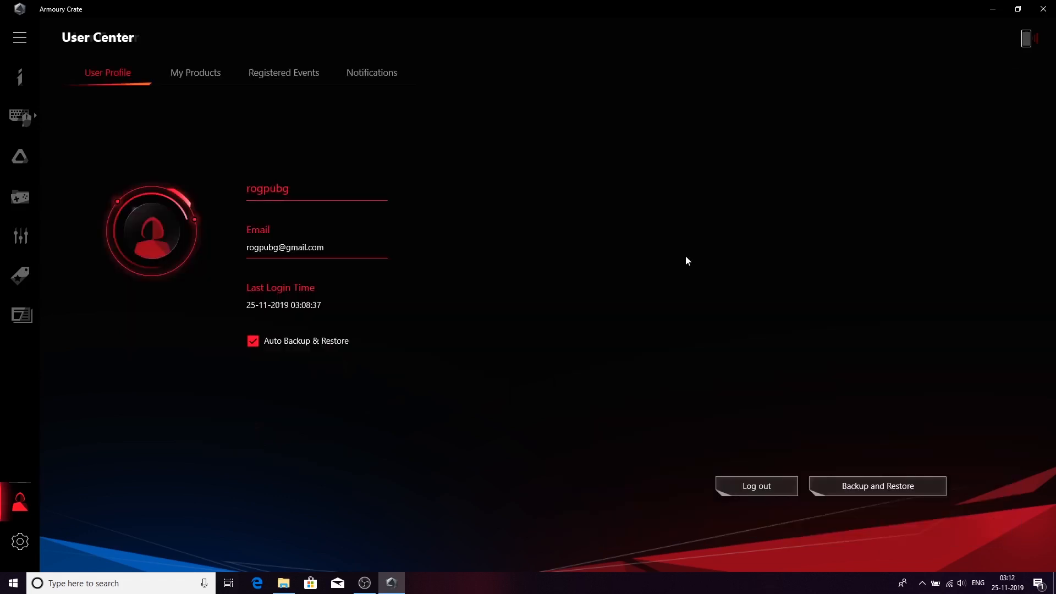
mouse_move(295, 214)
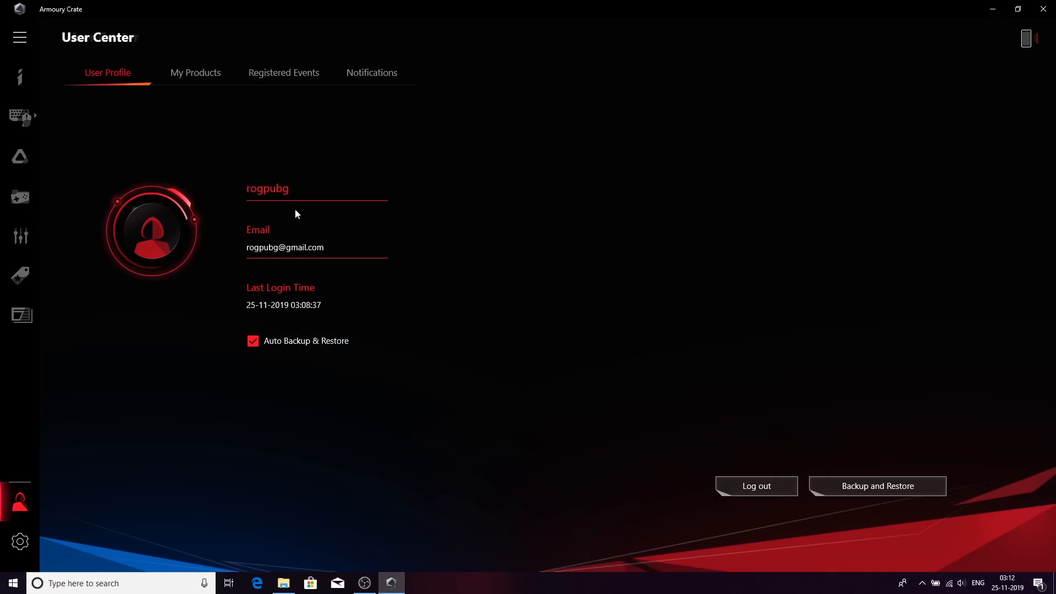
mouse_move(226, 297)
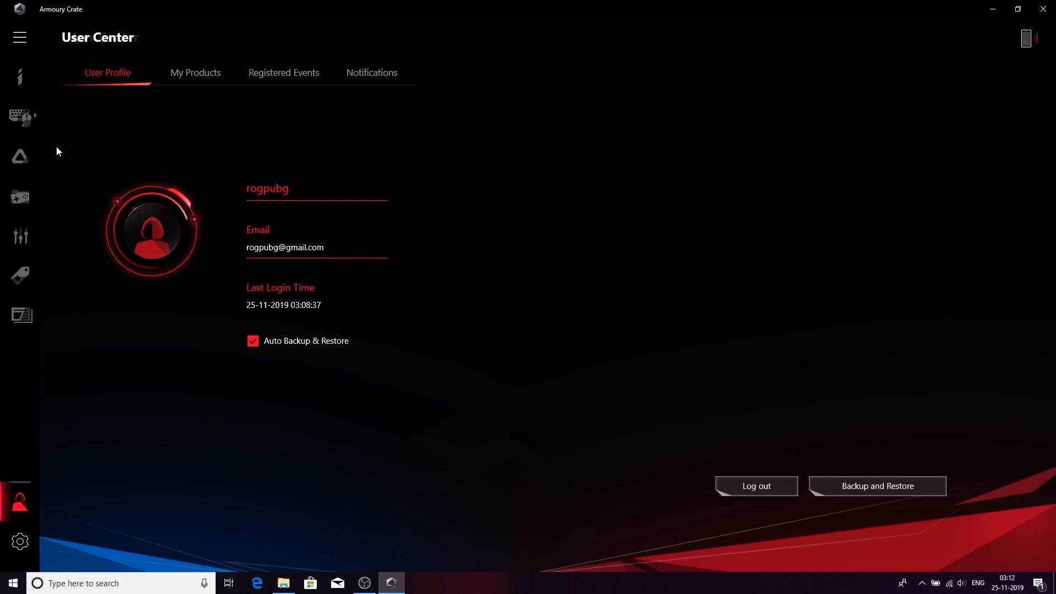
Step: Pair the docked Yellow Key Keystone to the PC and list it in Keystone Management
click(20, 116)
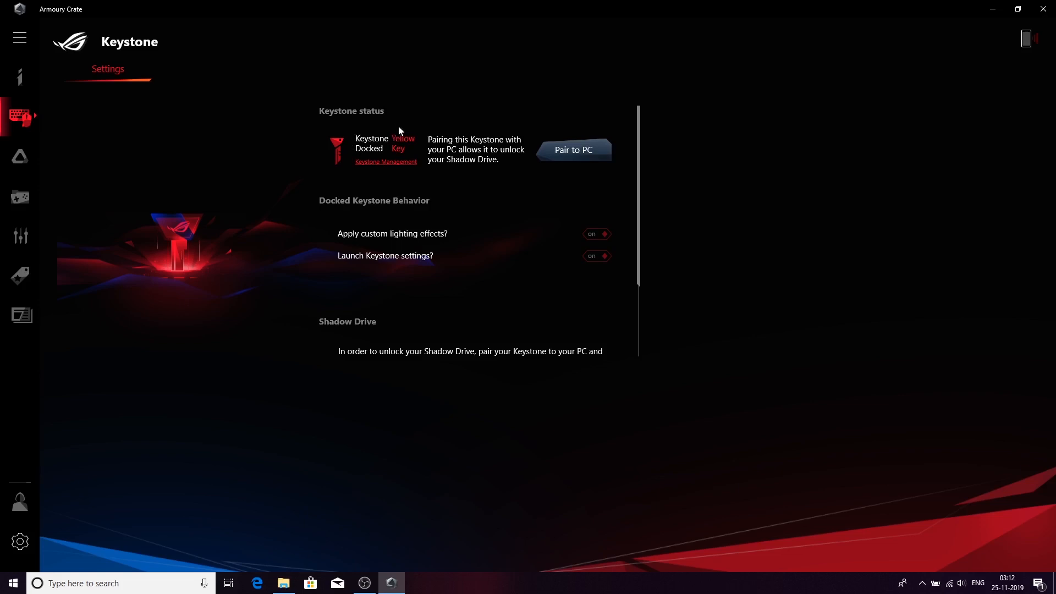
mouse_move(387, 130)
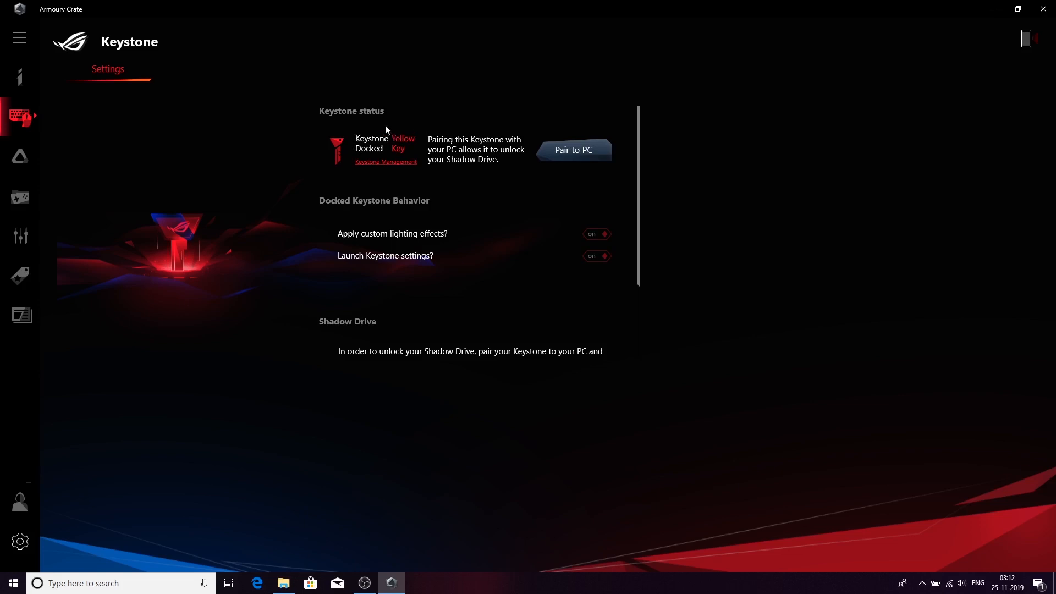
mouse_move(573, 155)
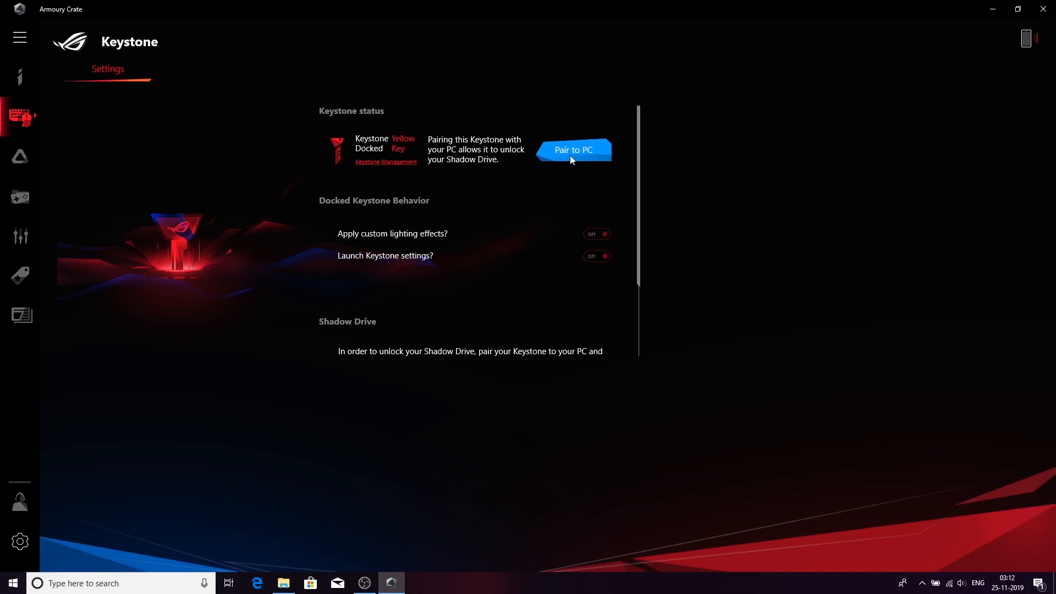
click(573, 149)
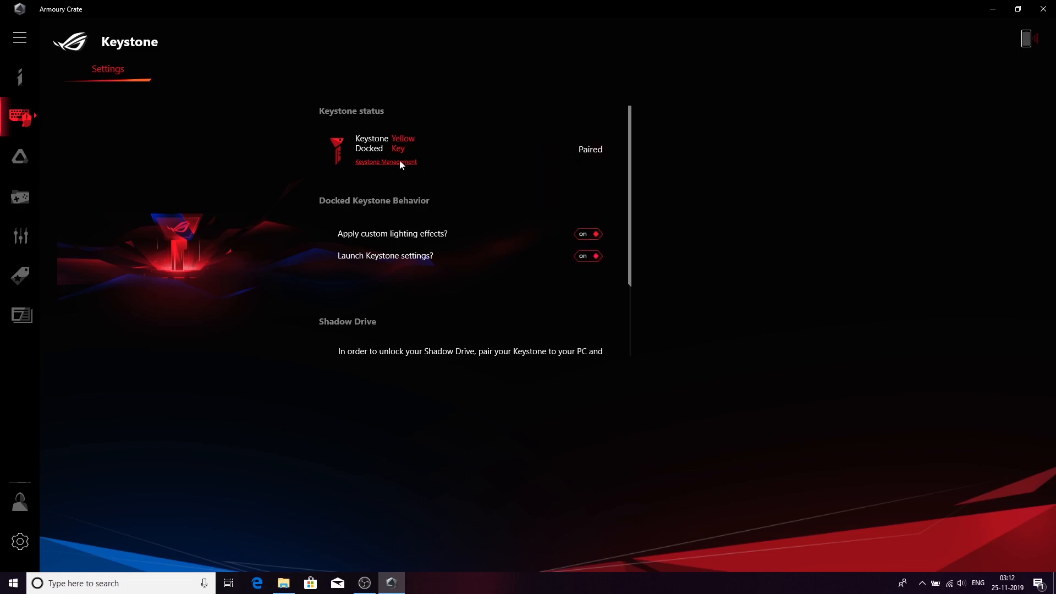
click(385, 161)
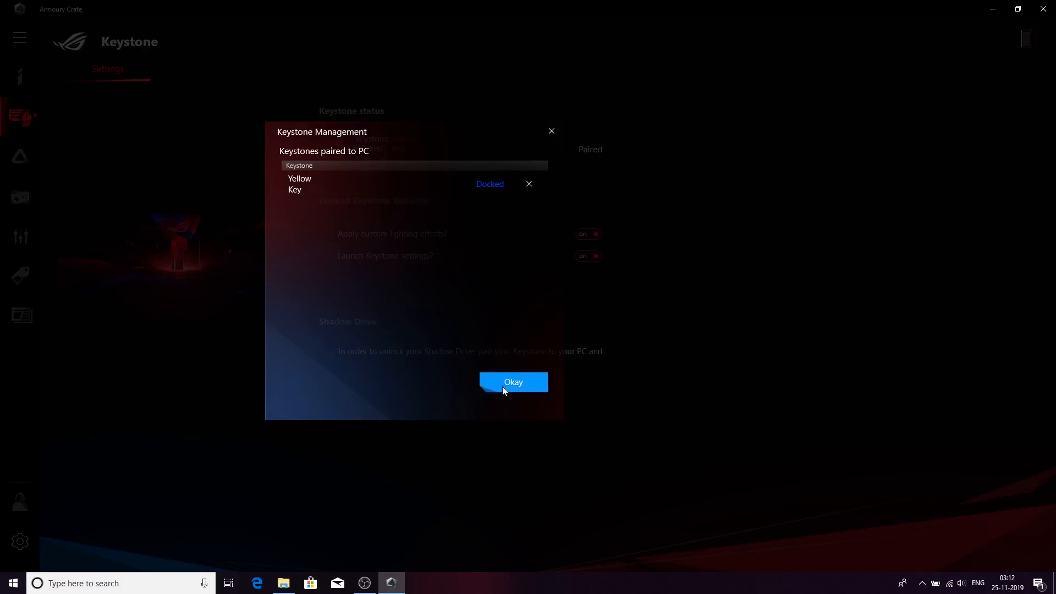
Step: Dismiss Keystone Management and start unlocking the locked Shadow Drive, bringing up the password prompt
click(513, 382)
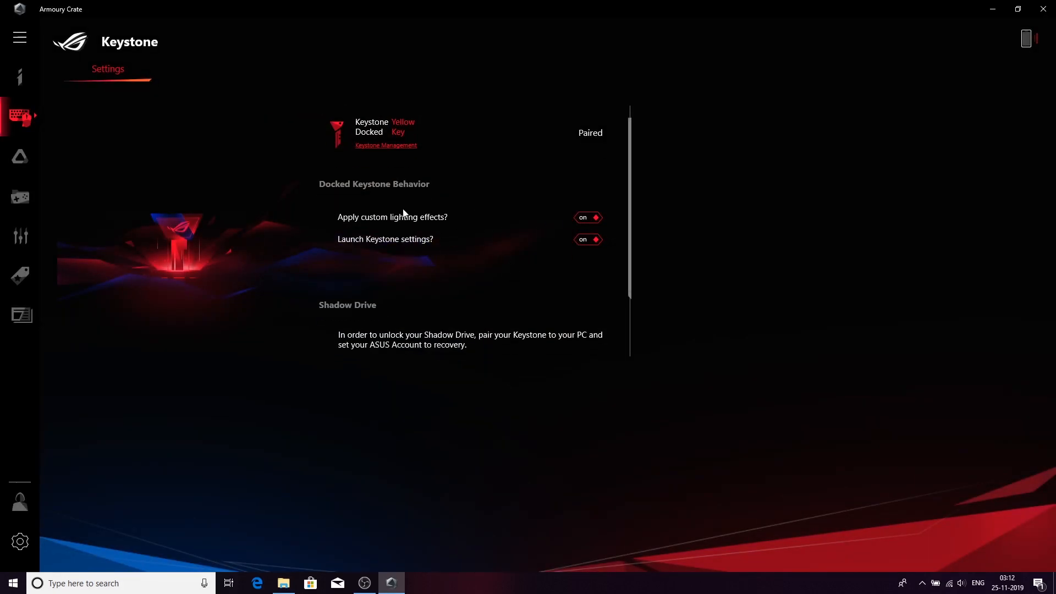
mouse_move(509, 223)
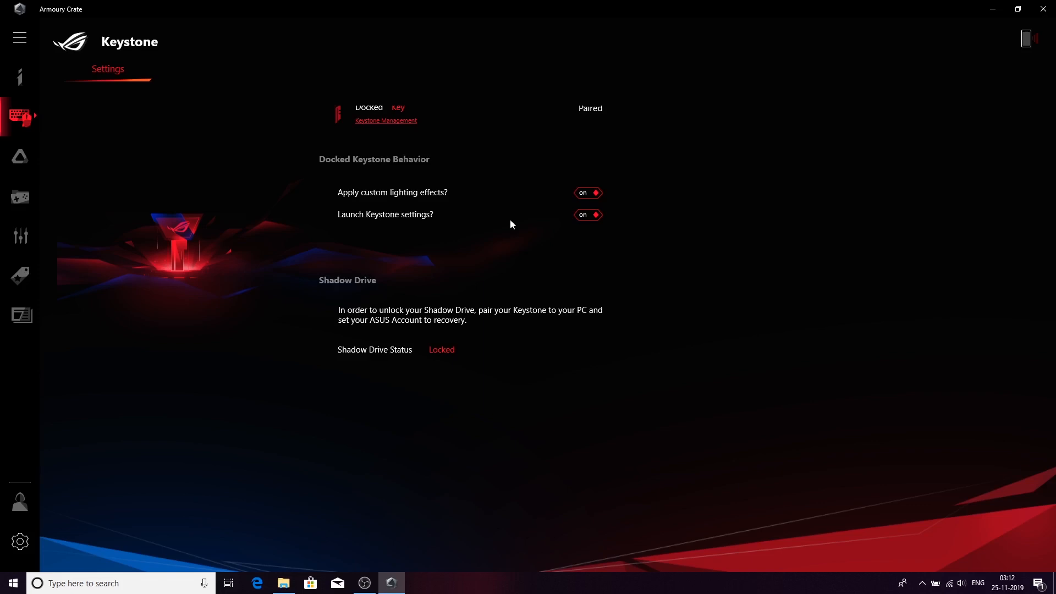
scroll(down, 3)
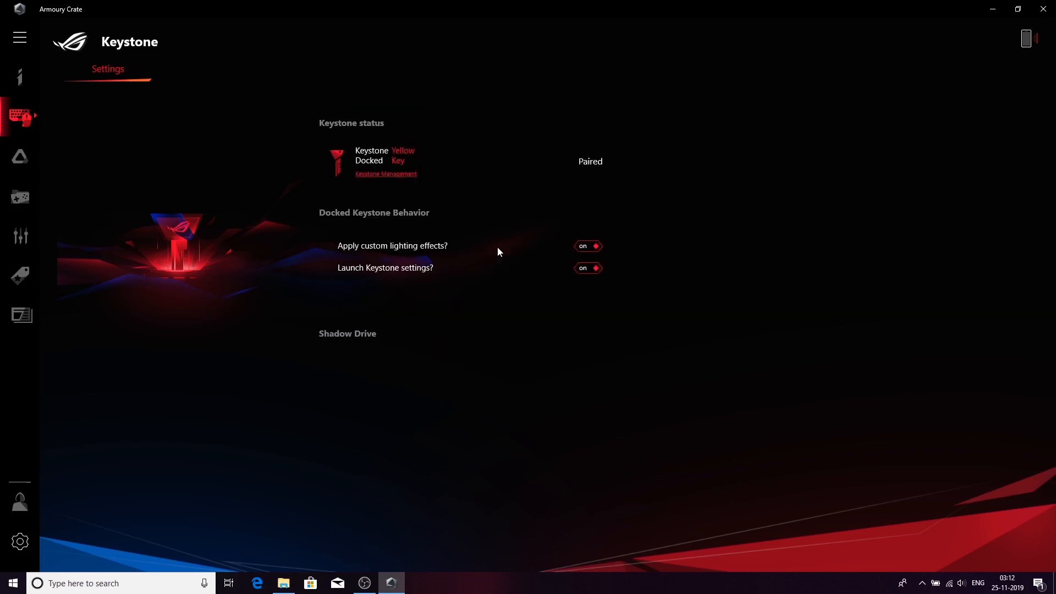
scroll(down, 3)
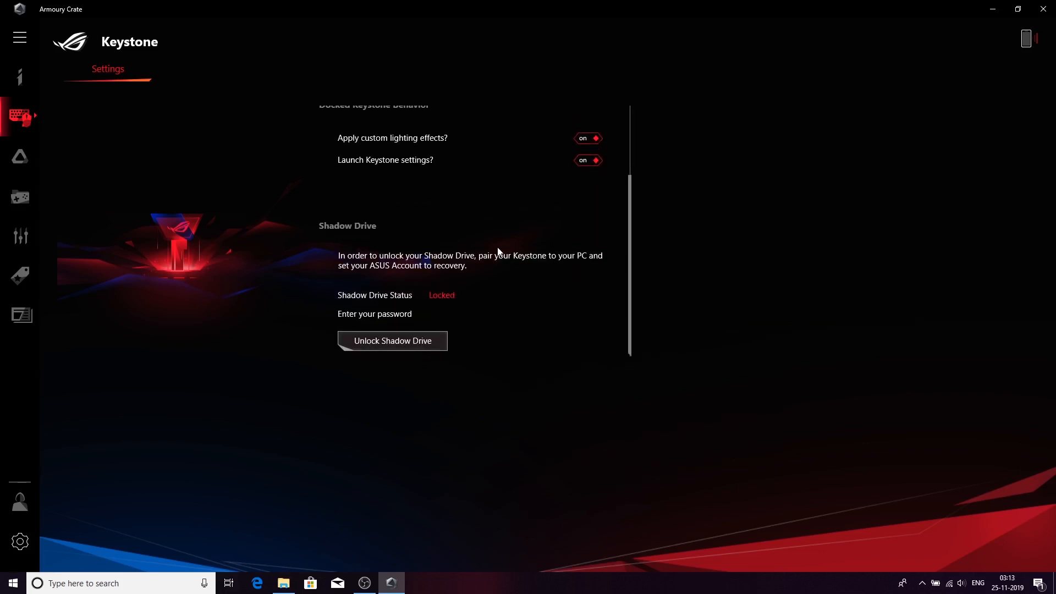
mouse_move(391, 341)
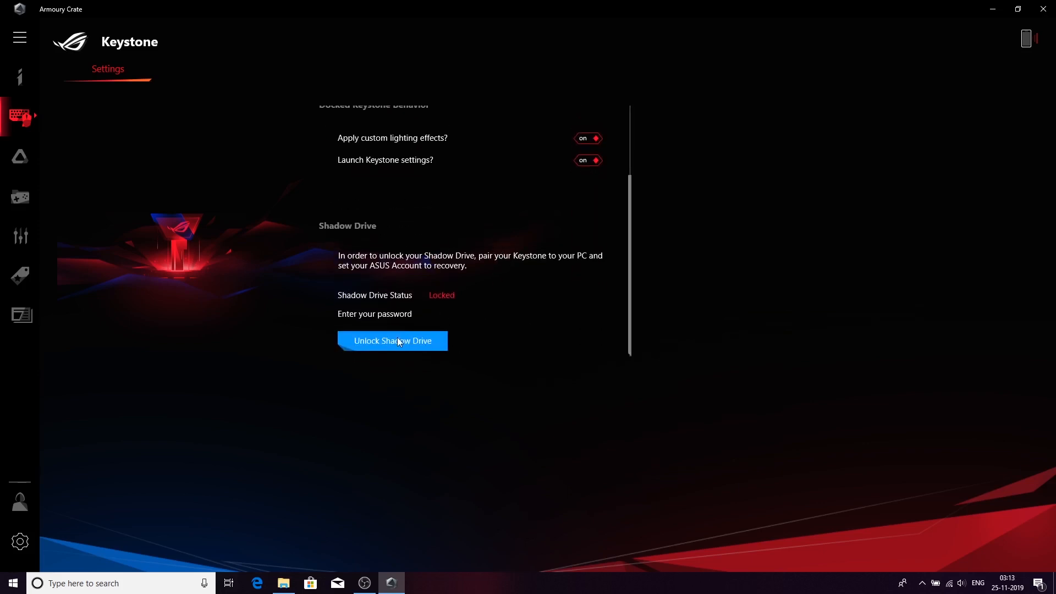
click(393, 341)
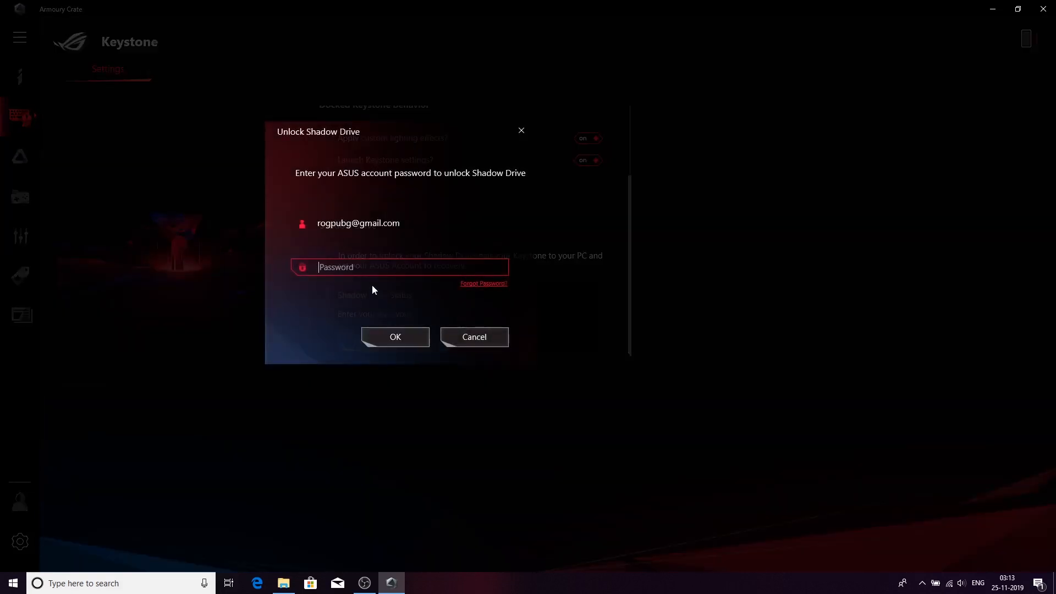
Step: Enter the ASUS account password to unlock Shadow Drive as drive Z:
text(•)
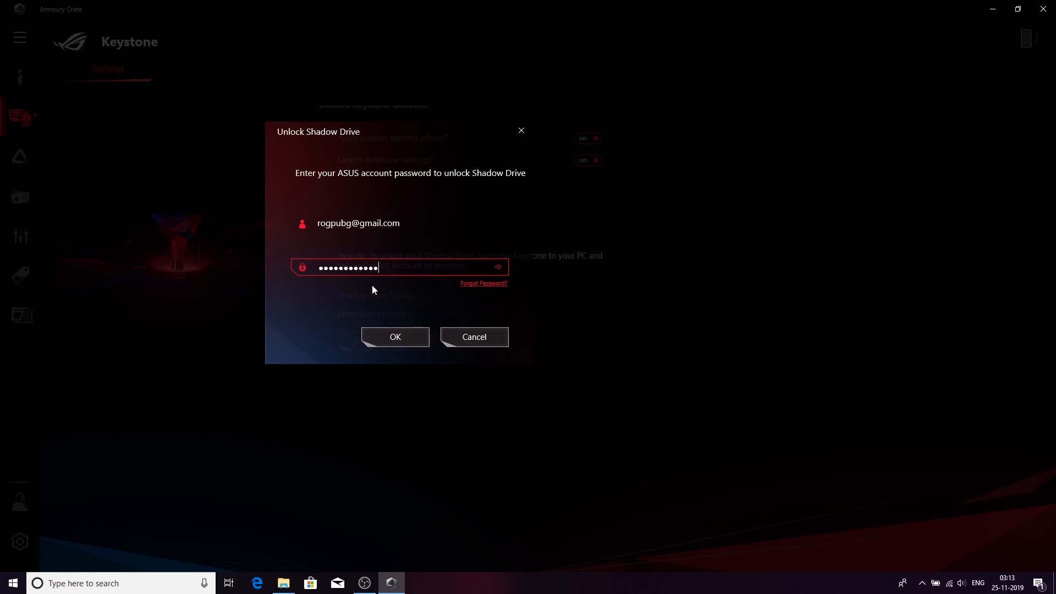
click(395, 336)
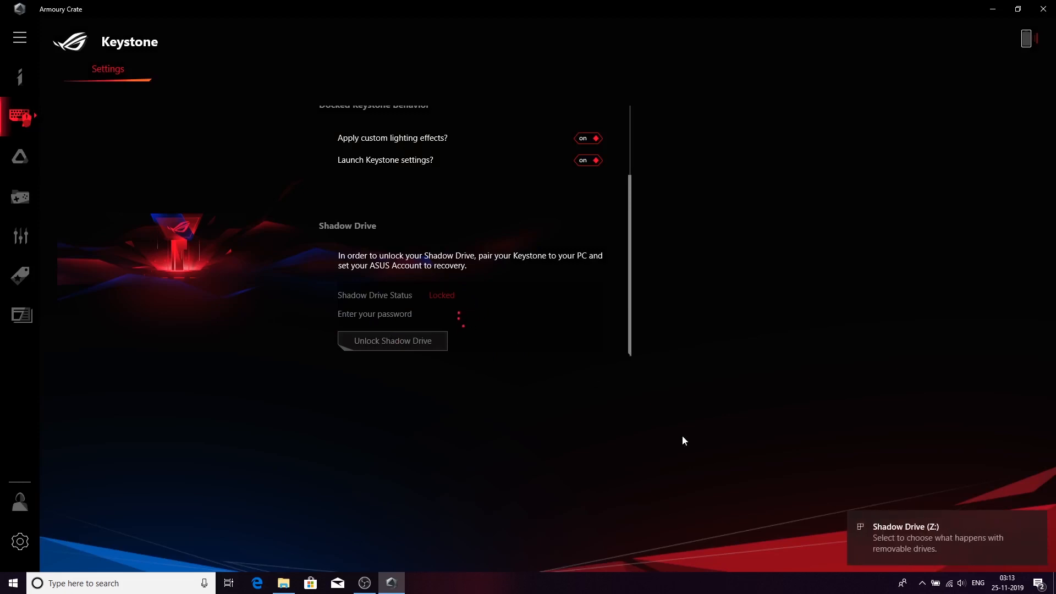
click(392, 341)
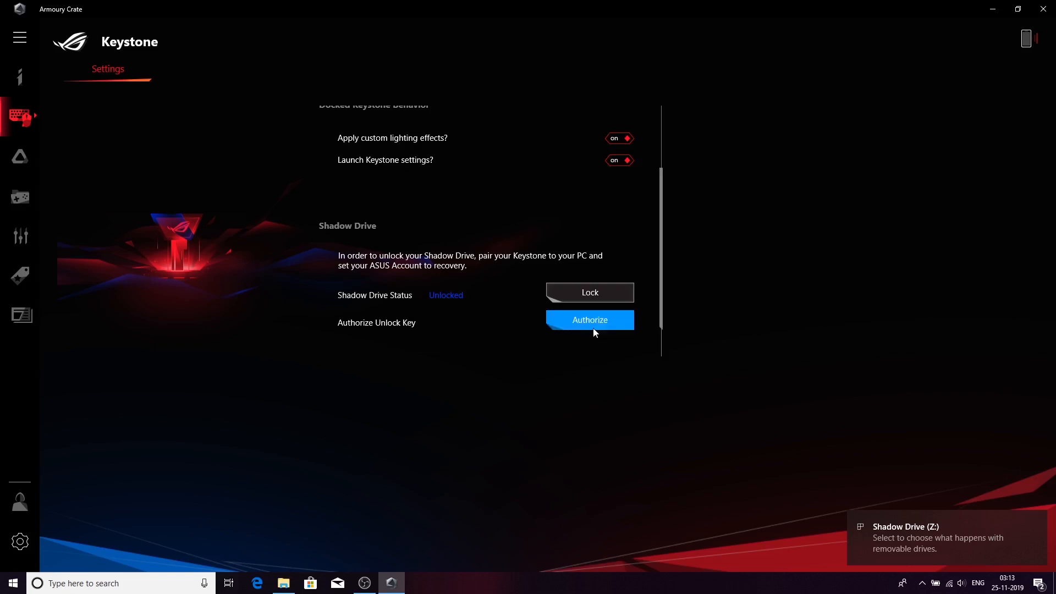
Step: Authorize the docked Yellow Key Keystone as the Shadow Drive's unlock key
click(589, 319)
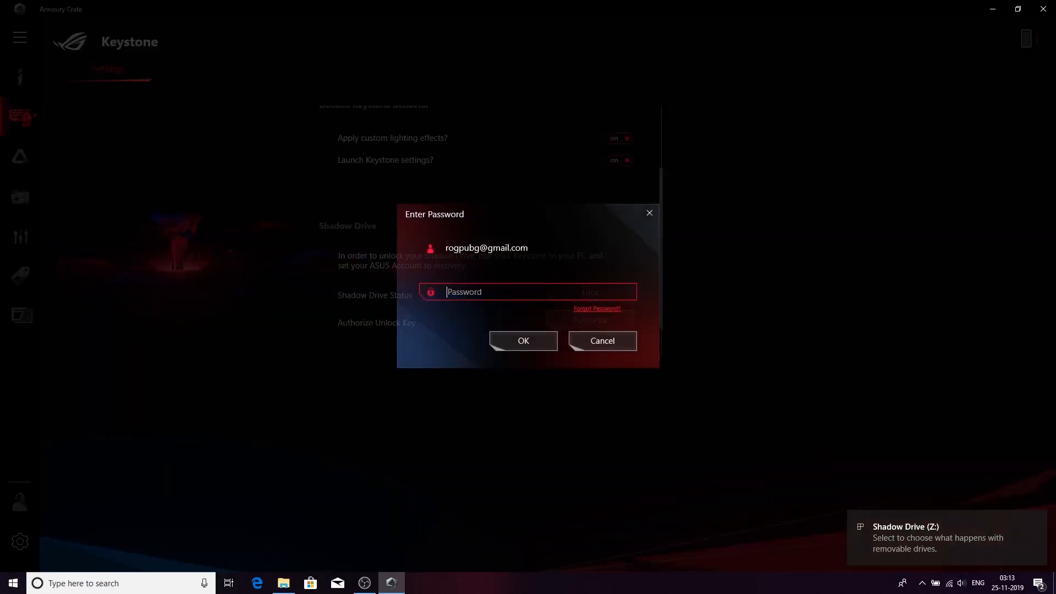
text(••)
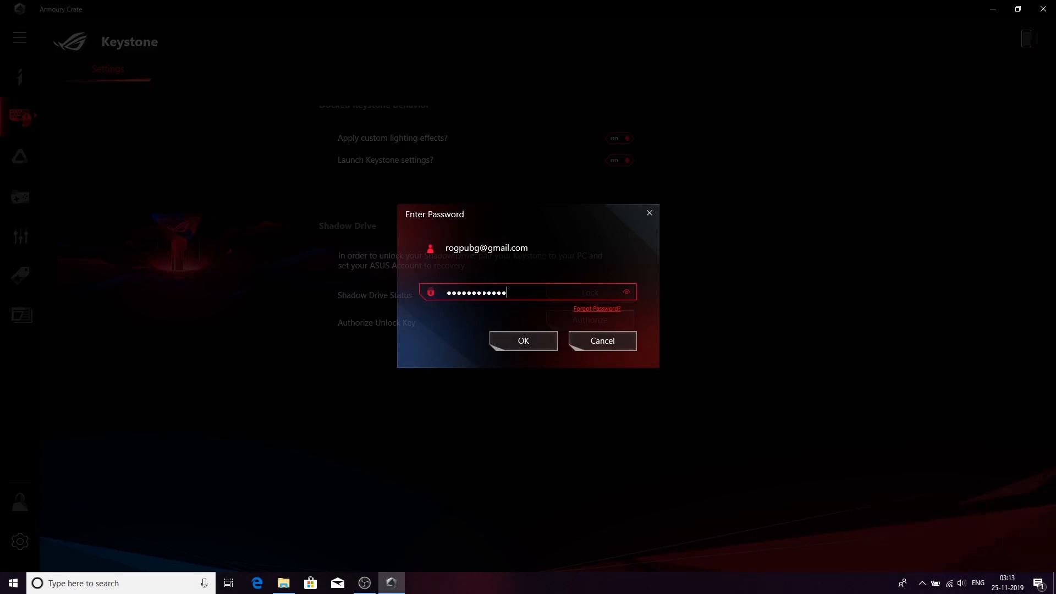
click(524, 341)
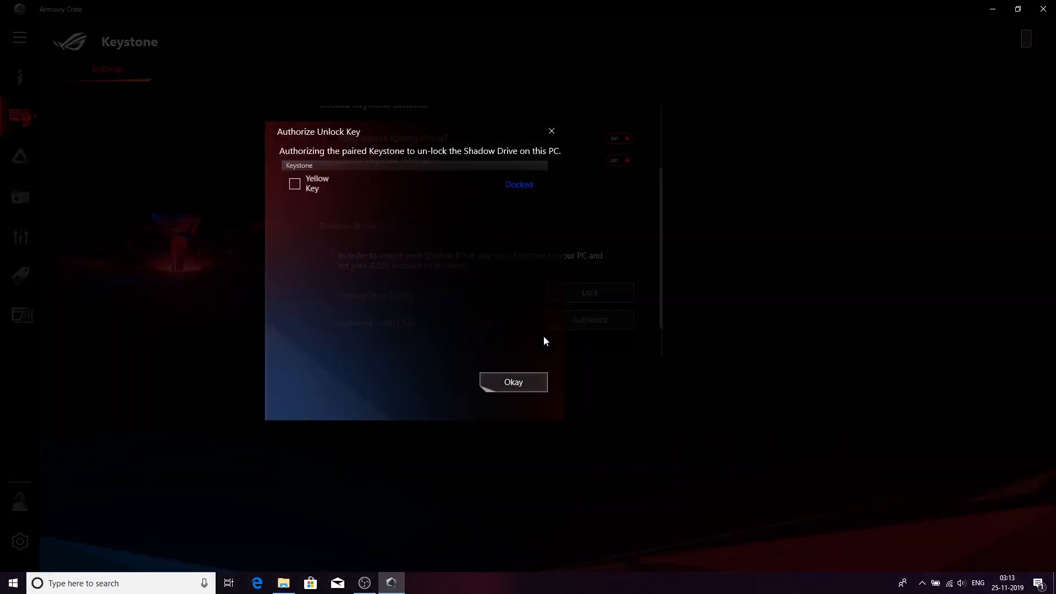
click(295, 184)
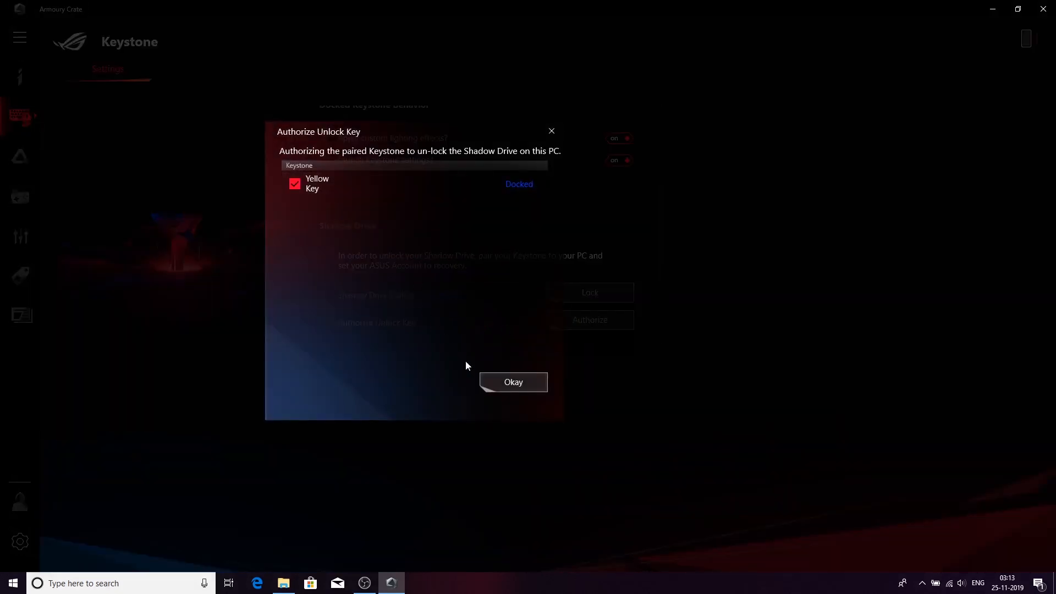
click(513, 382)
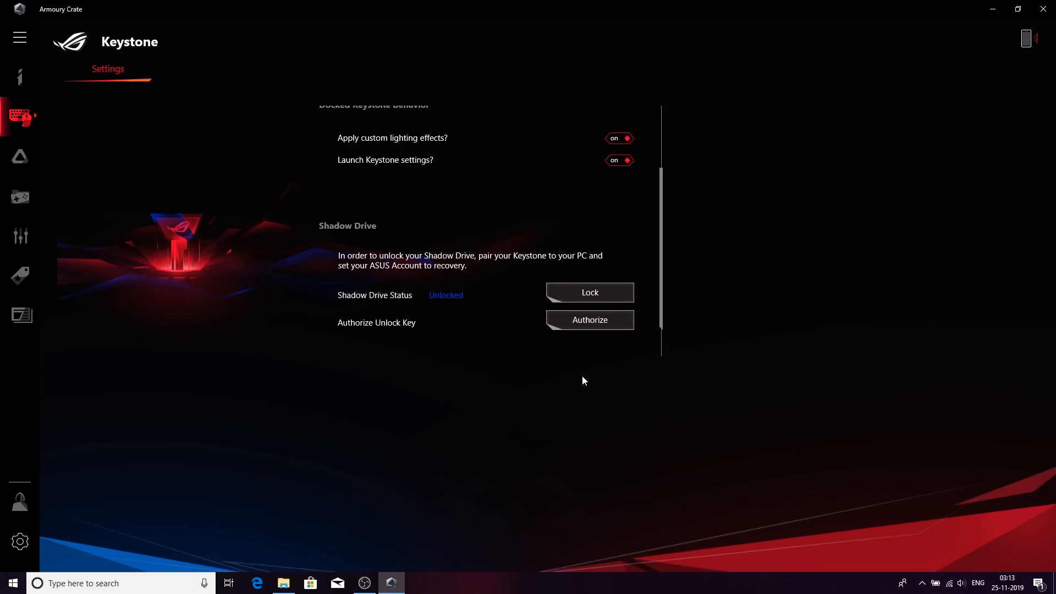
mouse_move(532, 196)
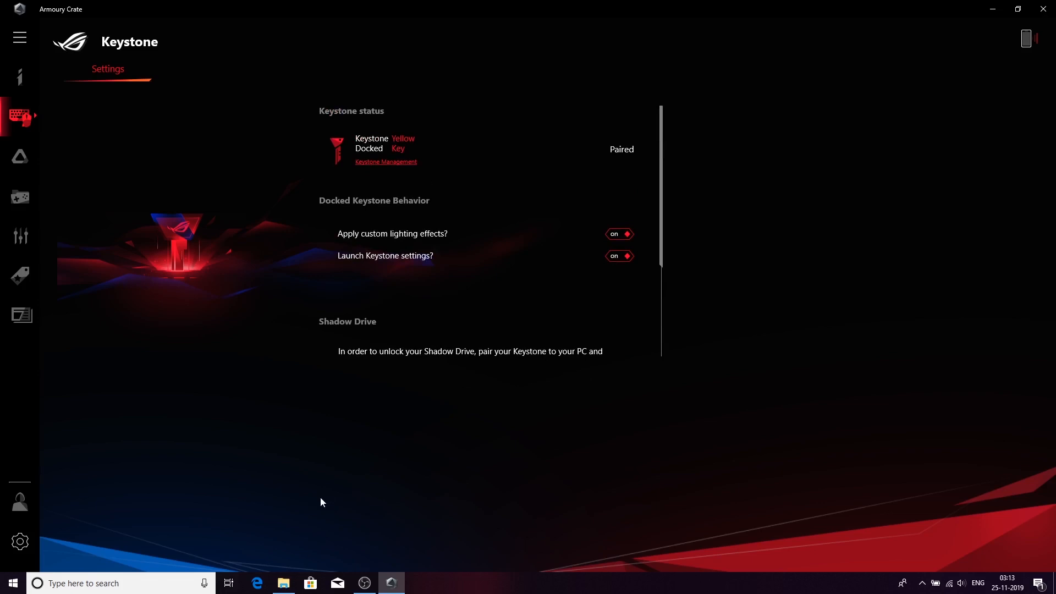
mouse_move(298, 436)
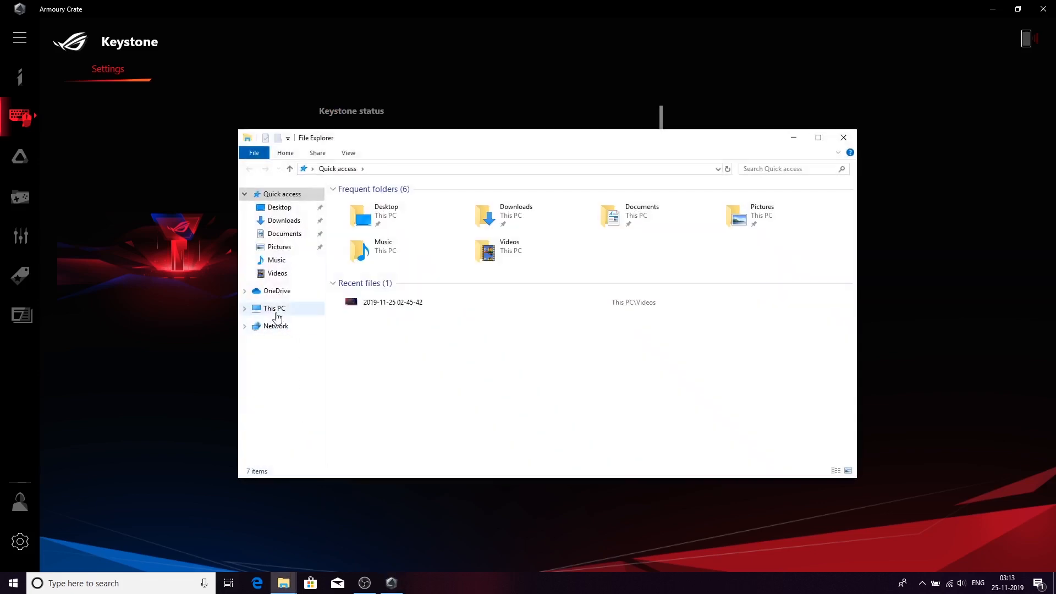
Step: View This PC's drives, confirming Shadow Drive (Z:) with 898 GB free alongside OS (C:)
click(274, 308)
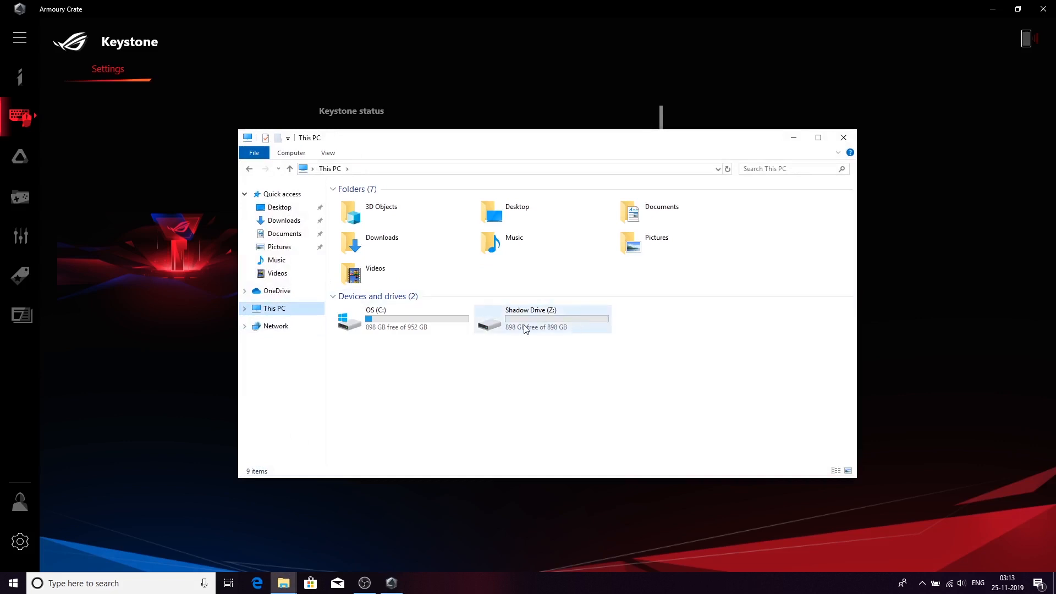
mouse_move(538, 319)
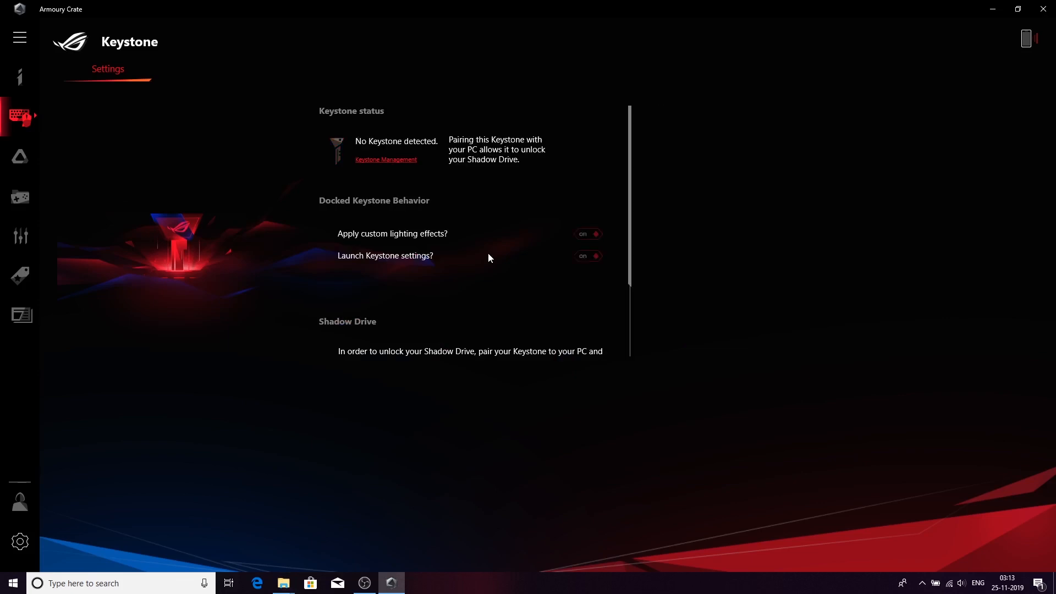
Step: Reveal the Locked Shadow Drive status, then switch to File Explorer to check drives
scroll(down, 3)
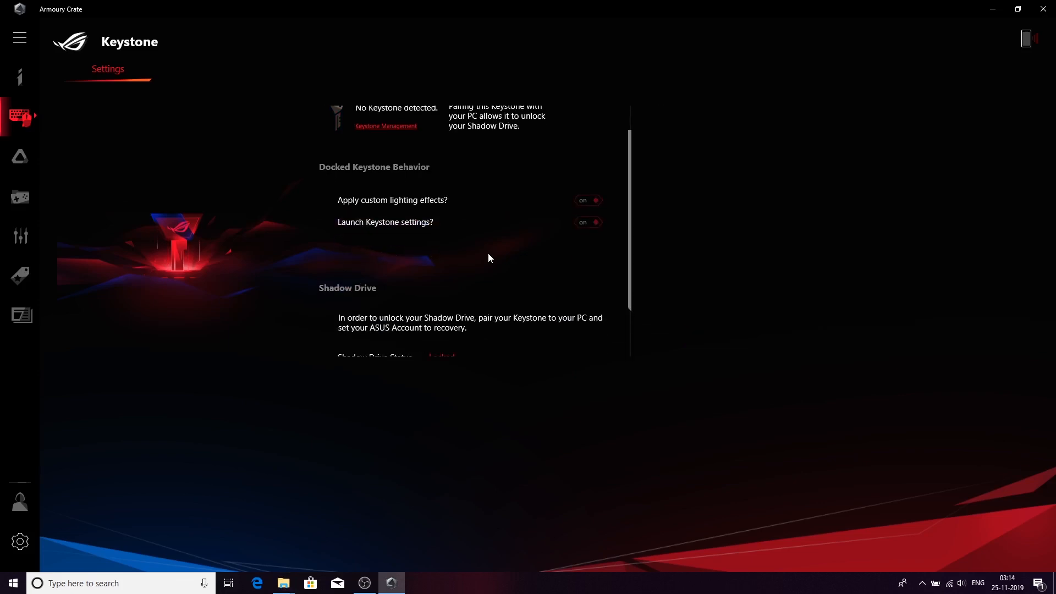
scroll(down, 3)
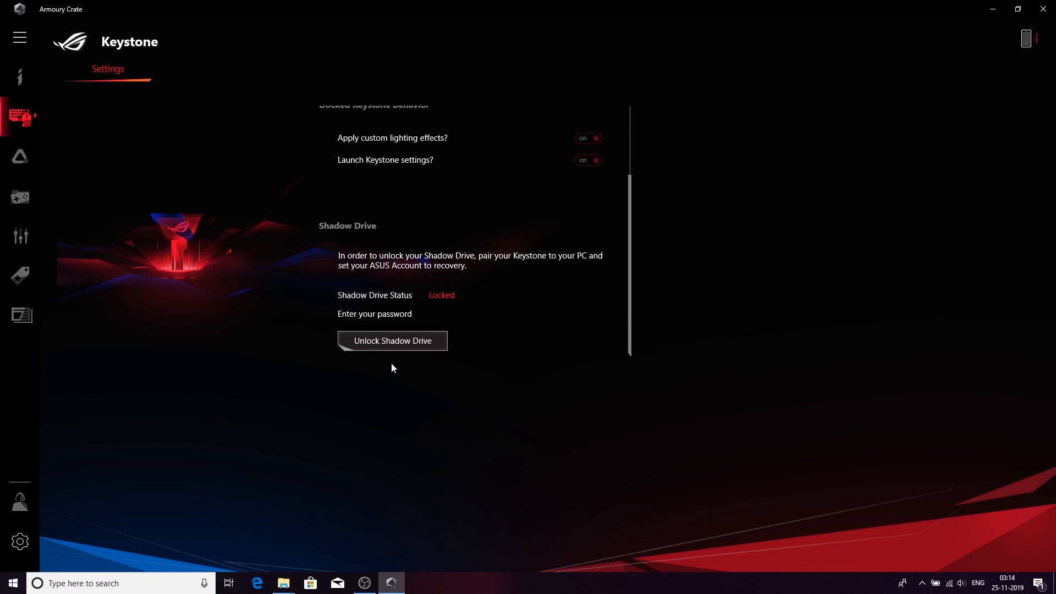
mouse_move(472, 307)
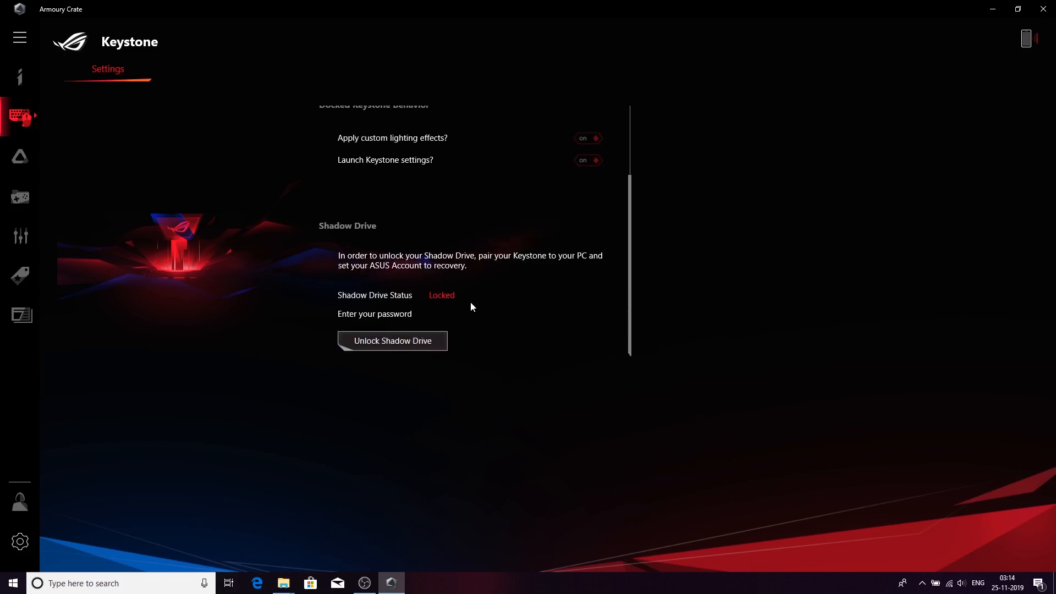
click(283, 583)
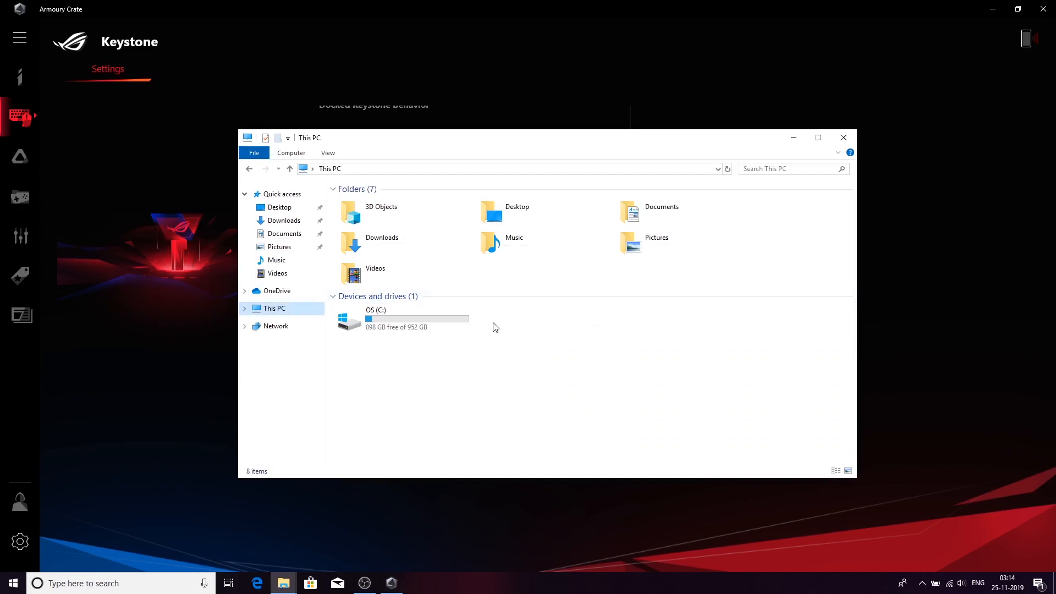
mouse_move(571, 358)
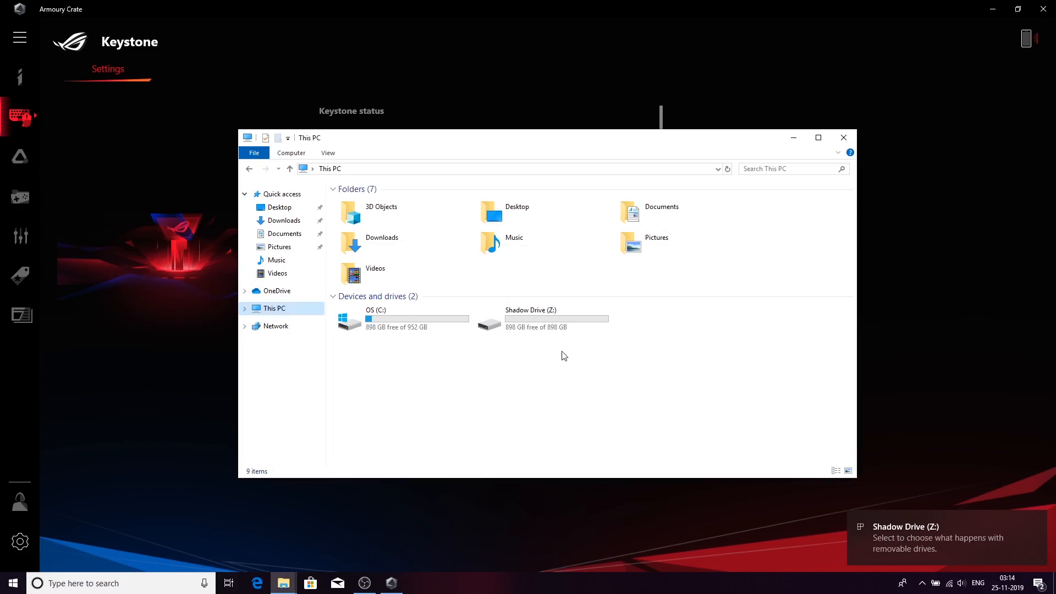
mouse_move(632, 422)
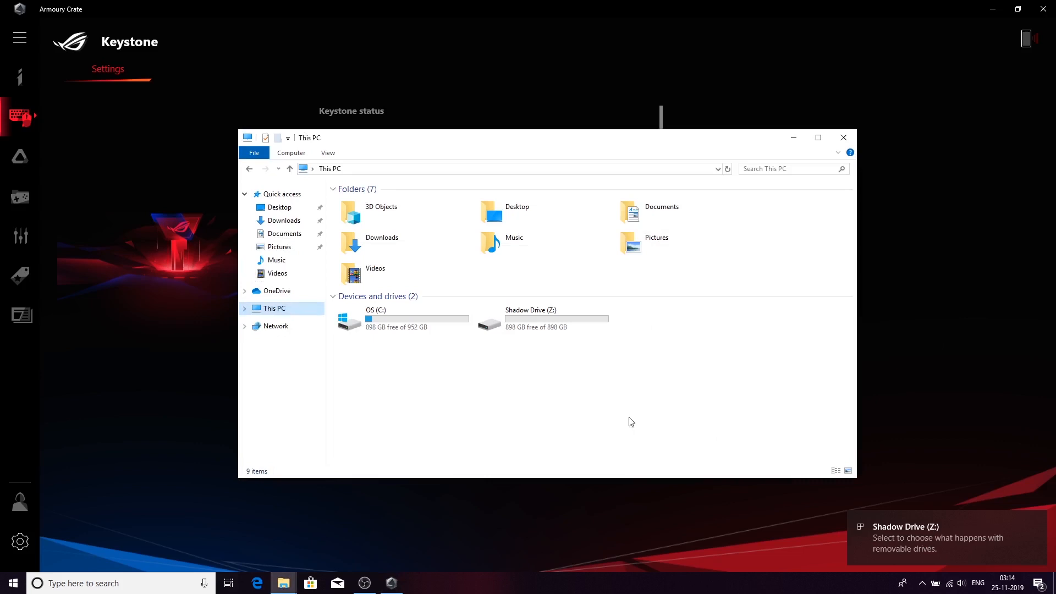
mouse_move(614, 391)
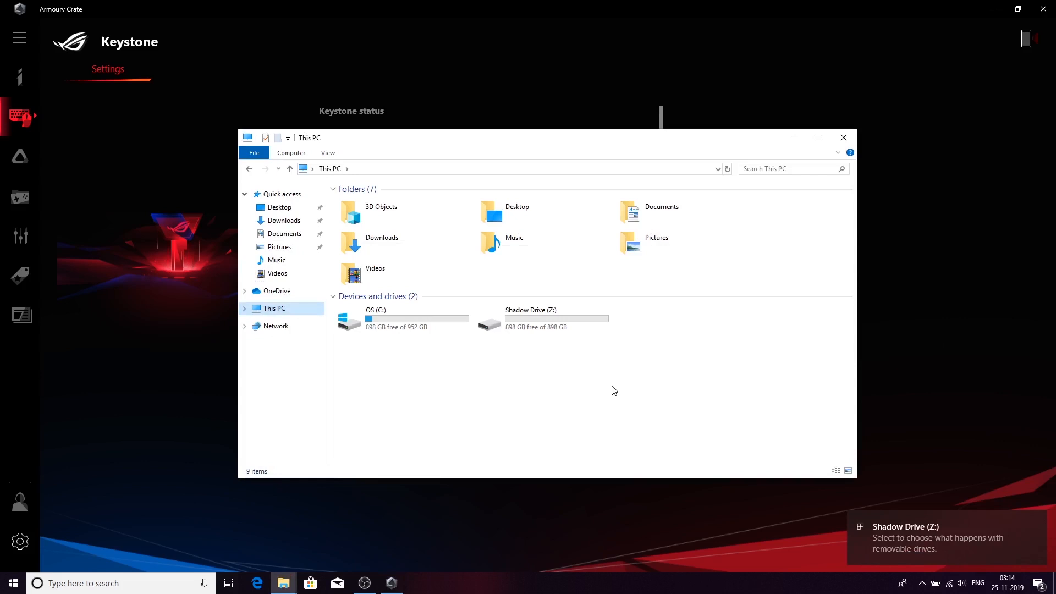
Step: Try opening Shadow Drive (Z:) under This PC as it appears and vanishes
double_click(530, 318)
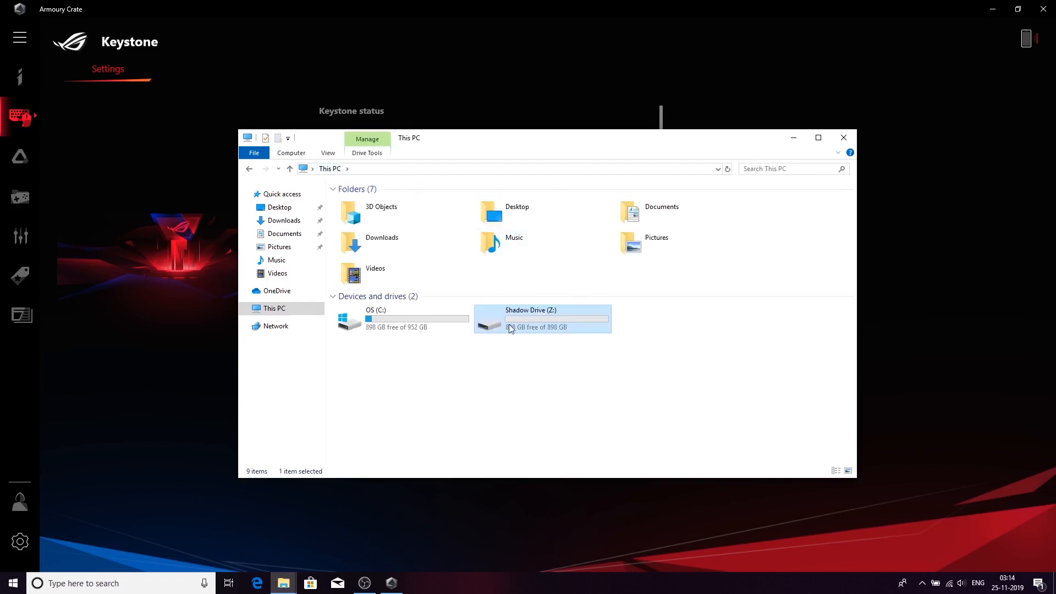
mouse_move(547, 331)
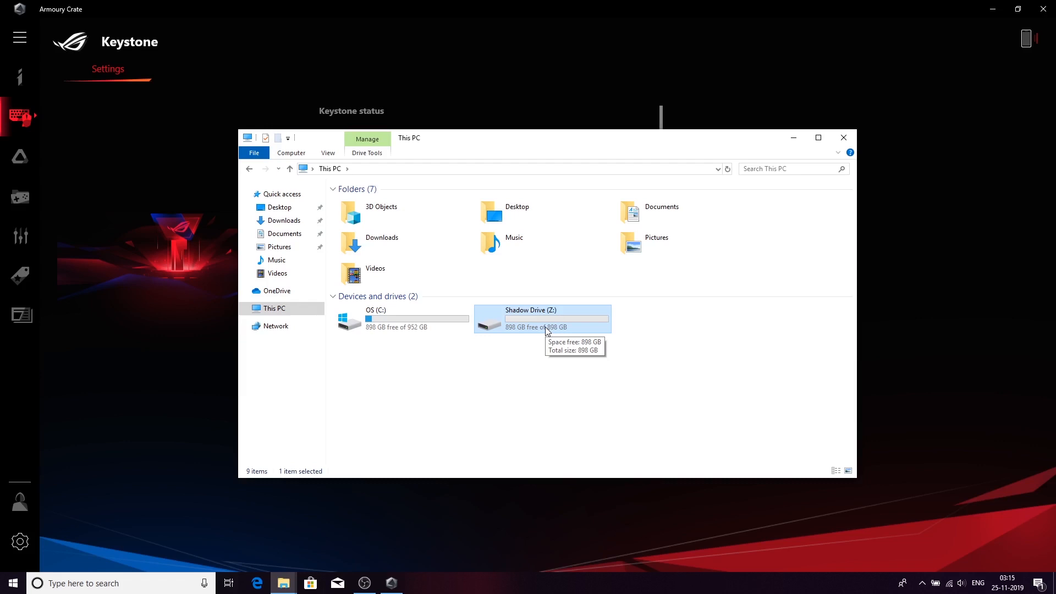
mouse_move(606, 330)
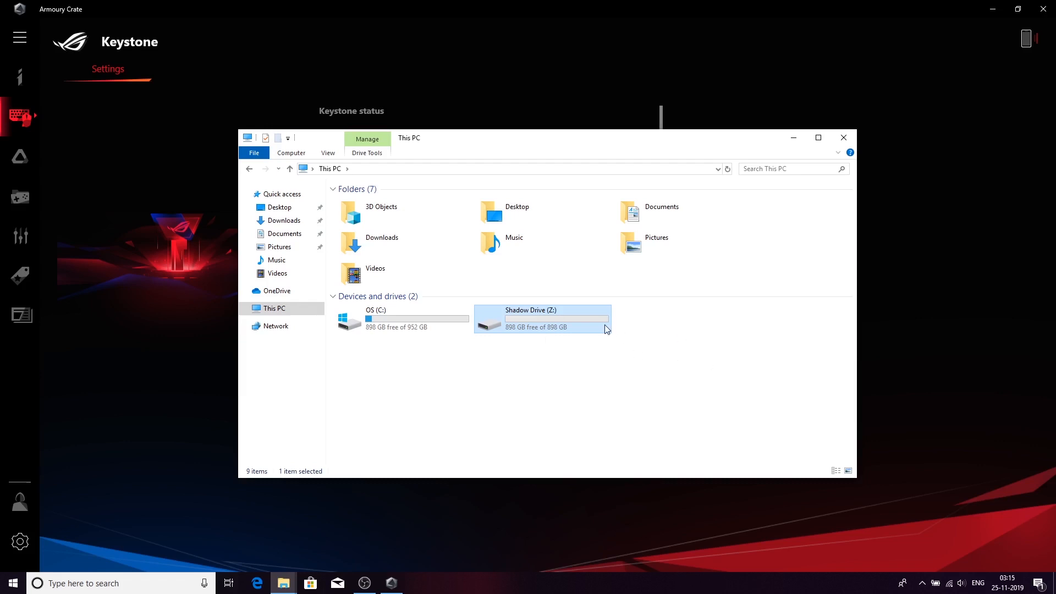
mouse_move(807, 161)
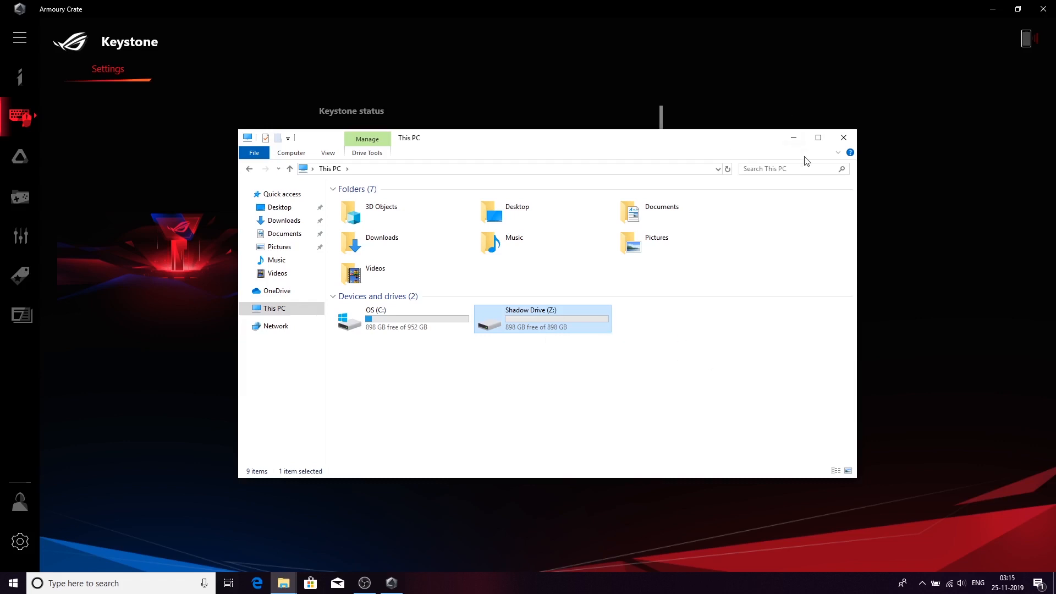
mouse_move(838, 152)
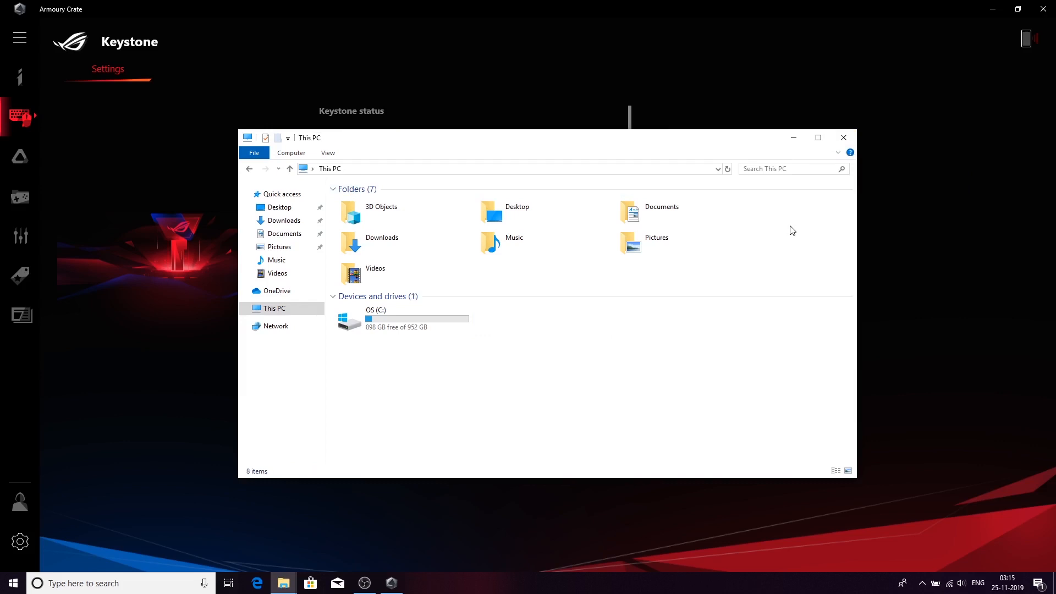
mouse_move(1046, 333)
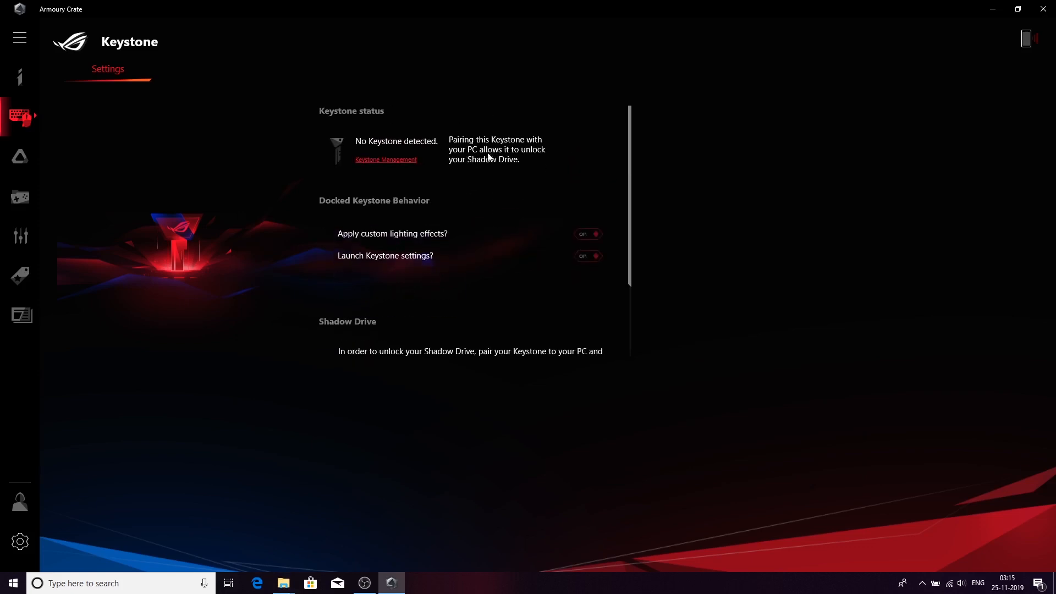
Step: Unlock Shadow Drive with the ASUS account password so its status reads Unlocked
scroll(down, 3)
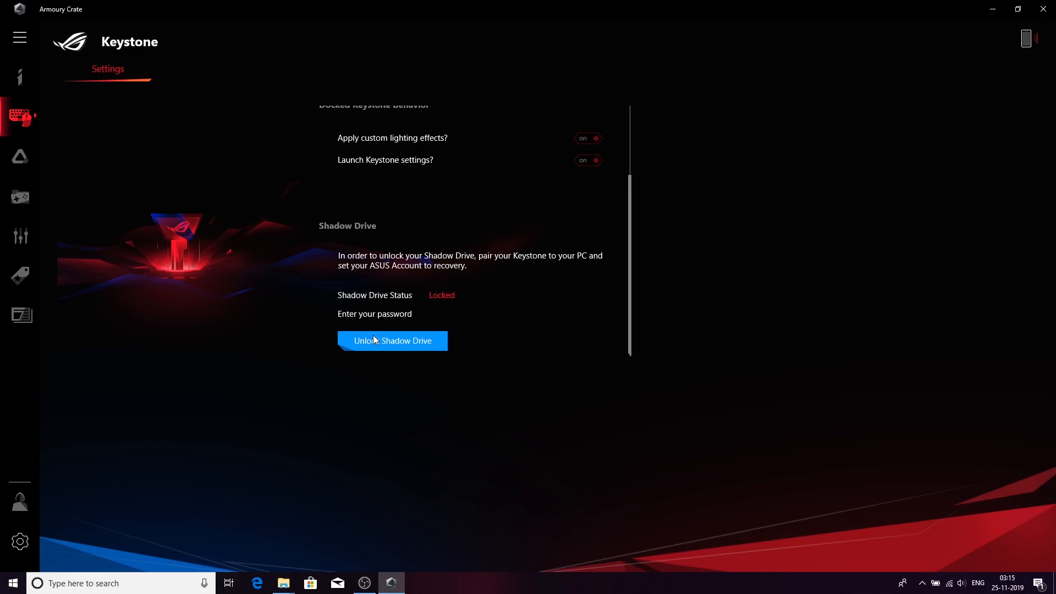
click(391, 341)
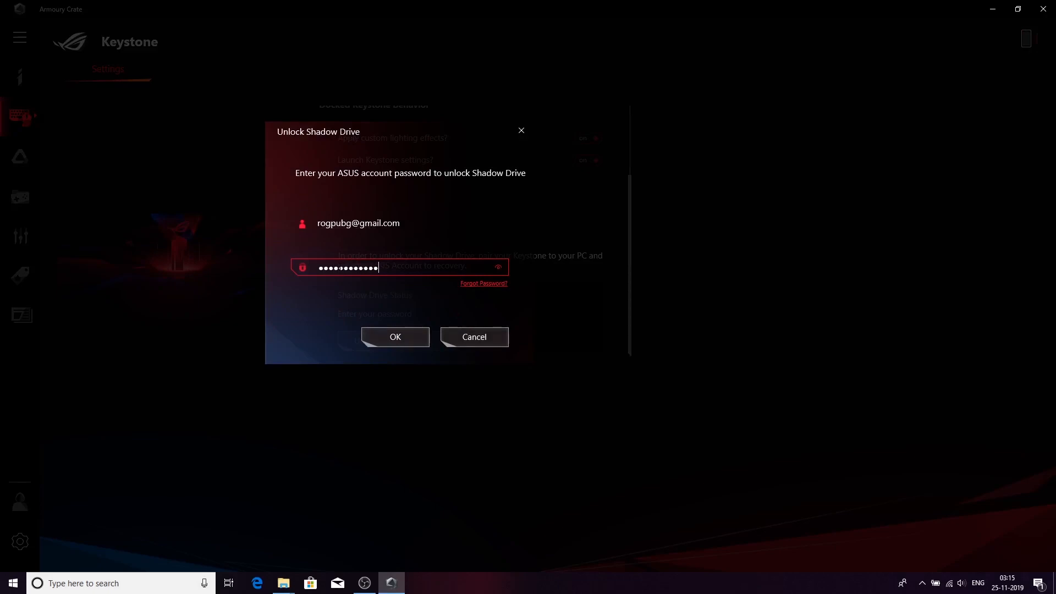
click(395, 336)
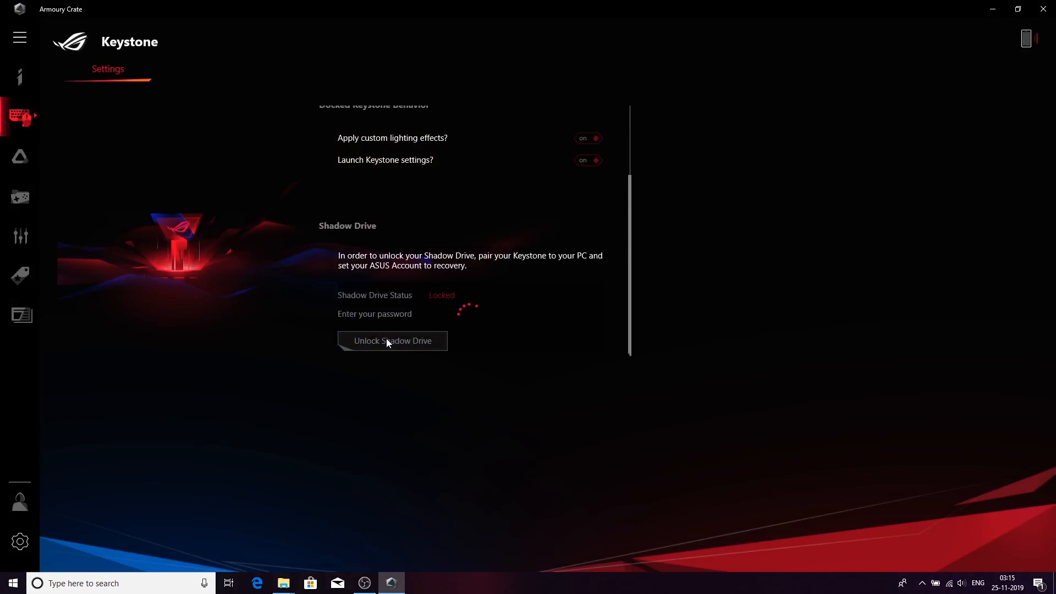
click(391, 341)
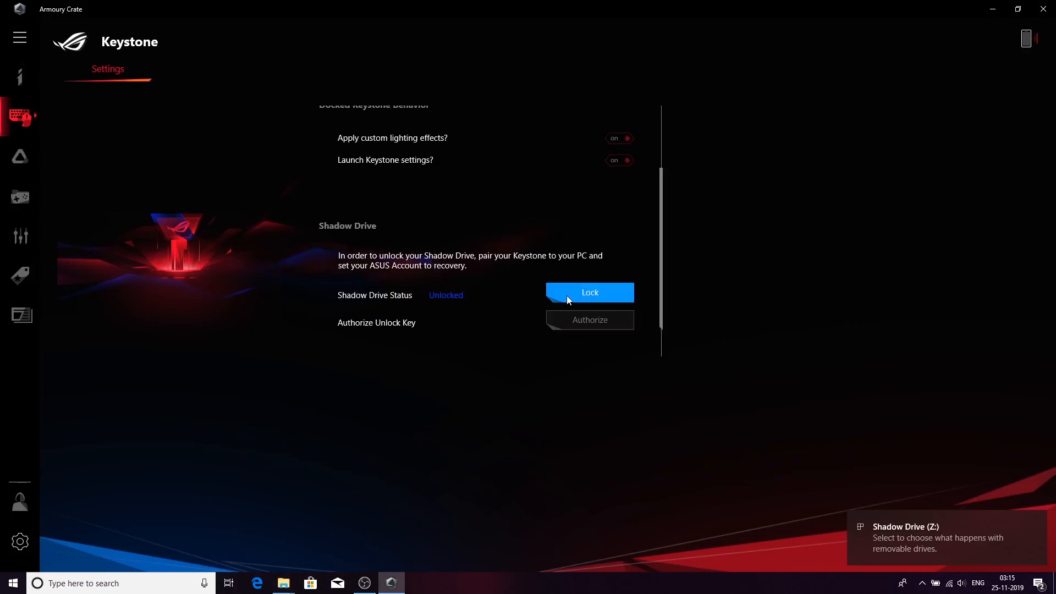
click(589, 293)
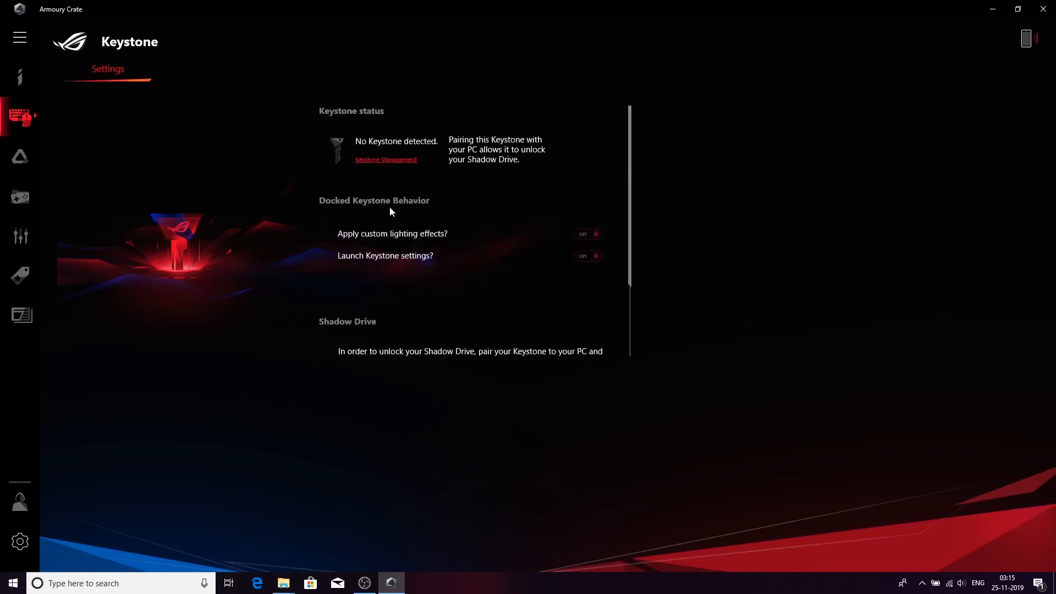
mouse_move(97, 184)
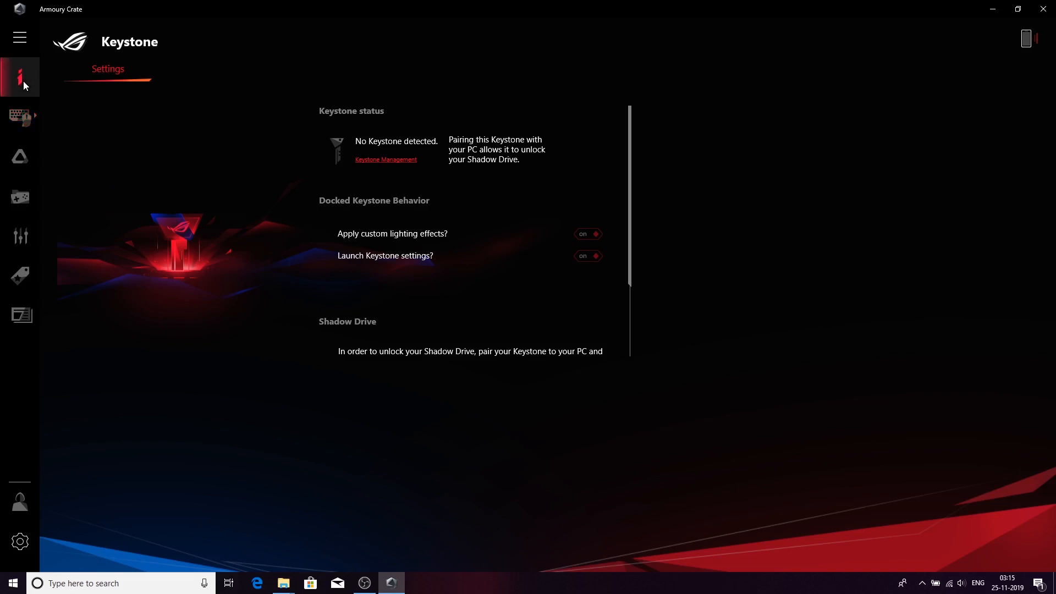
mouse_move(17, 60)
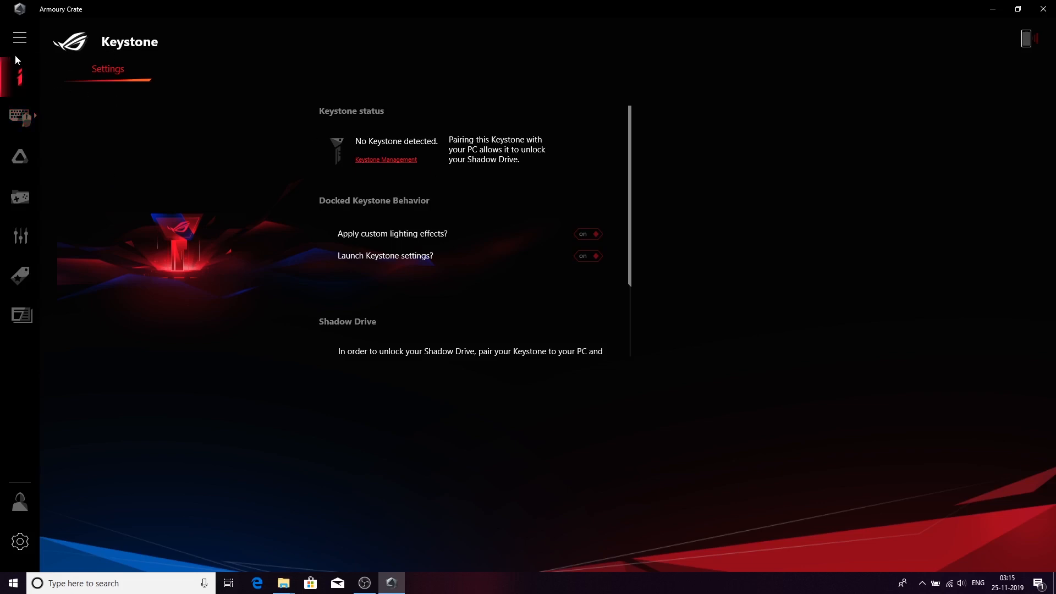
Step: Return to the Home dashboard via the sidebar and collapse the navigation names
click(19, 37)
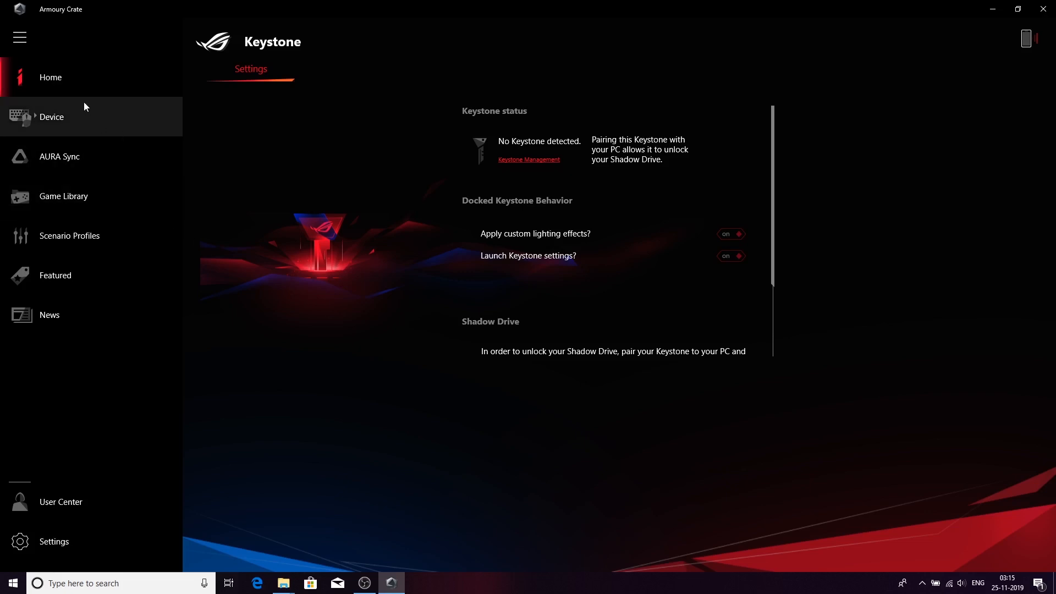
click(50, 77)
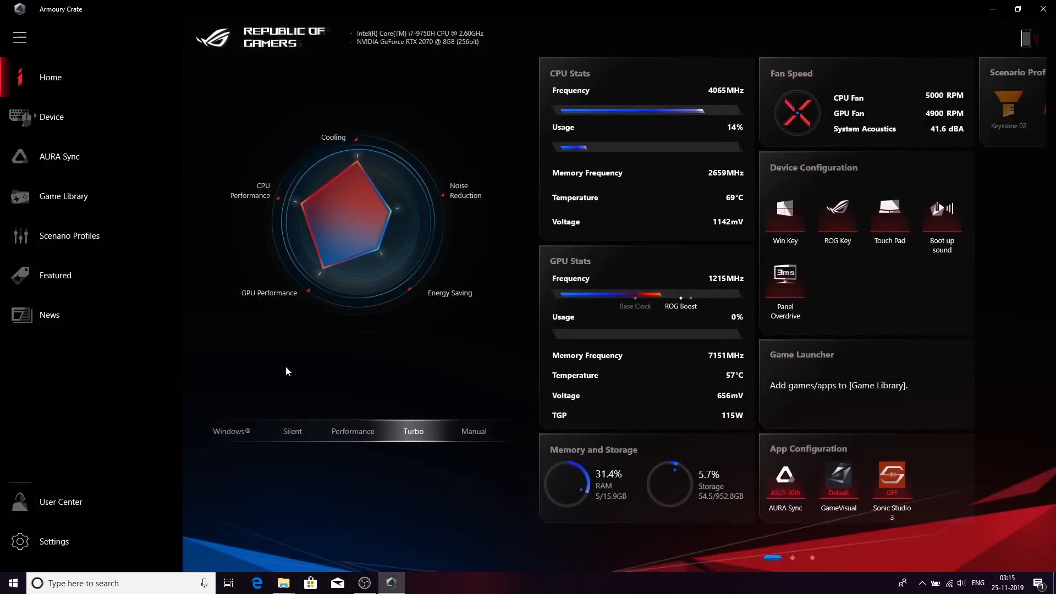
click(20, 37)
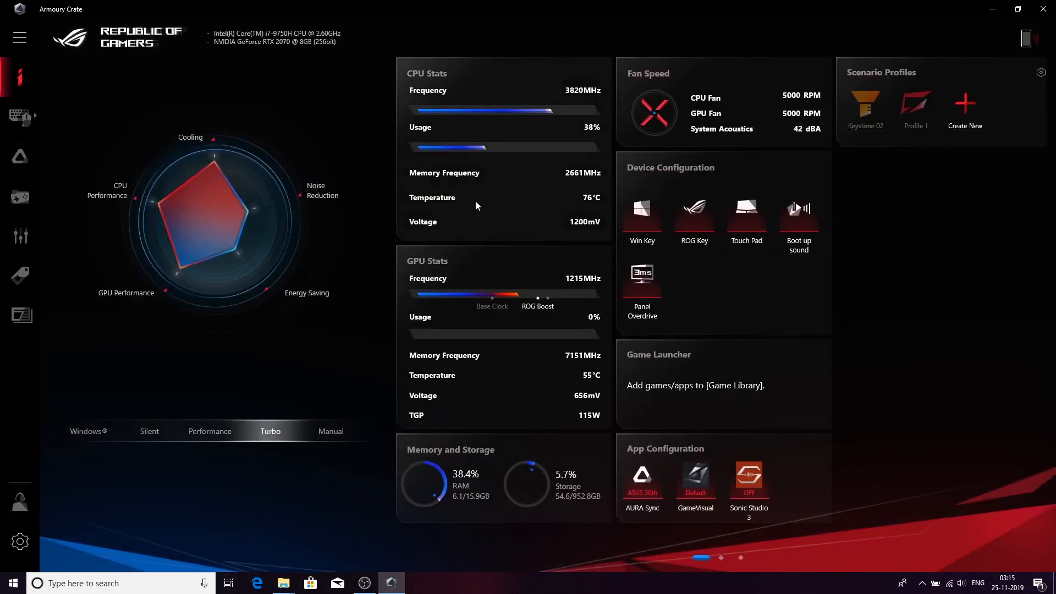